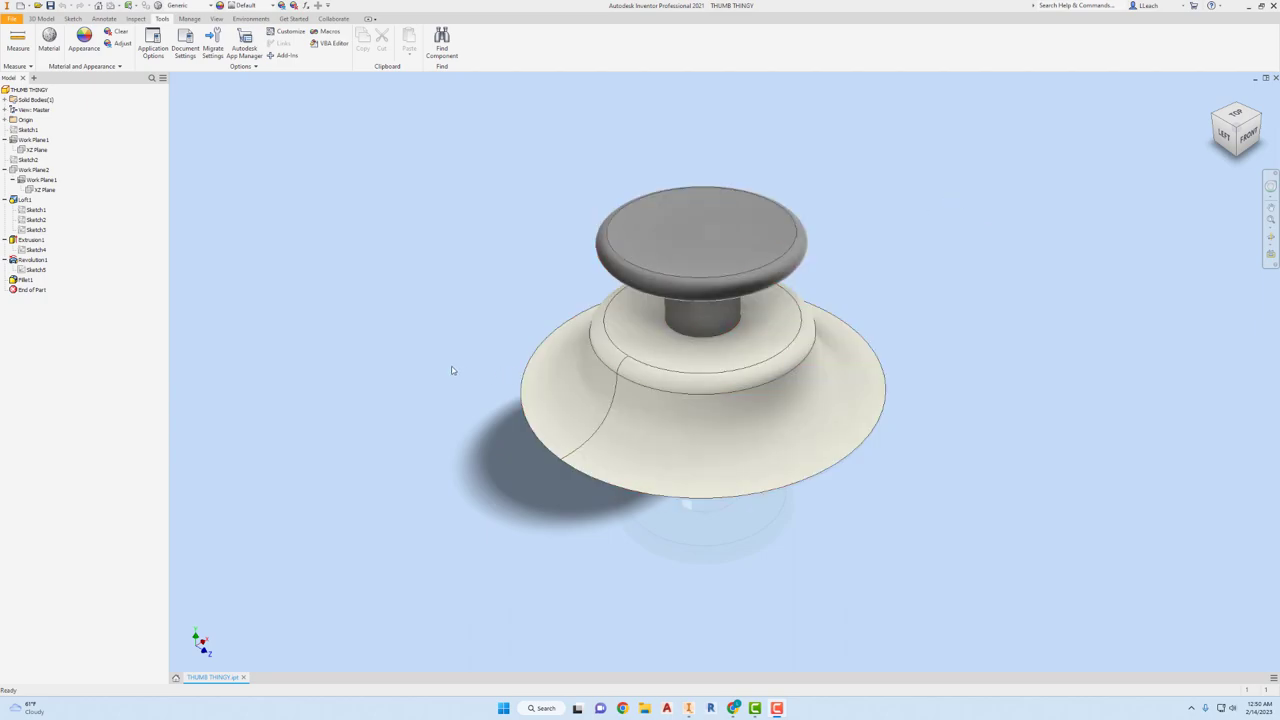
- Create a new part, Part3, from the en-US Standard.ipt template
{"action": "left_click", "coordinate": [836, 403]}
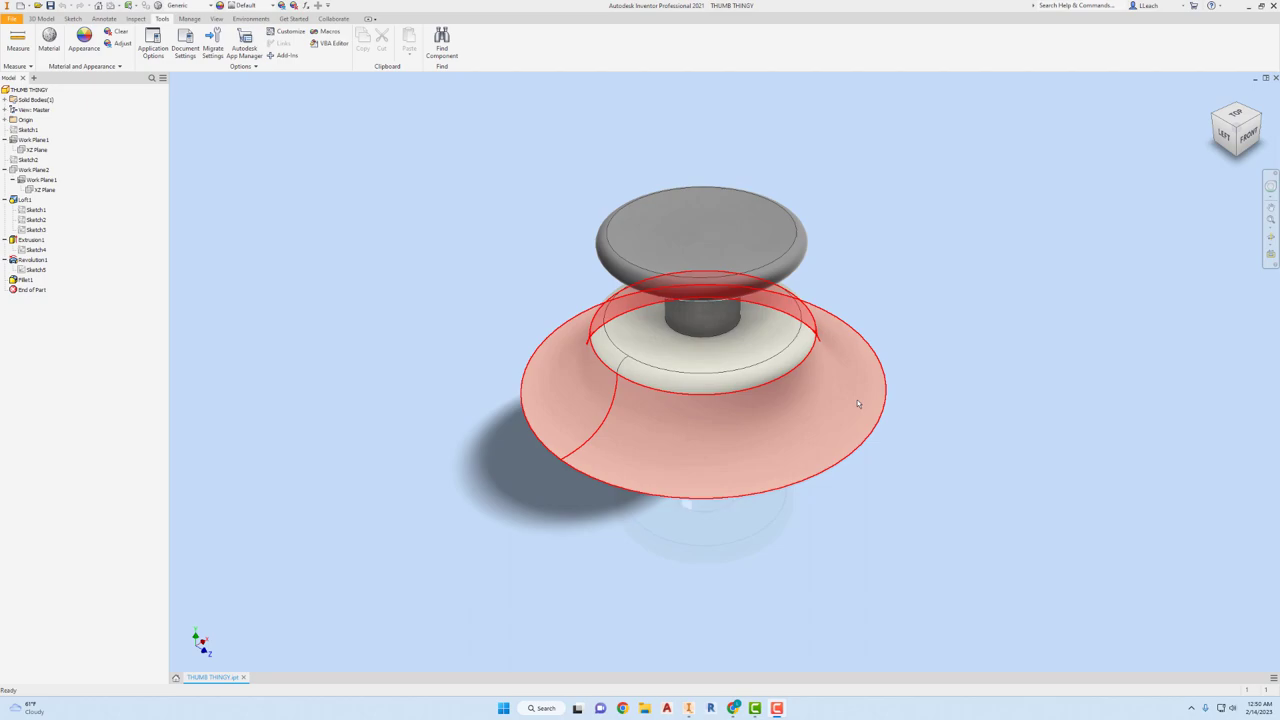
{"action": "mouse_move", "coordinate": [808, 367]}
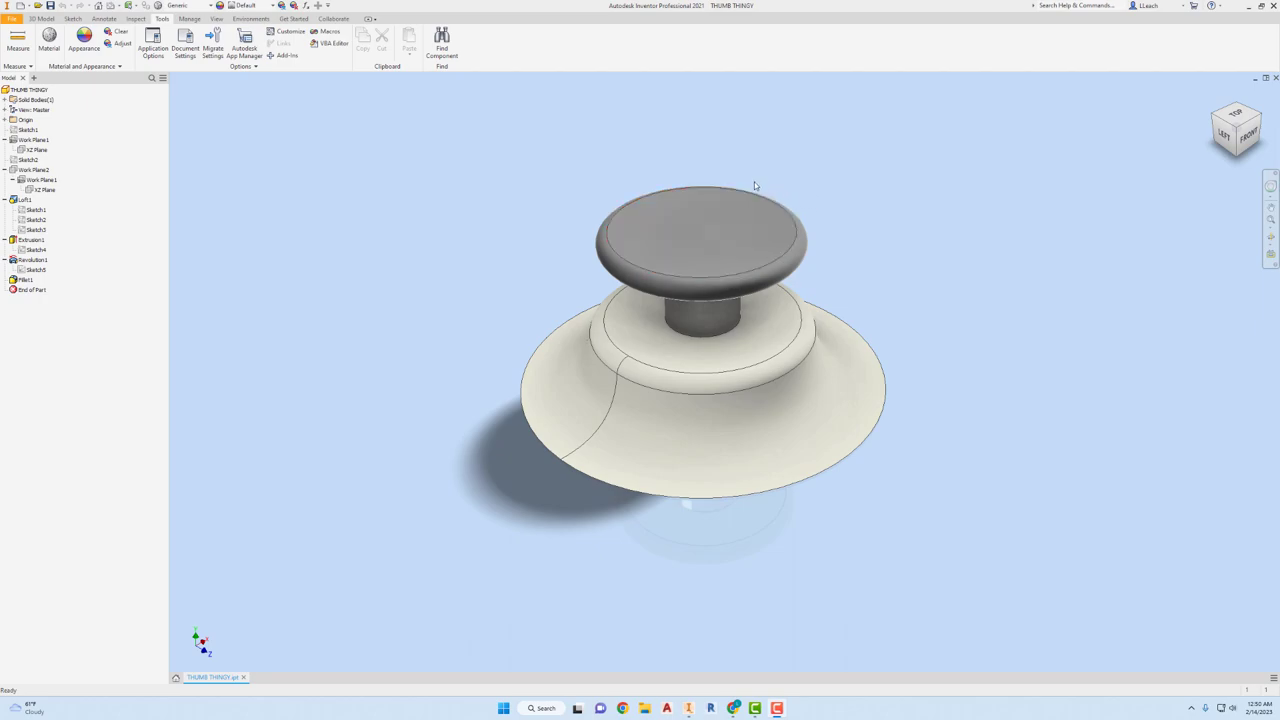
{"action": "mouse_move", "coordinate": [553, 193]}
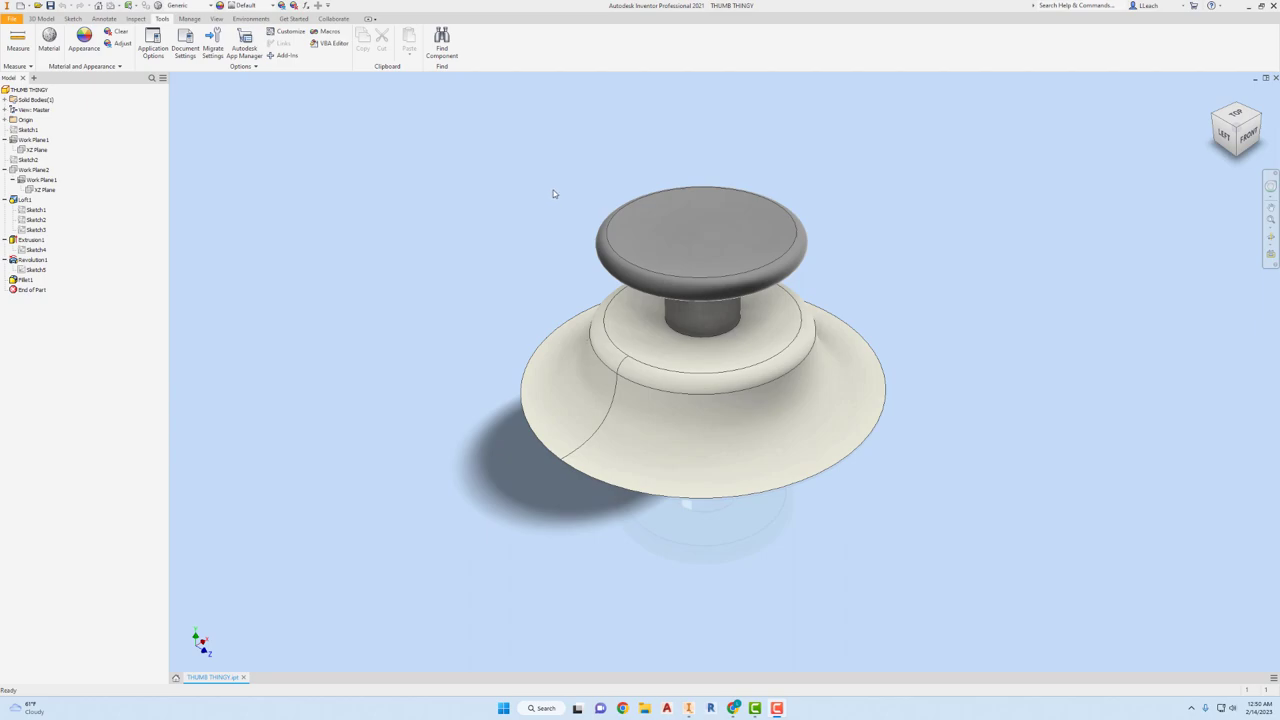
{"action": "mouse_move", "coordinate": [538, 210]}
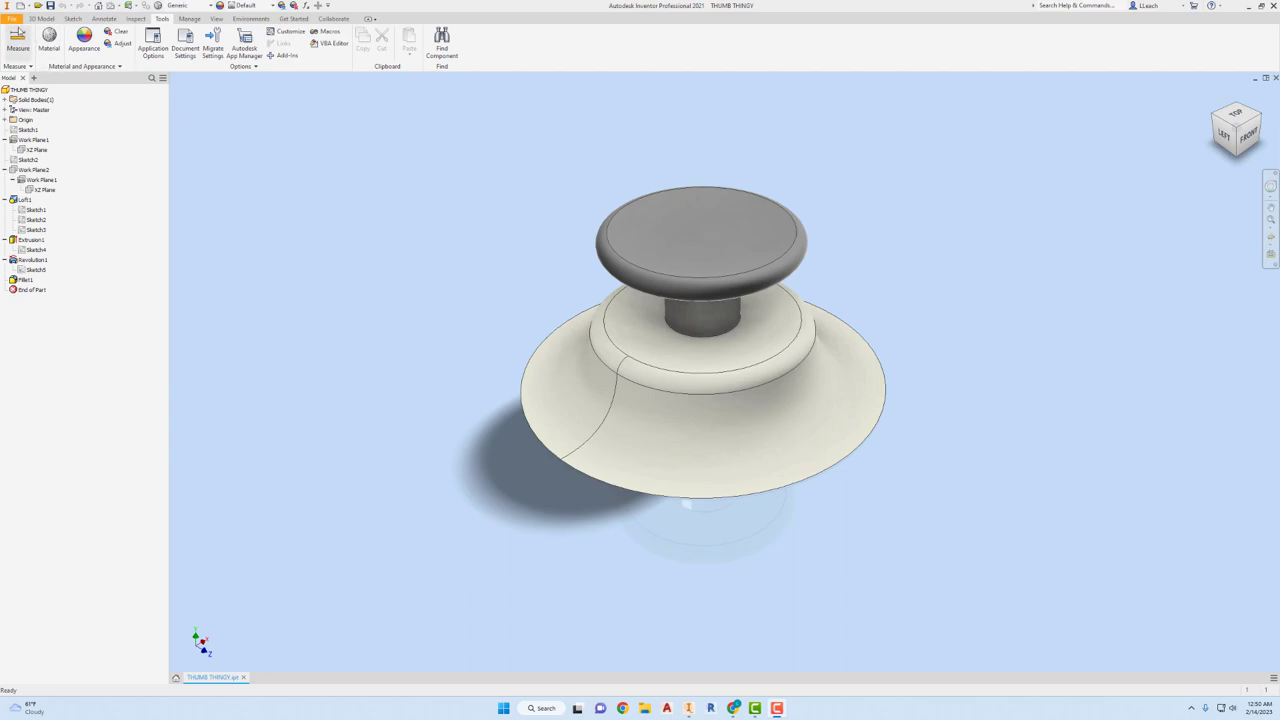
{"action": "left_click", "coordinate": [12, 18]}
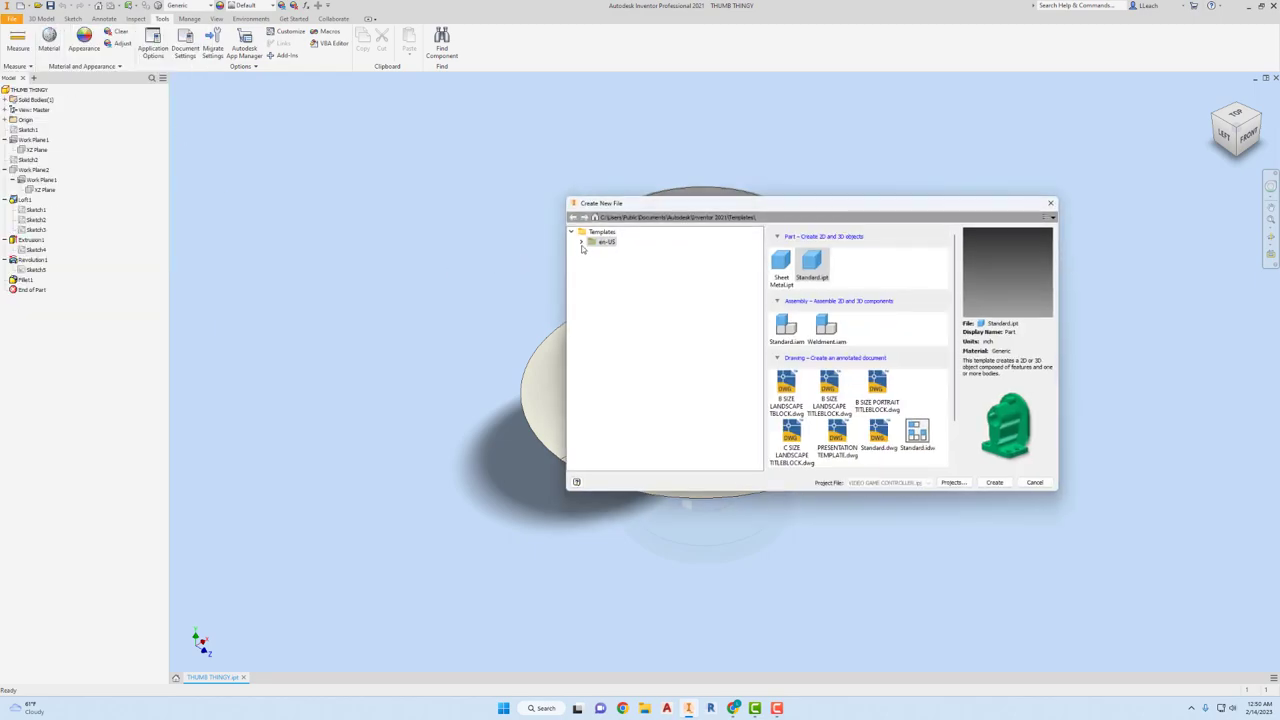
{"action": "left_click", "coordinate": [604, 242]}
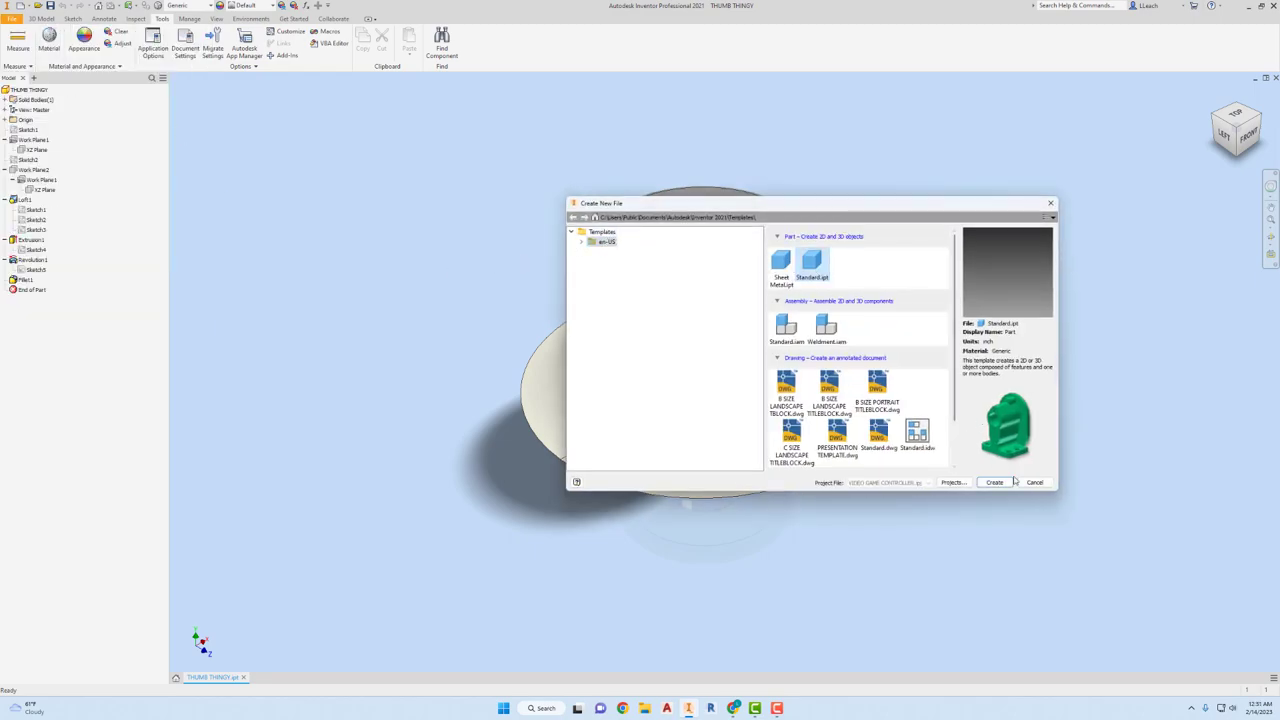
{"action": "left_click", "coordinate": [994, 482]}
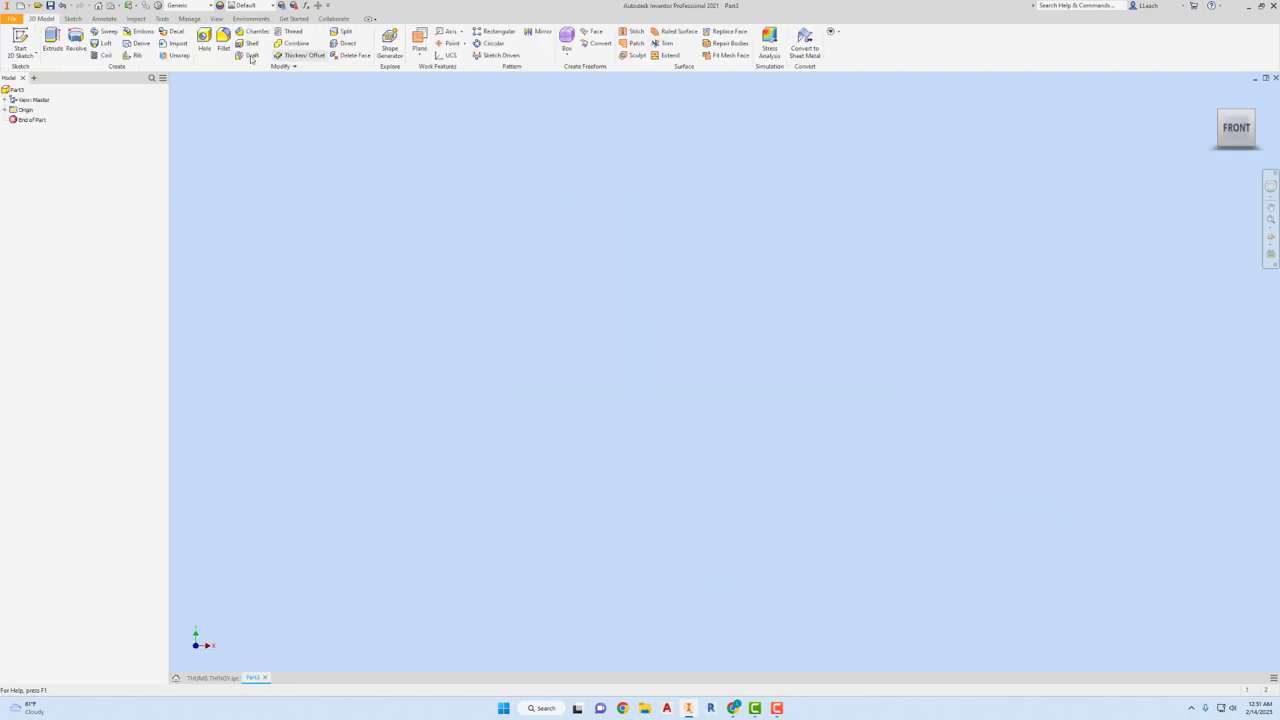
- Sketch a 1.250-diameter circle centred on the origin of the XZ plane as Sketch1
{"action": "left_click", "coordinate": [20, 42]}
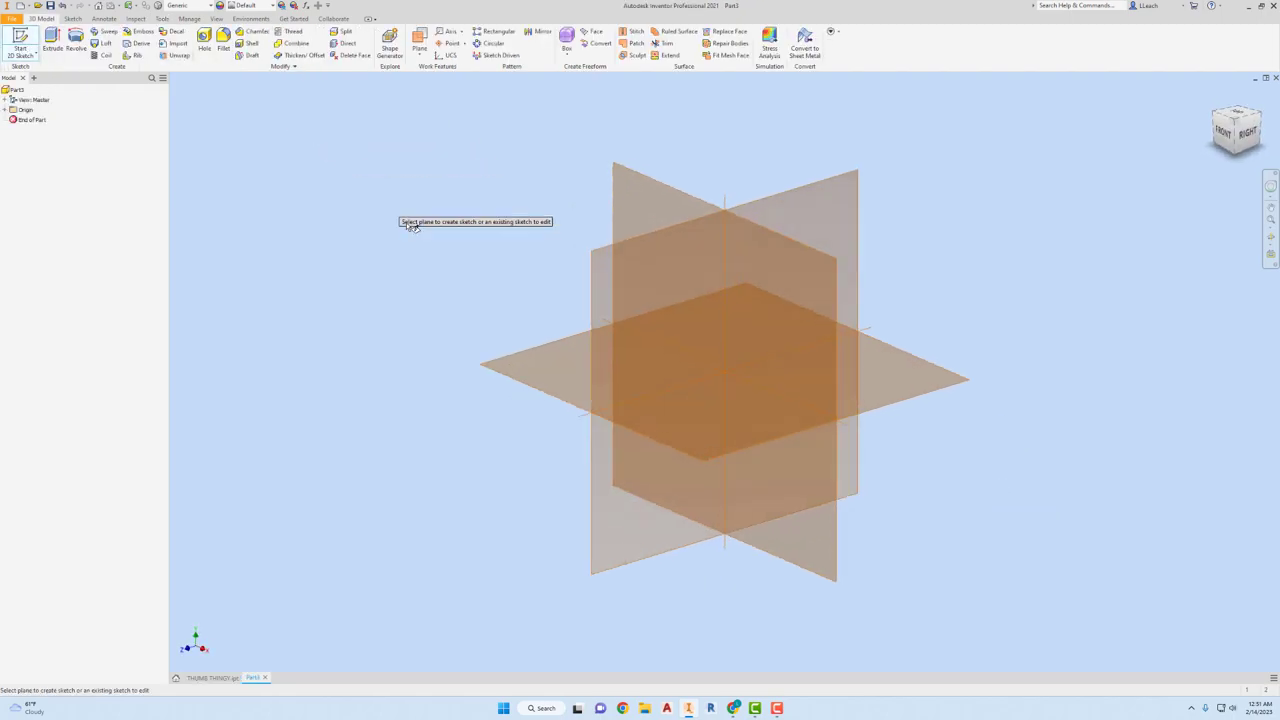
{"action": "mouse_move", "coordinate": [545, 352]}
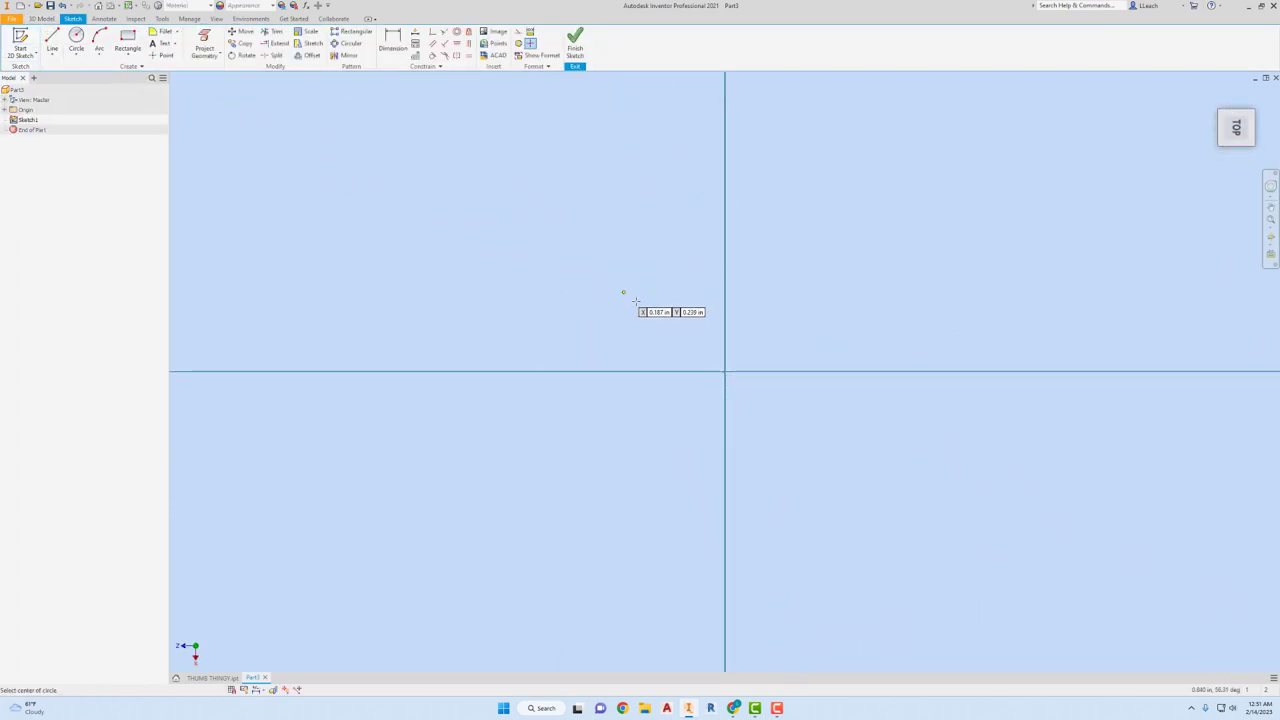
{"action": "left_click_drag", "start_coordinate": [623, 293], "coordinate": [855, 435]}
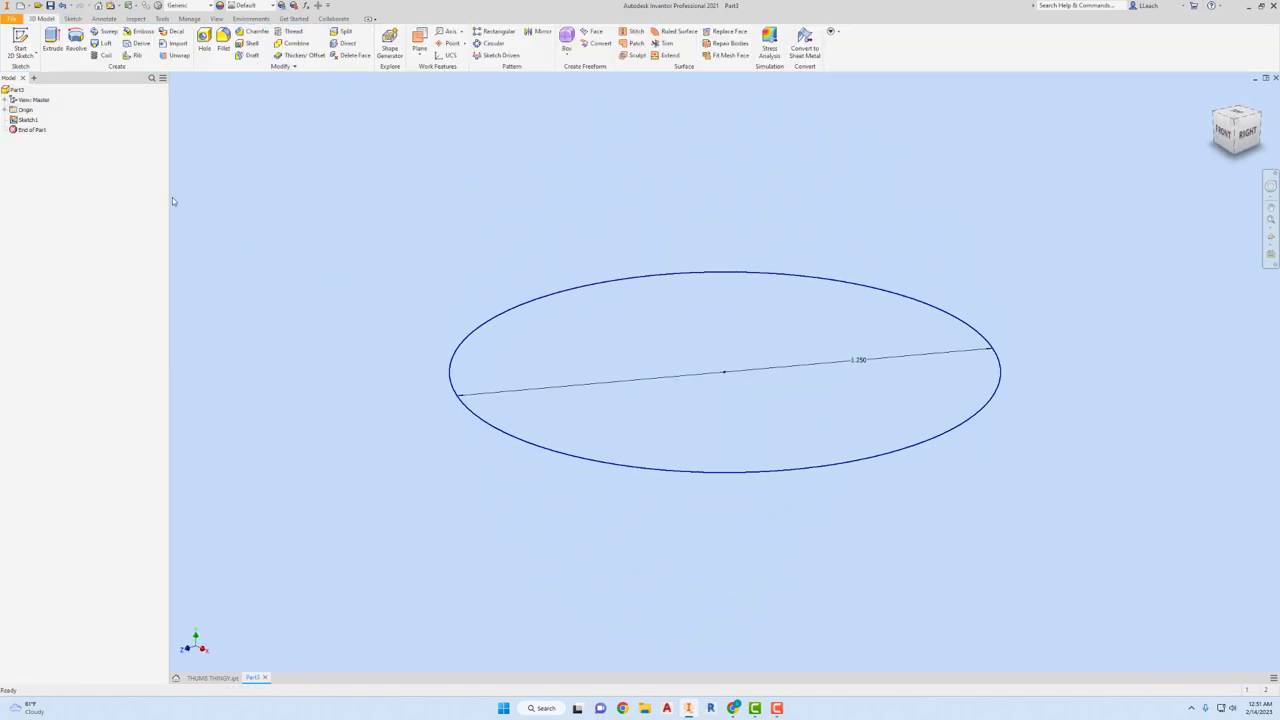
{"action": "left_click", "coordinate": [38, 120]}
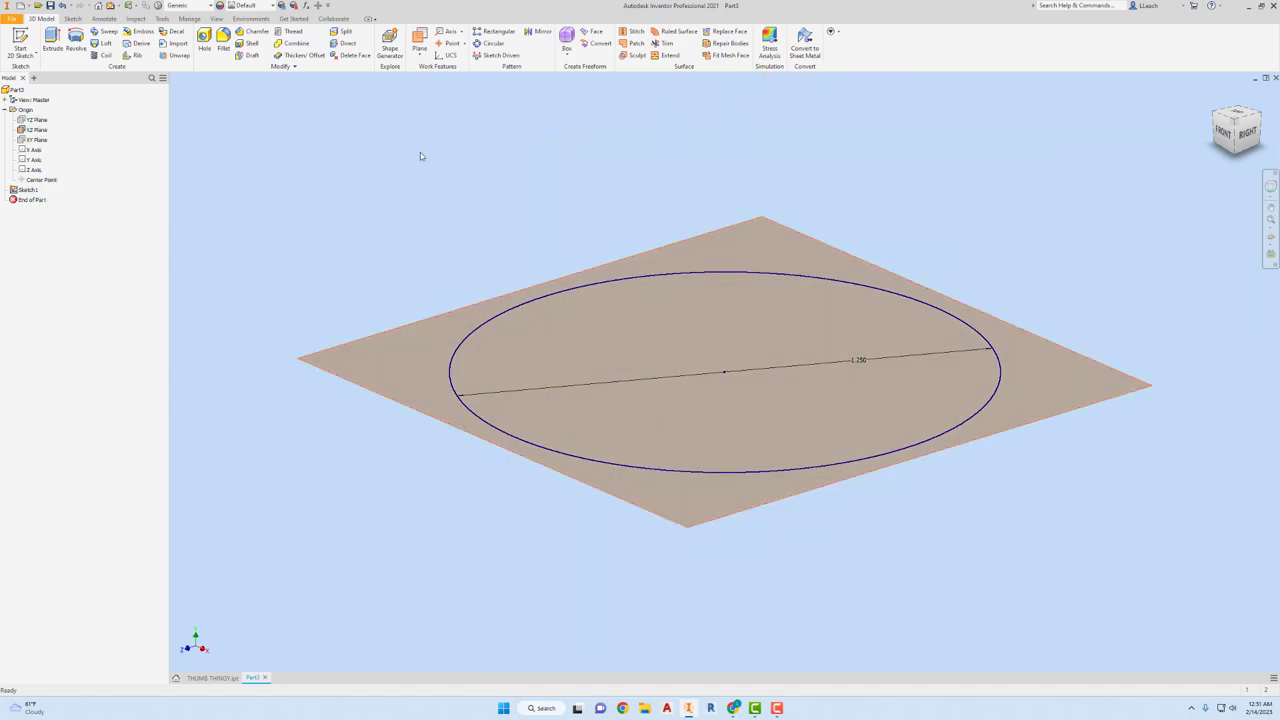
- Add Work Plane1 offset from XZ with a .900 circle, then a higher Work Plane2
{"action": "left_click", "coordinate": [419, 42]}
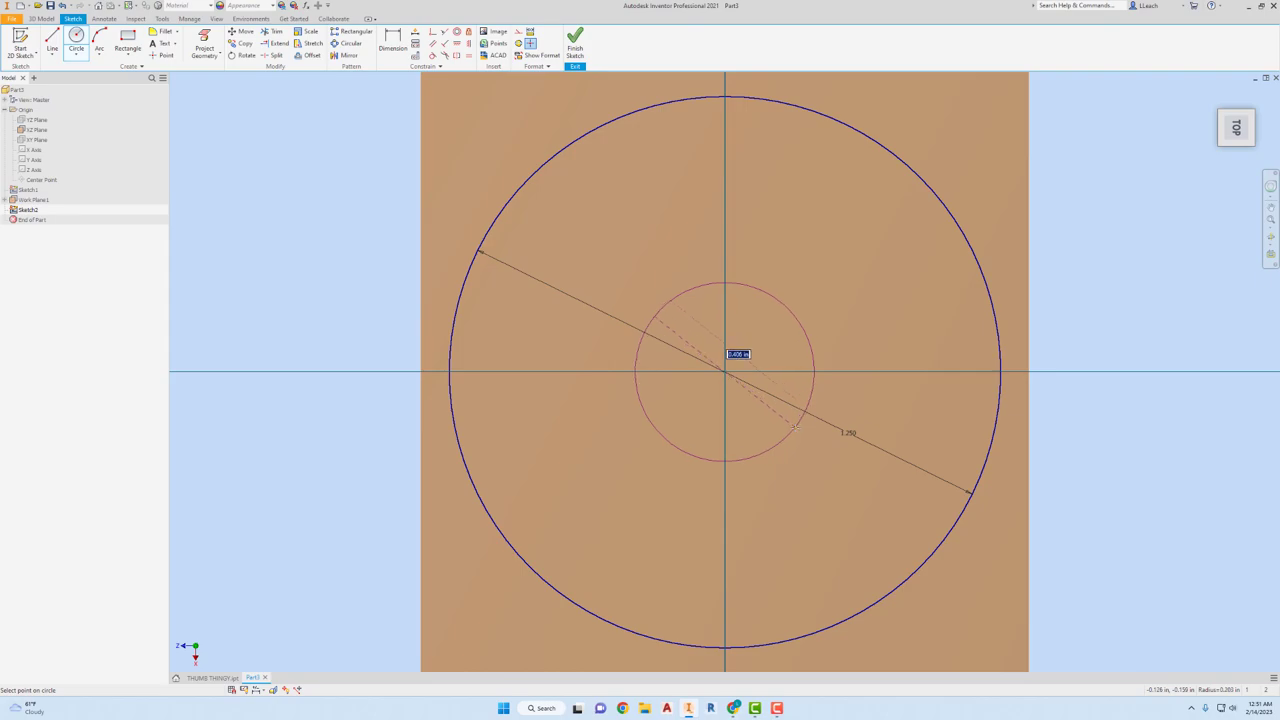
{"action": "type", "text": "0"}
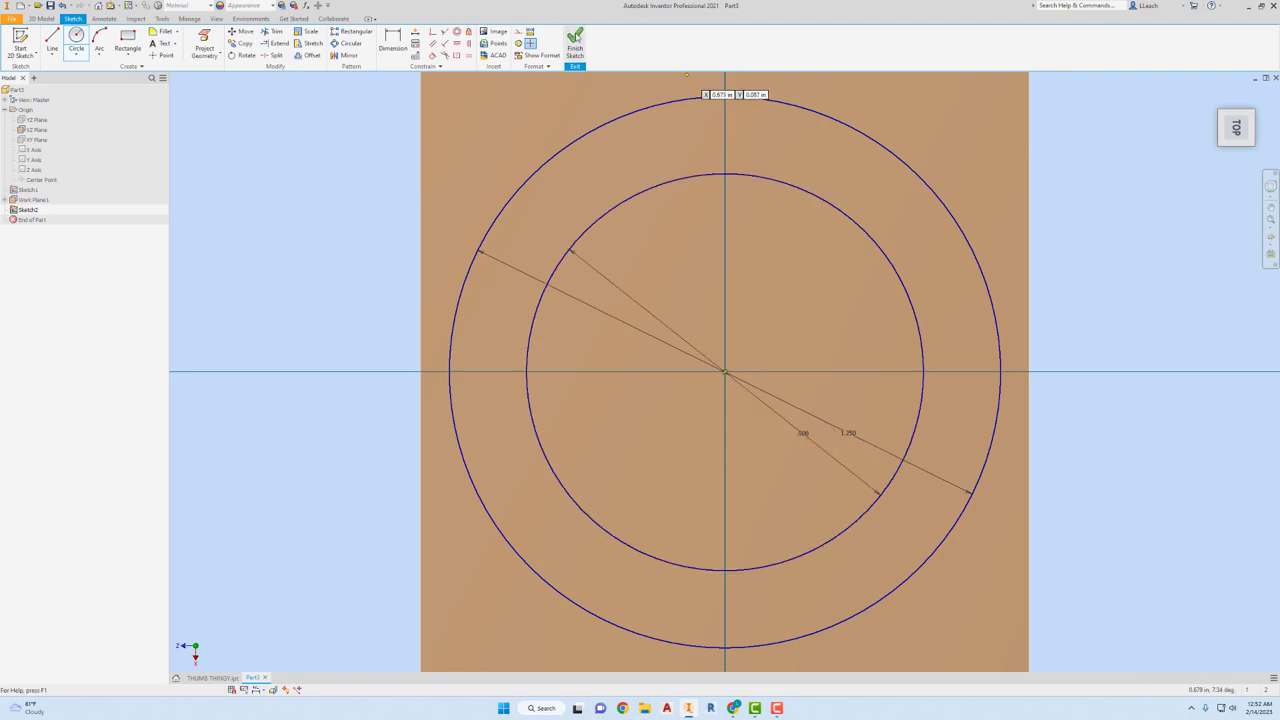
{"action": "left_click", "coordinate": [575, 45]}
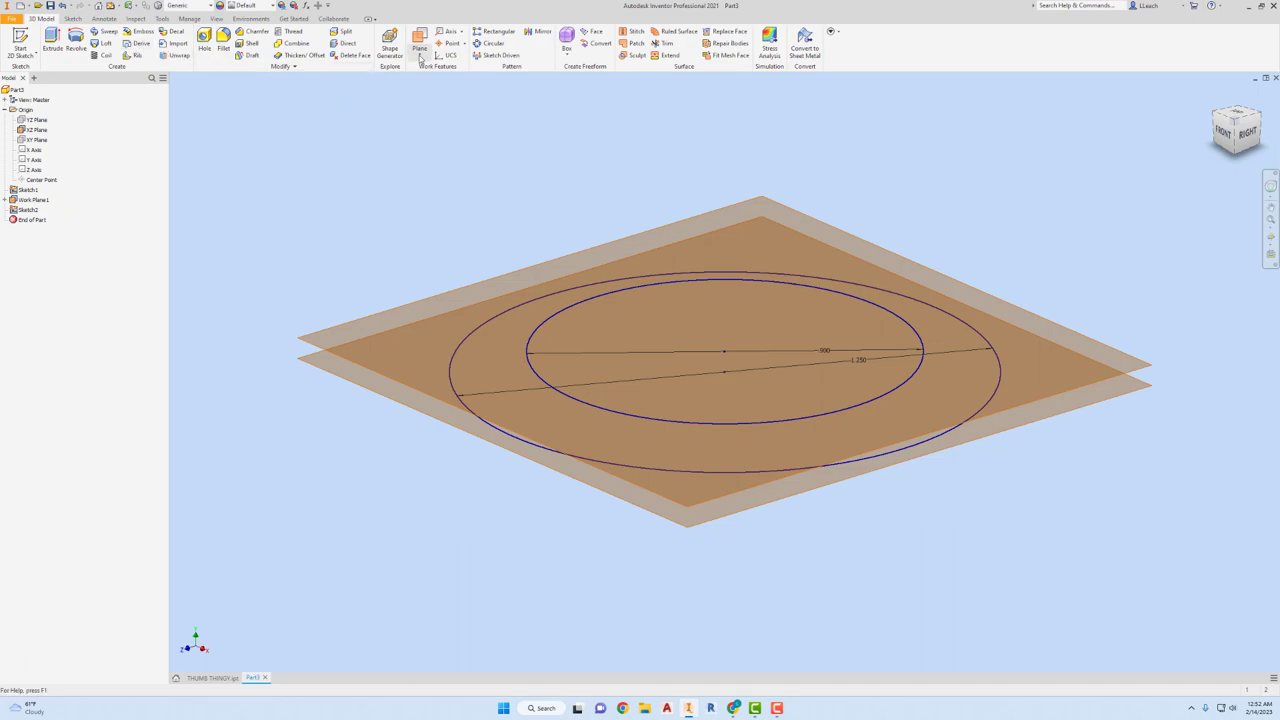
{"action": "left_click", "coordinate": [419, 48]}
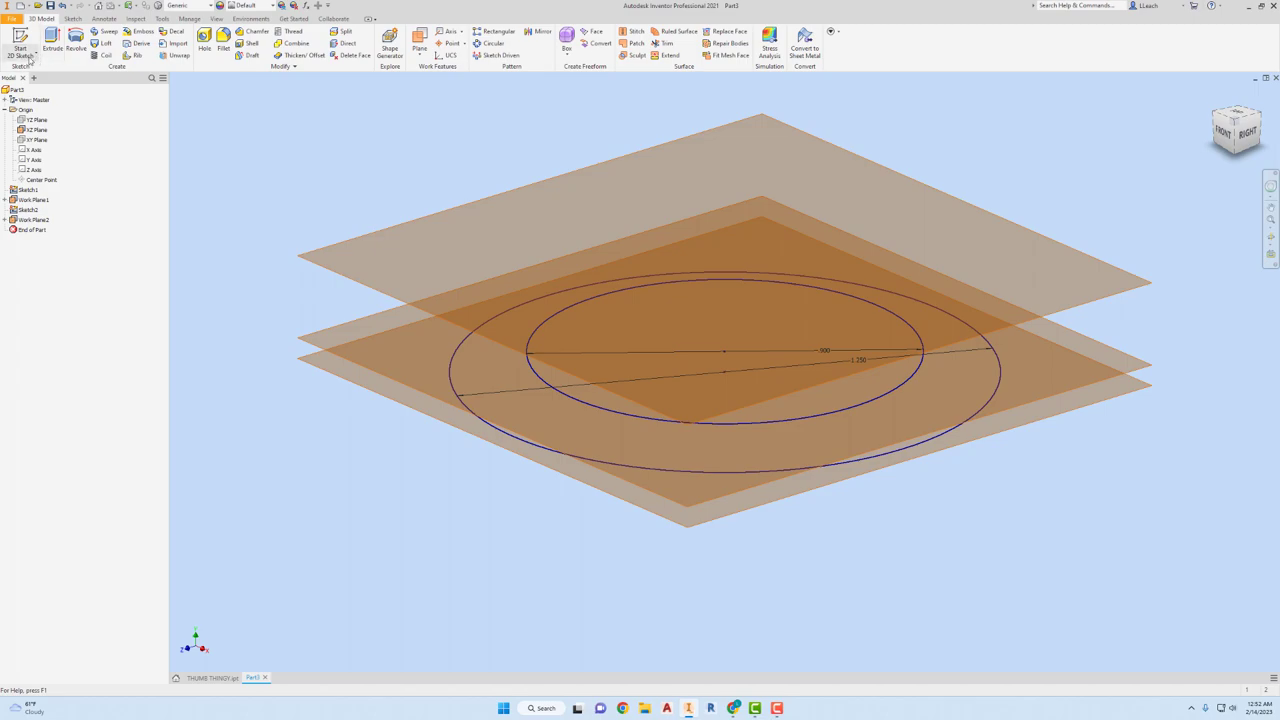
- Draw a centred circle on Work Plane2 and set its diameter to .750
{"action": "left_click", "coordinate": [20, 48]}
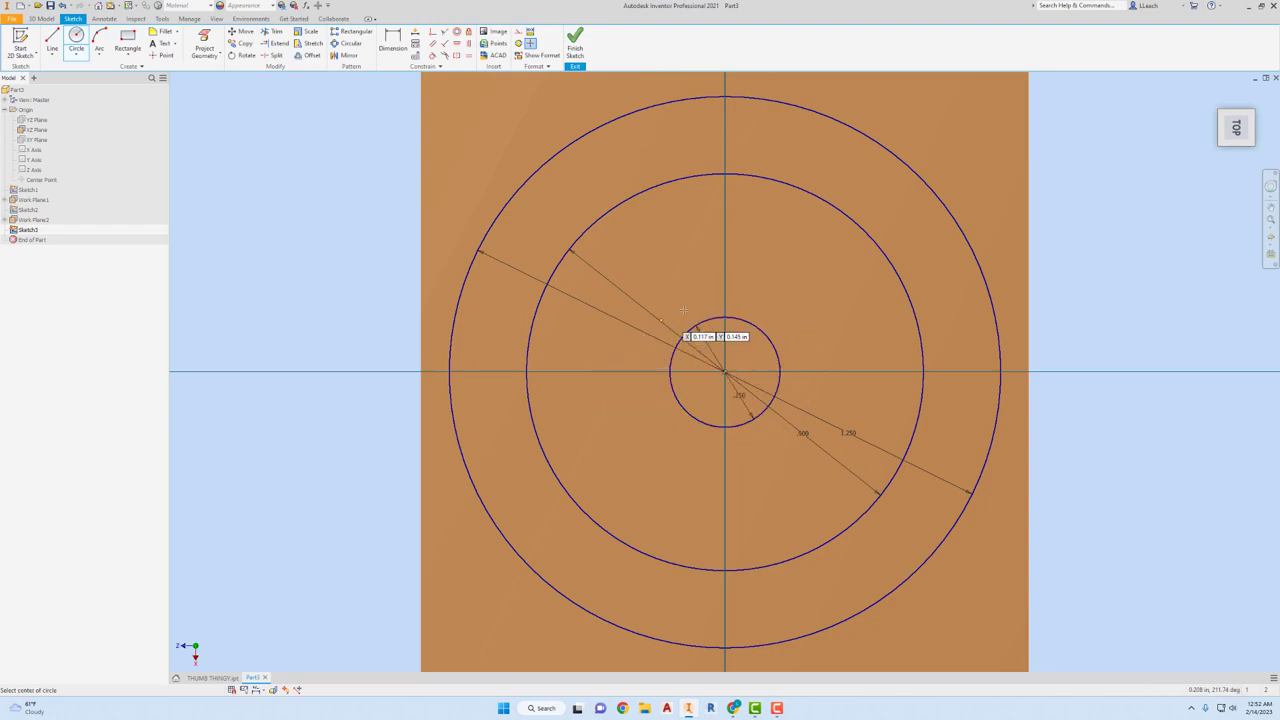
{"action": "mouse_move", "coordinate": [728, 275]}
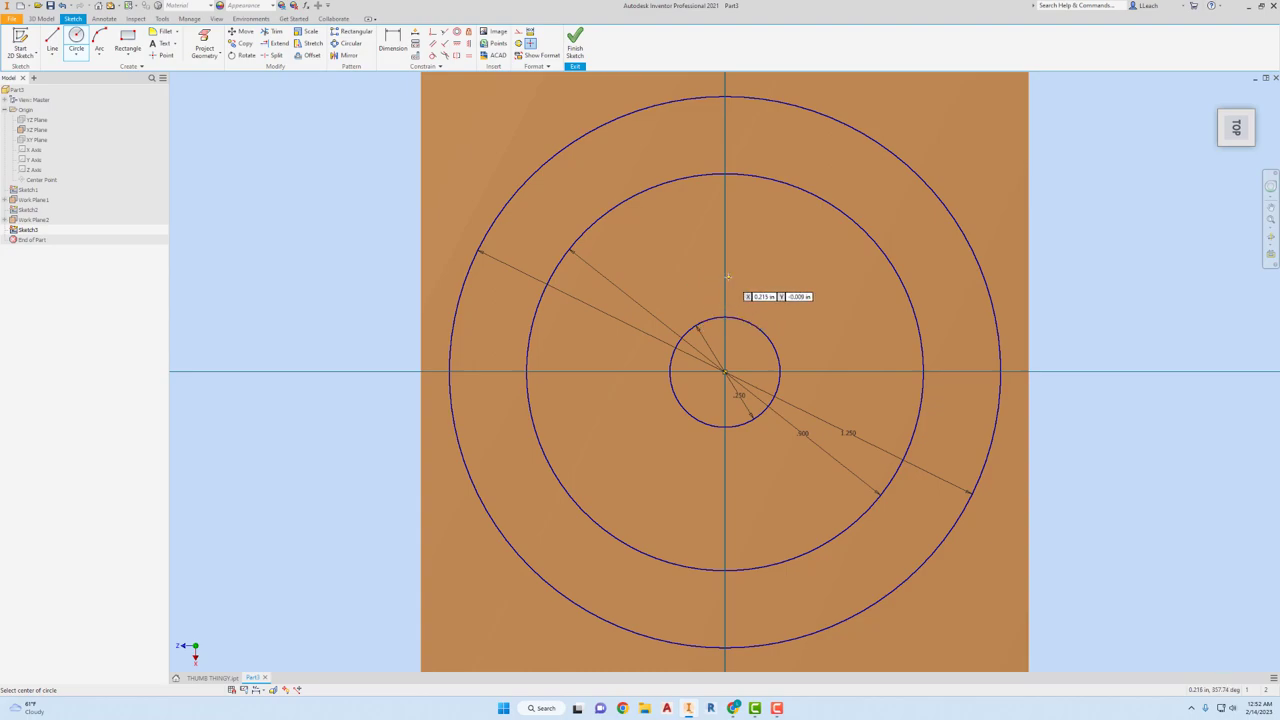
{"action": "mouse_move", "coordinate": [732, 278]}
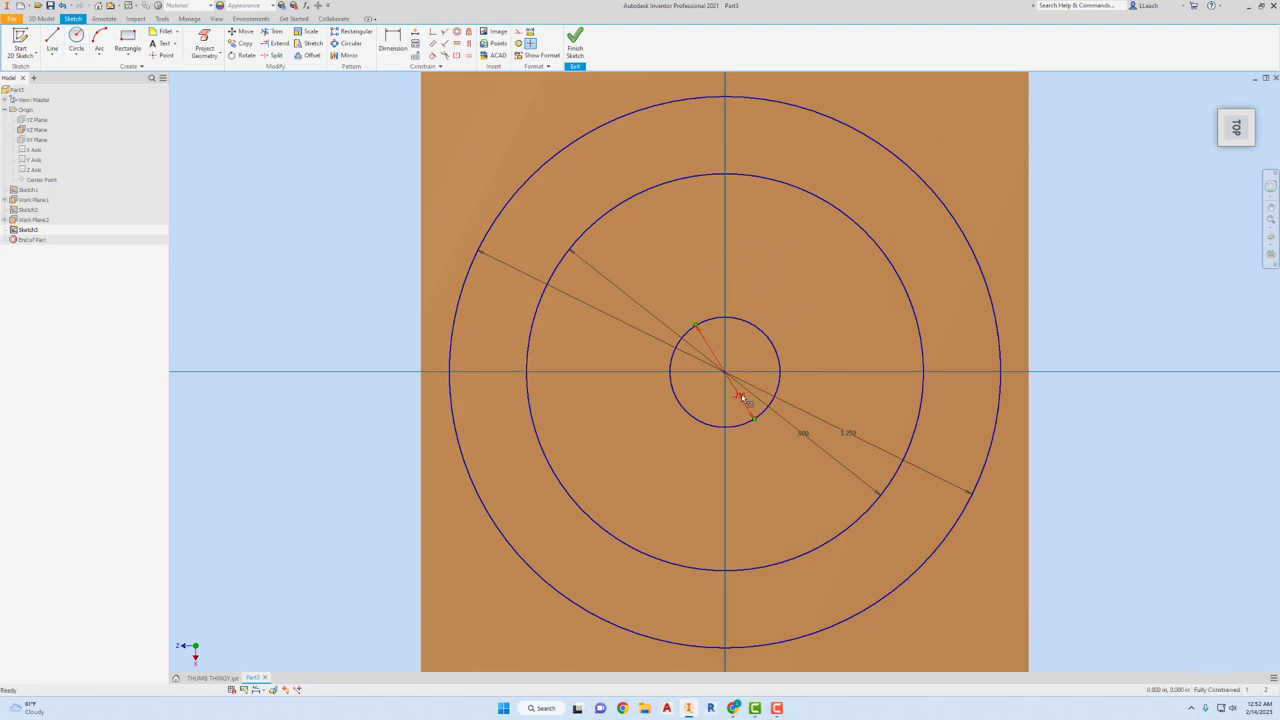
{"action": "double_click", "coordinate": [803, 433]}
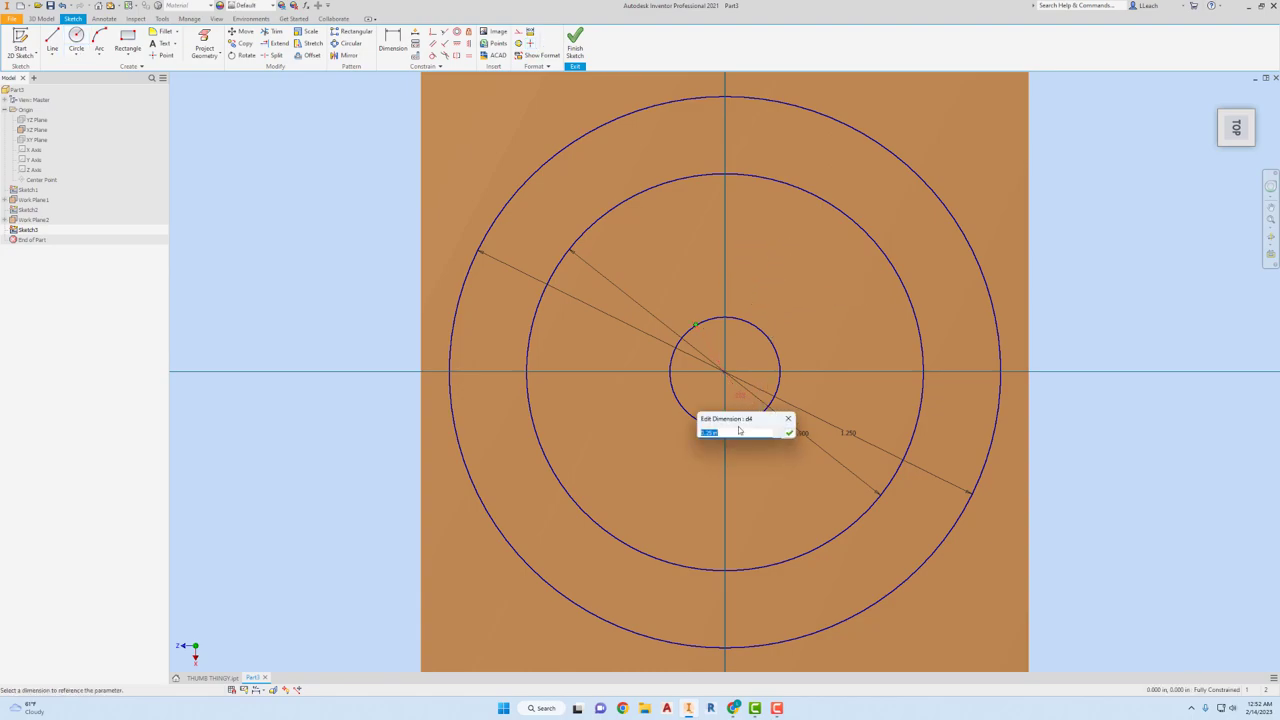
{"action": "type", "text": ".750"}
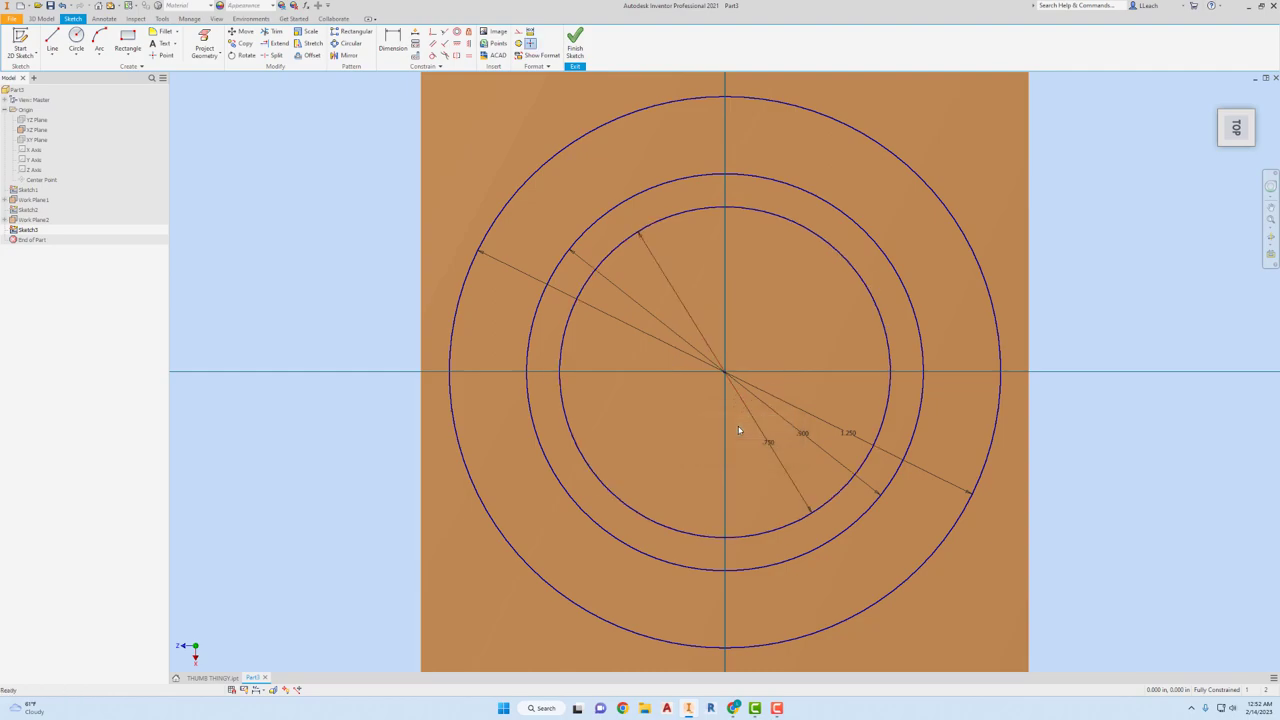
{"action": "mouse_move", "coordinate": [762, 420]}
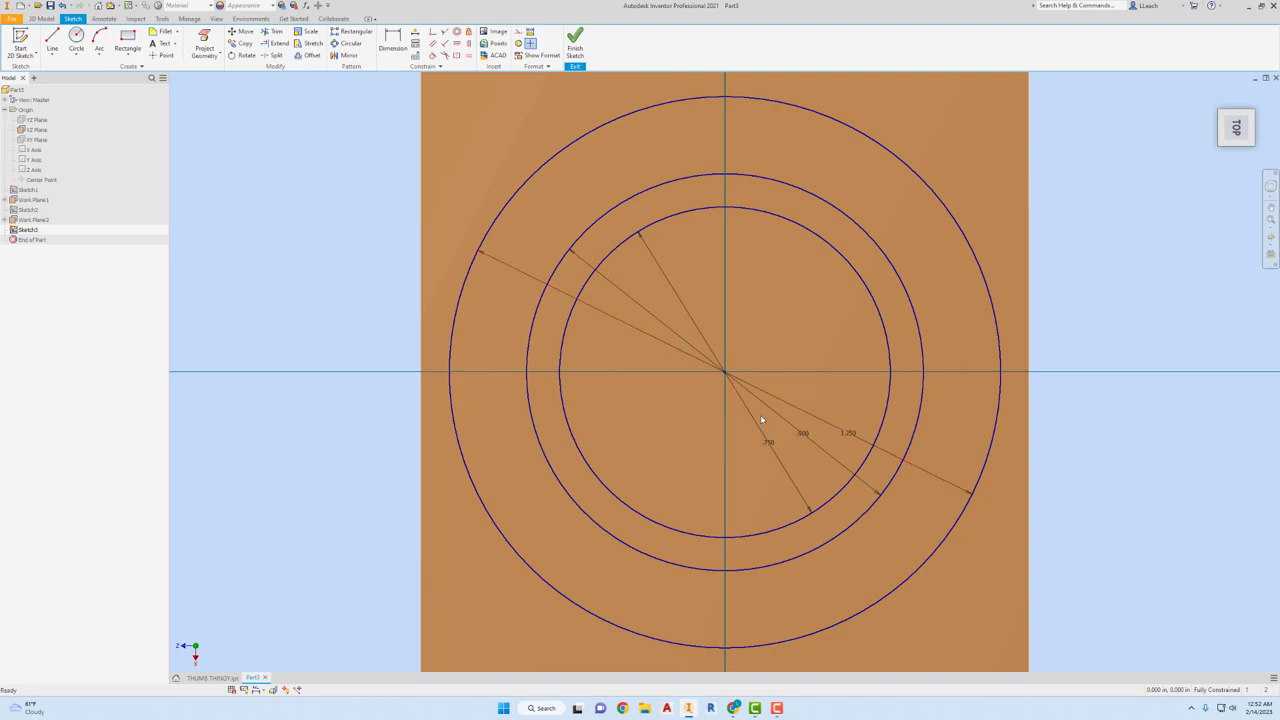
{"action": "mouse_move", "coordinate": [824, 443]}
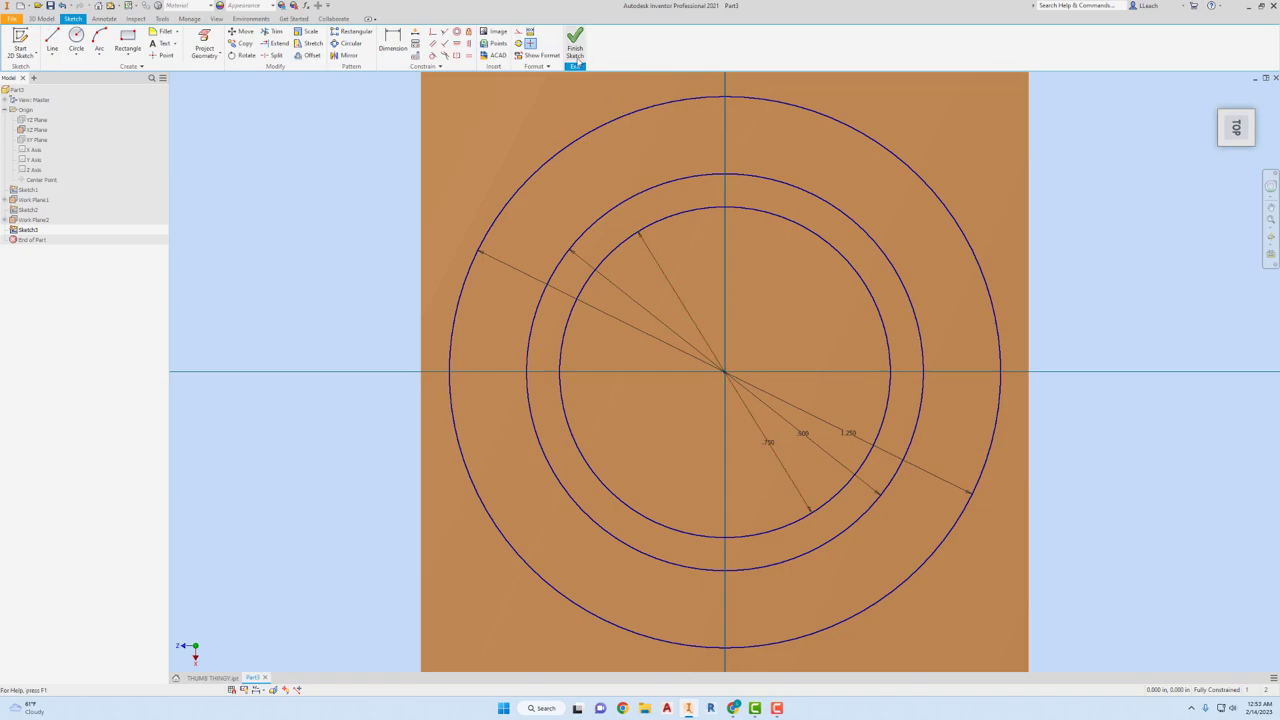
{"action": "left_click", "coordinate": [575, 47]}
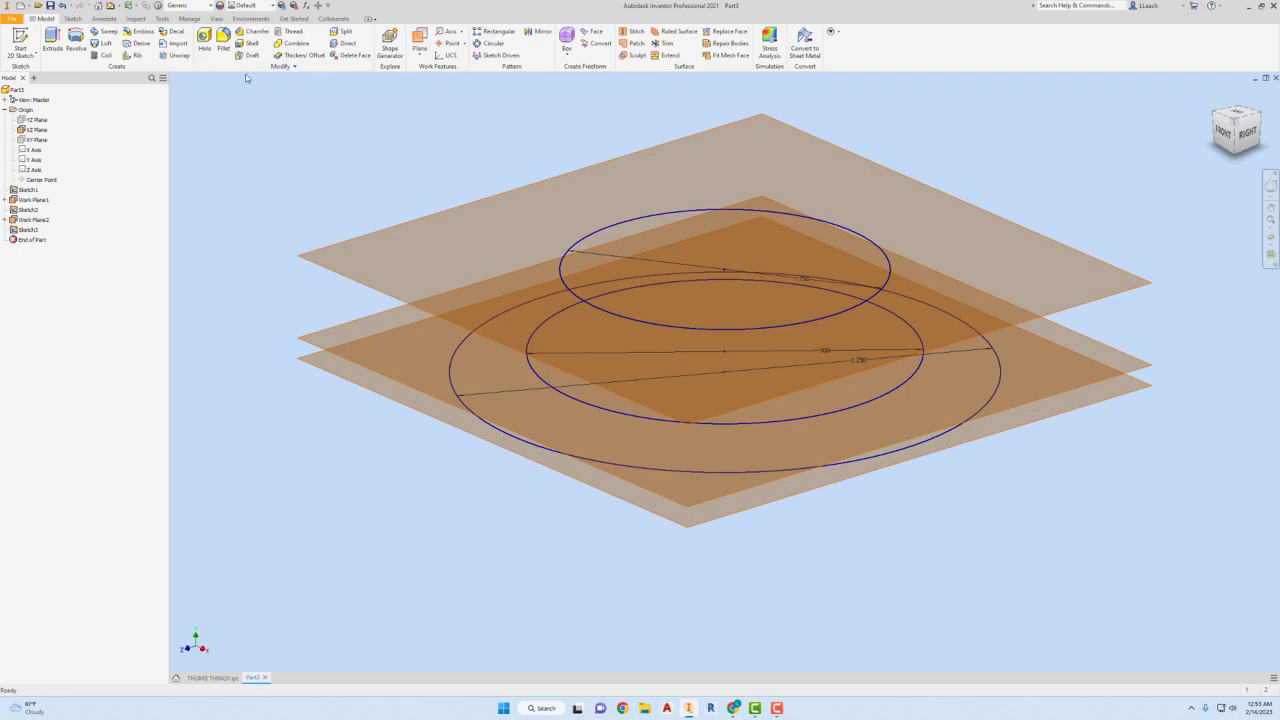
- Loft Sketch1, Sketch2 and Sketch3 into a solid and hide the work planes
{"action": "left_click", "coordinate": [105, 43]}
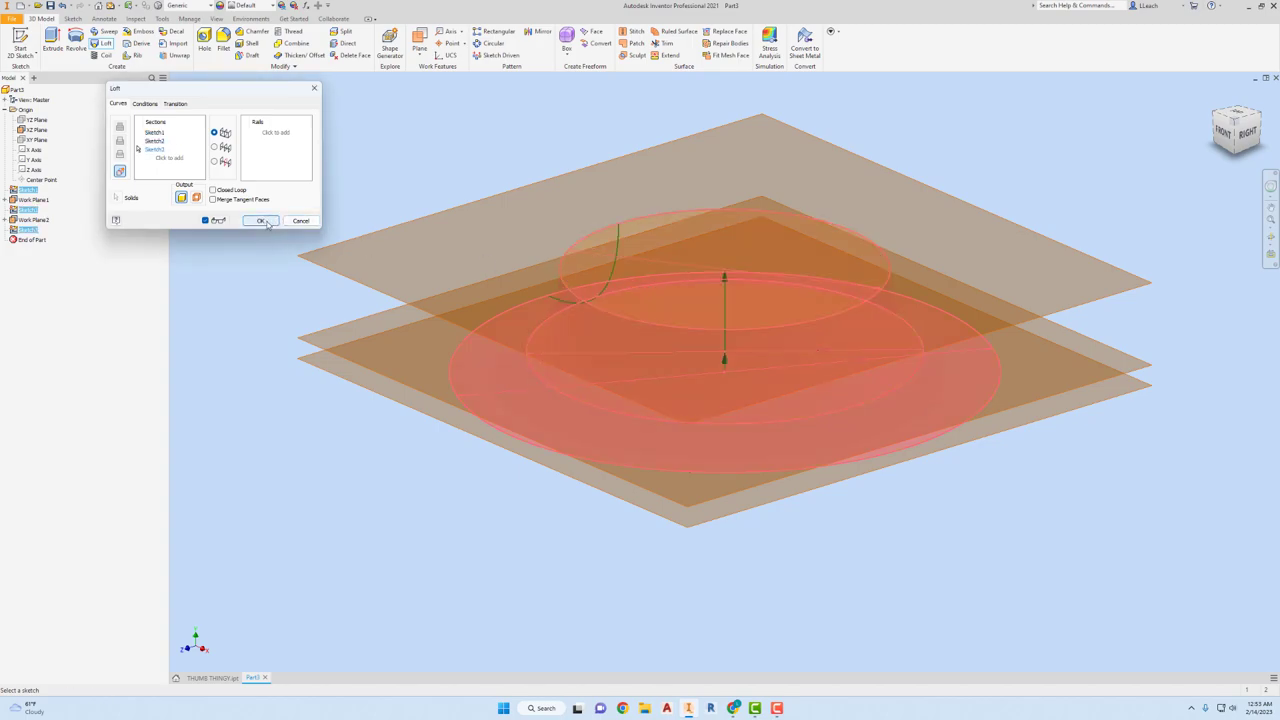
{"action": "left_click", "coordinate": [259, 220]}
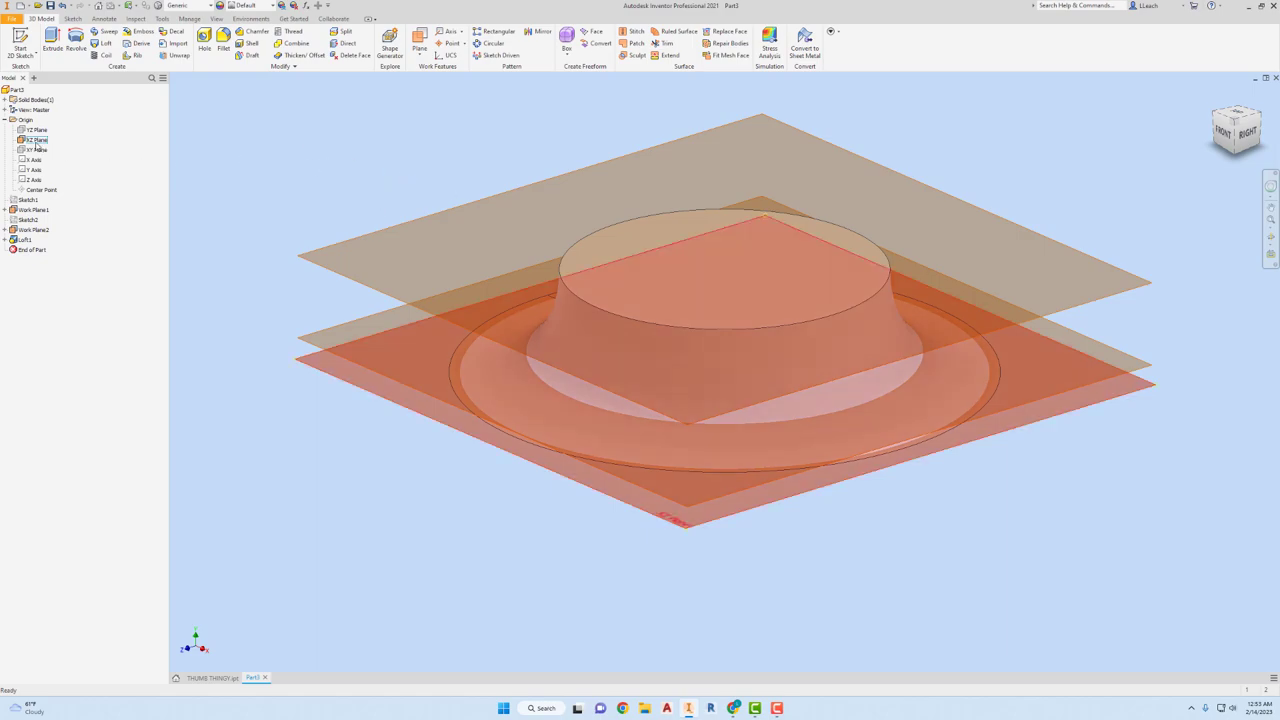
{"action": "right_click", "coordinate": [37, 141]}
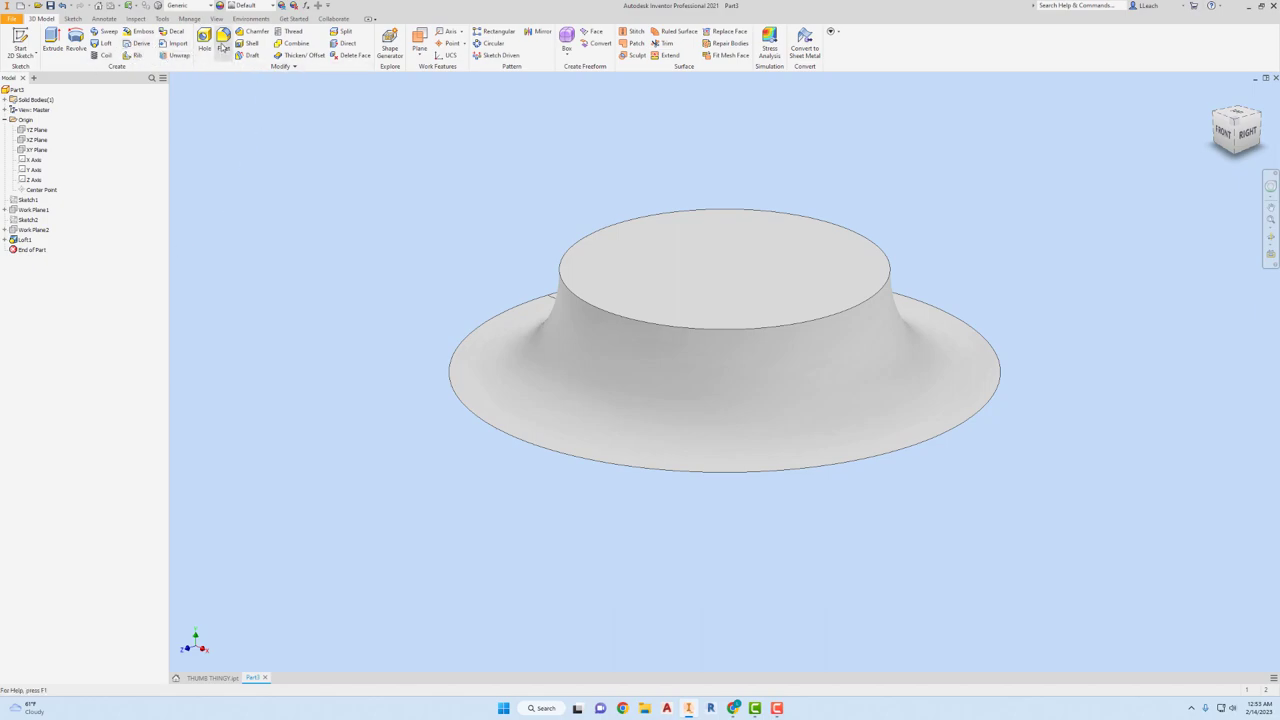
- Fillet the raised step's top rim with a 0.05 radius
{"action": "left_click", "coordinate": [224, 42]}
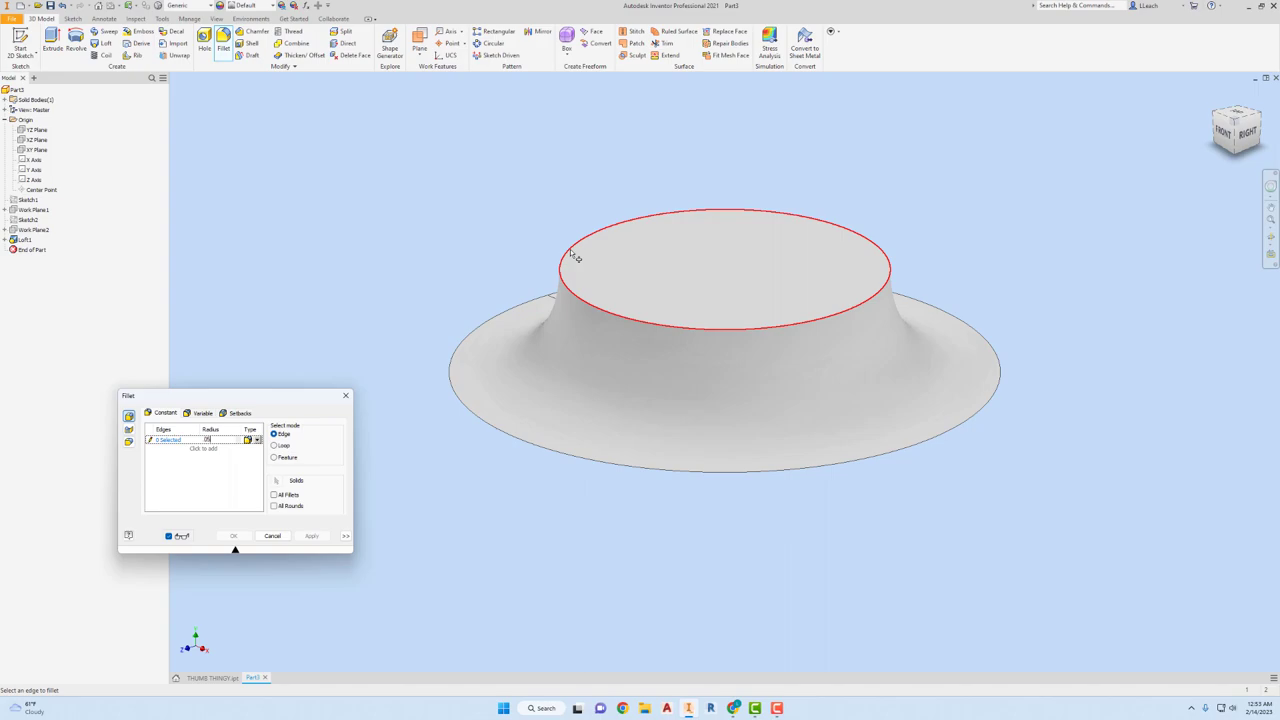
{"action": "left_click", "coordinate": [311, 535]}
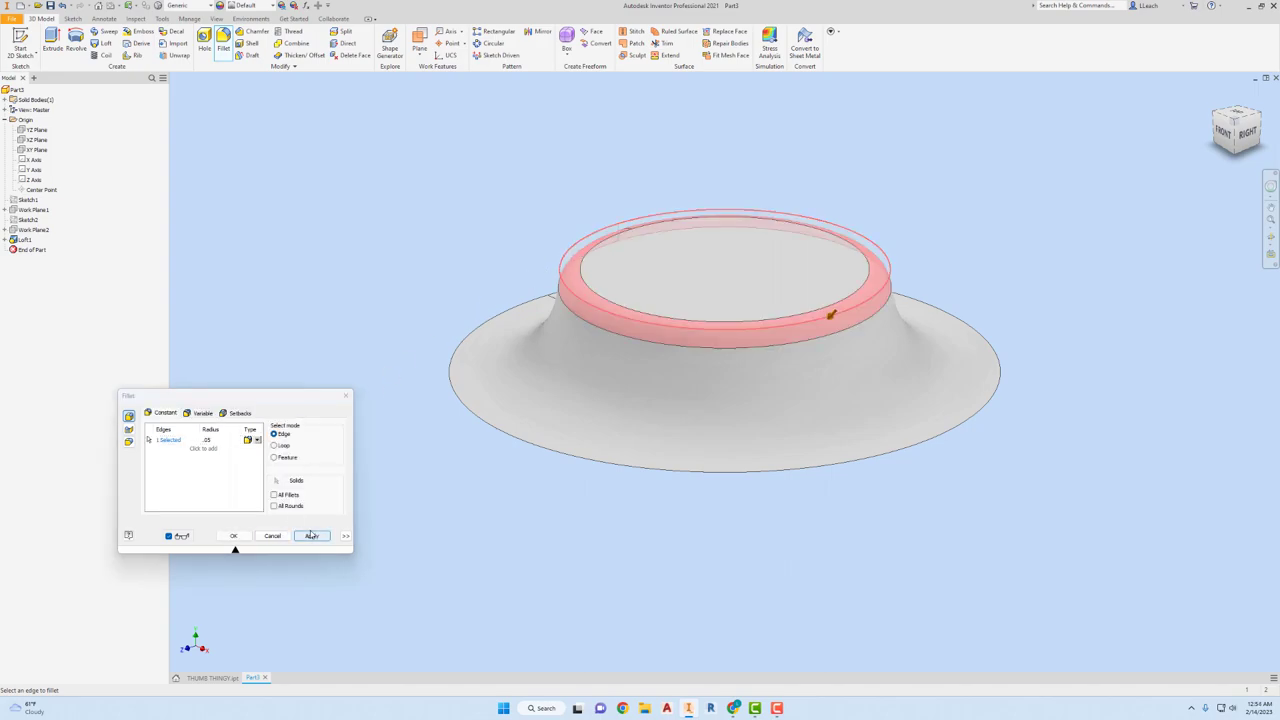
{"action": "left_click", "coordinate": [311, 535]}
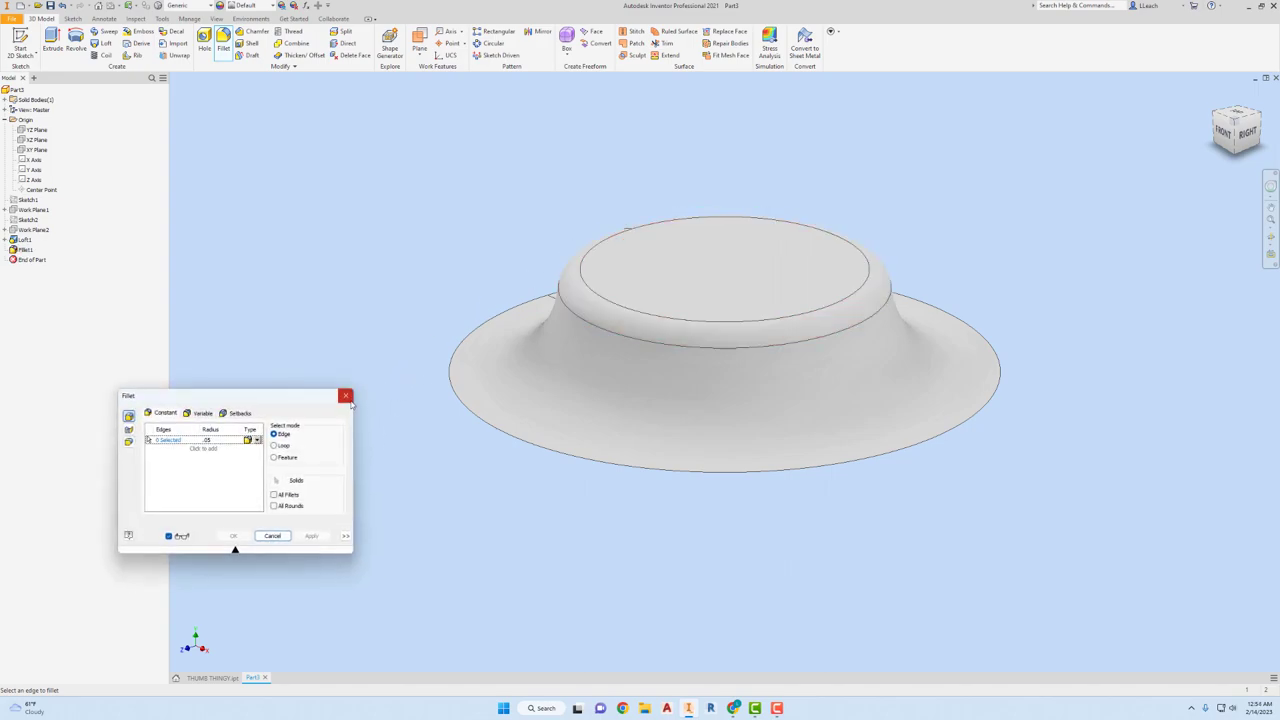
{"action": "left_click", "coordinate": [272, 535]}
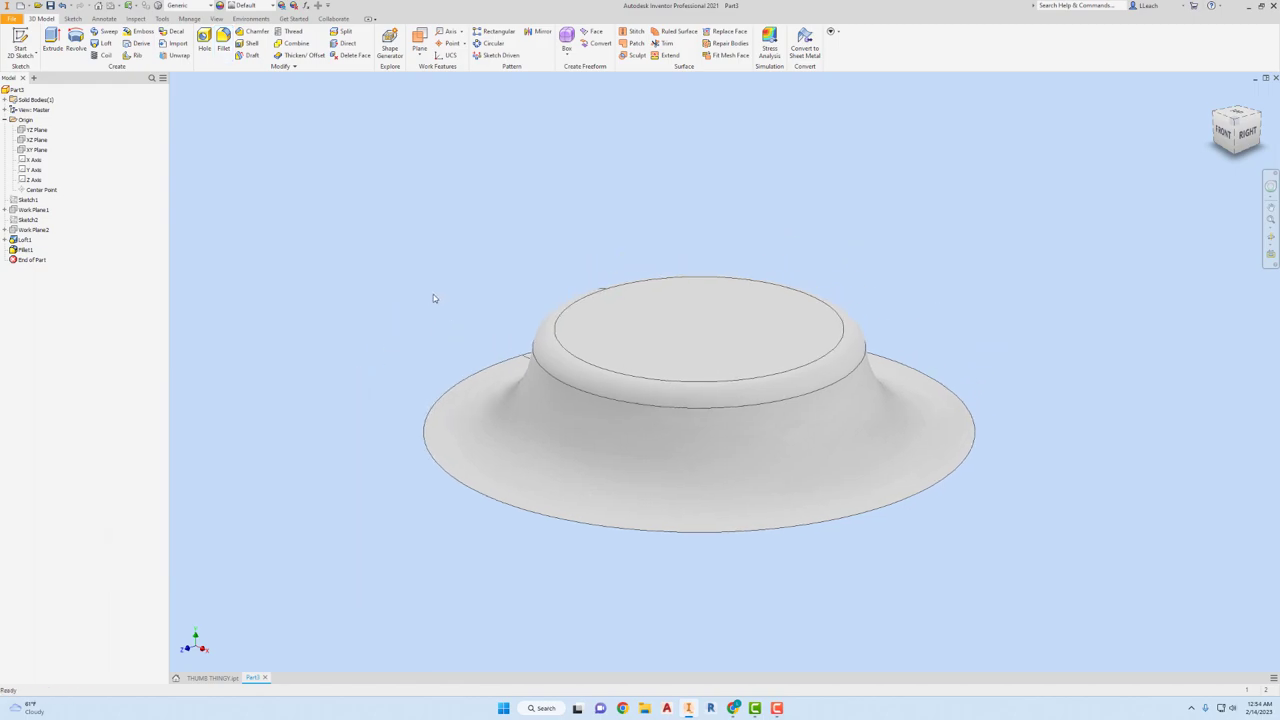
{"action": "left_click", "coordinate": [35, 100]}
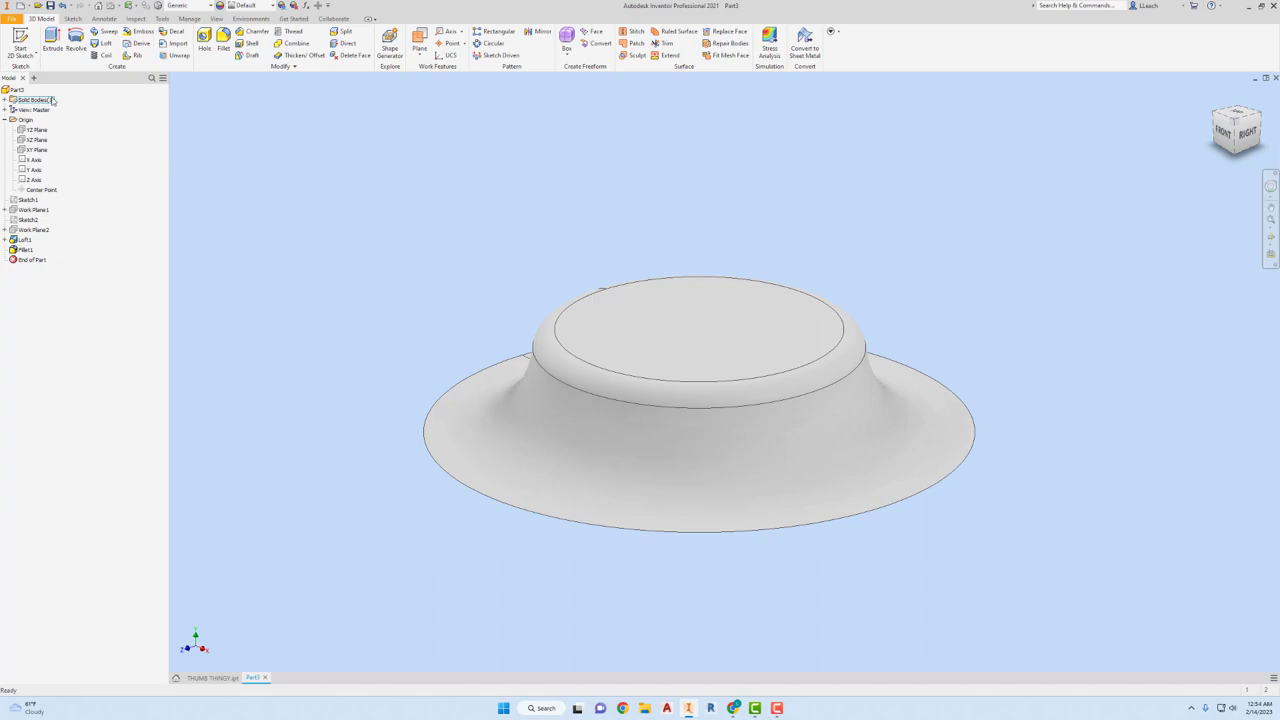
- Sketch a .250 centre-point circle on the top face and extrude it .25
{"action": "left_click", "coordinate": [20, 40]}
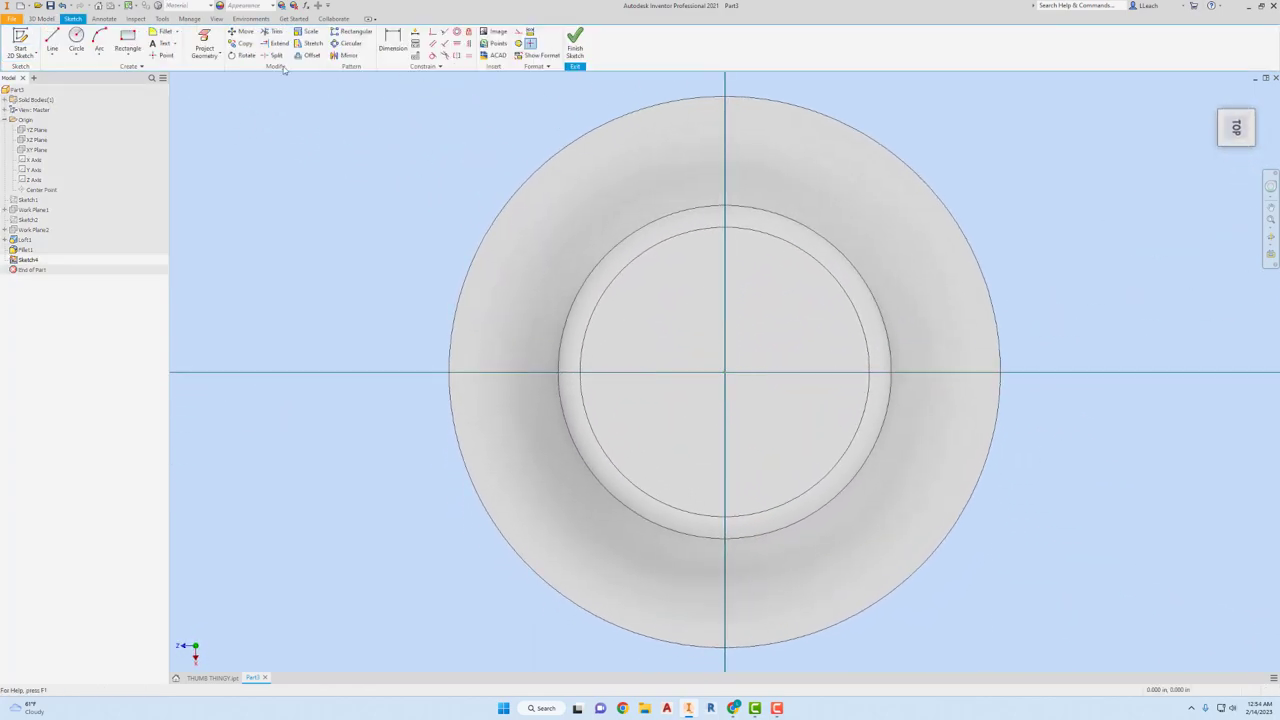
{"action": "left_click", "coordinate": [86, 43]}
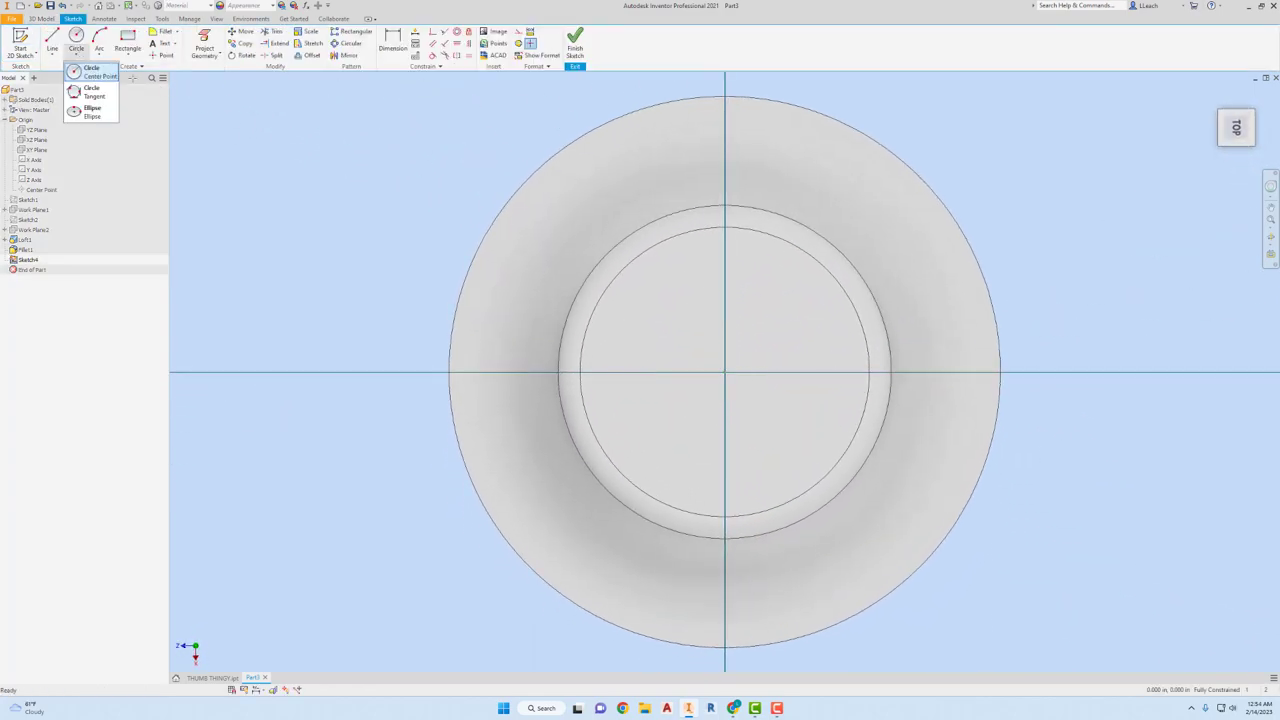
{"action": "left_click", "coordinate": [100, 71]}
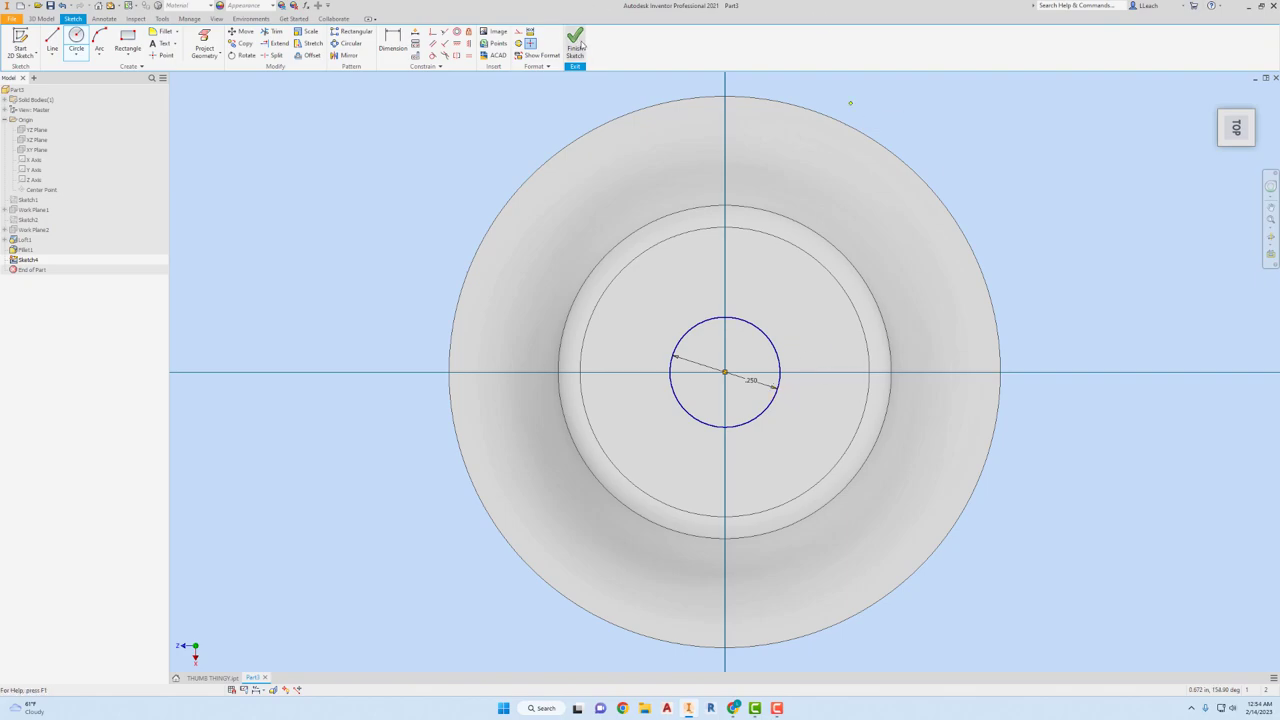
{"action": "left_click", "coordinate": [575, 42]}
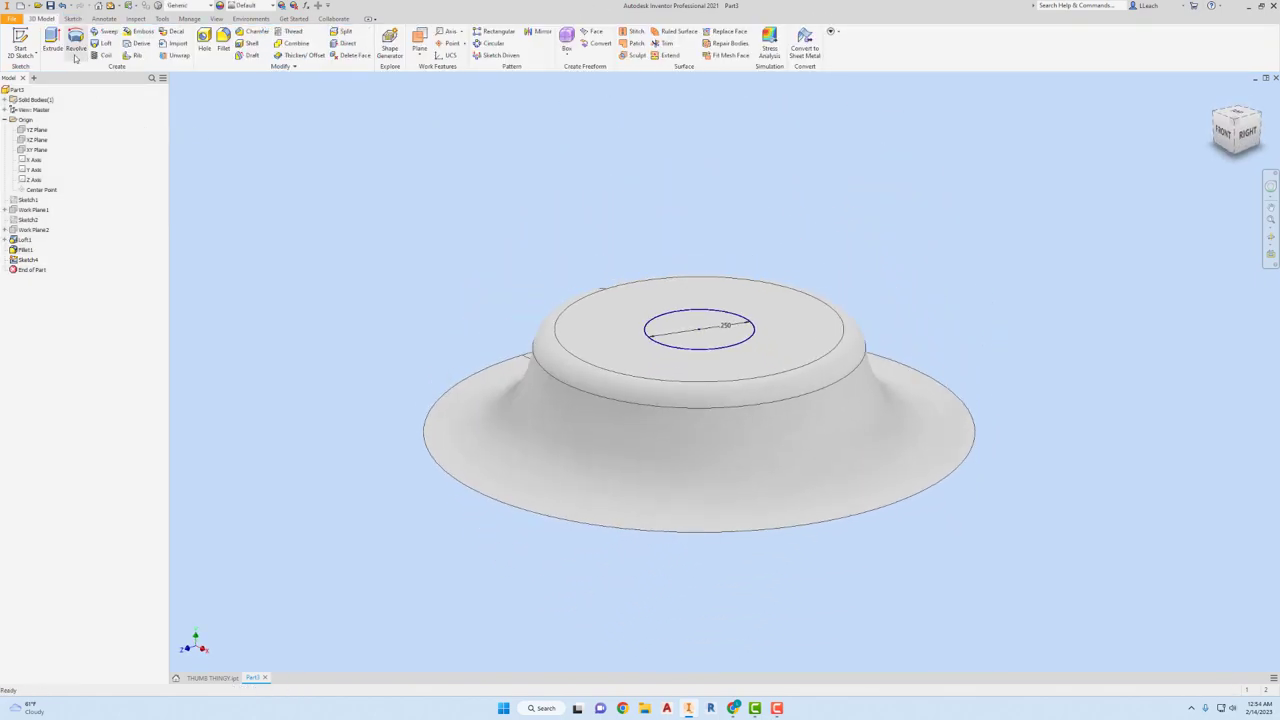
{"action": "left_click", "coordinate": [52, 42]}
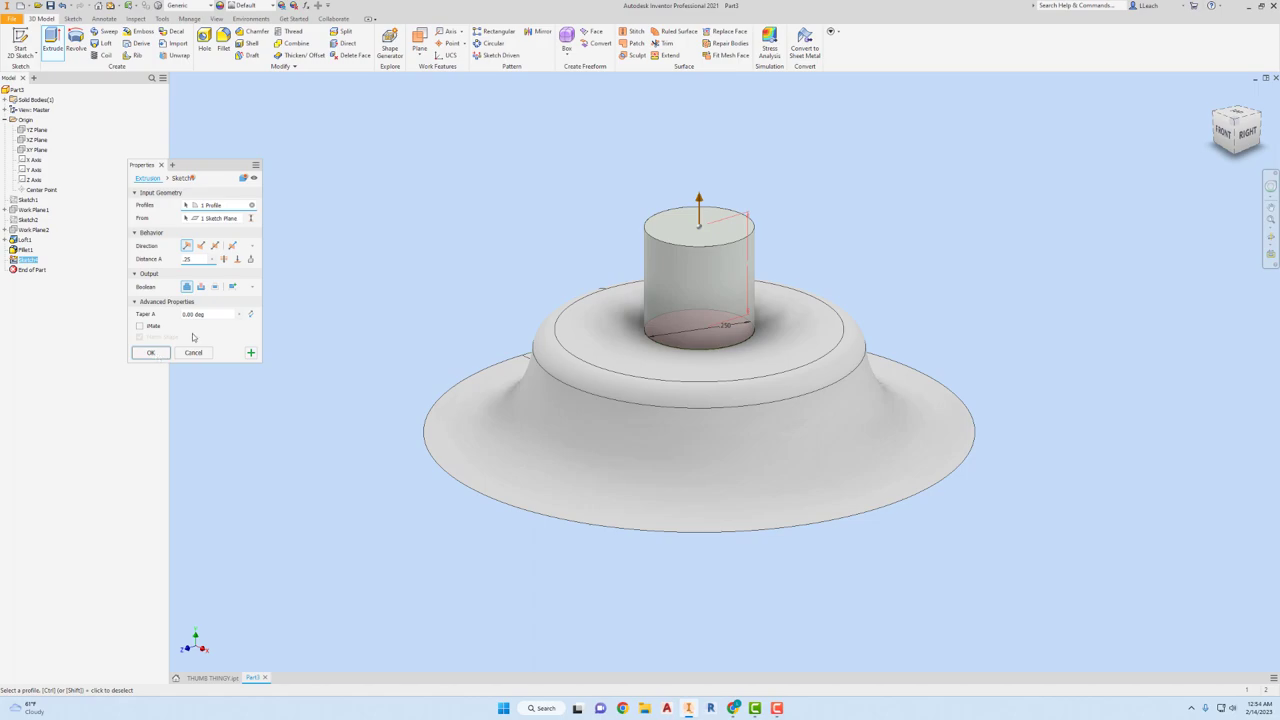
{"action": "left_click", "coordinate": [150, 352]}
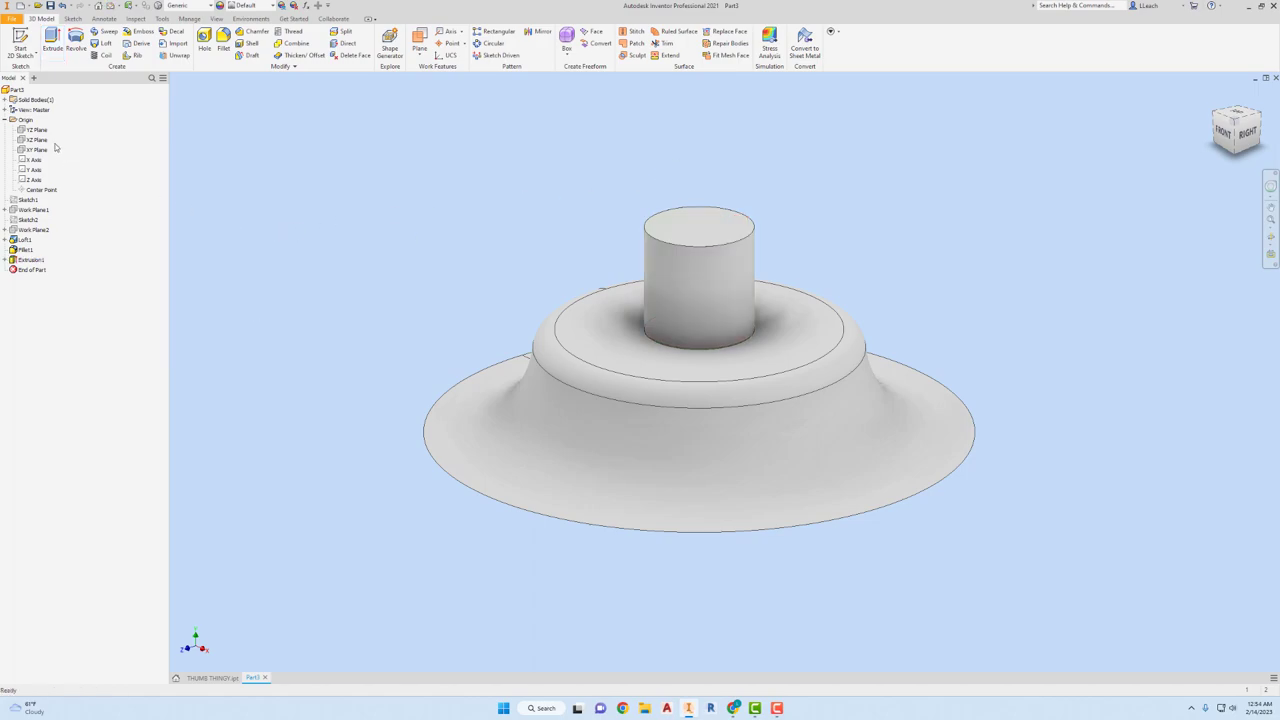
- Open a new sketch, Sketch5, on the Origin's XY Plane
{"action": "left_click", "coordinate": [37, 140]}
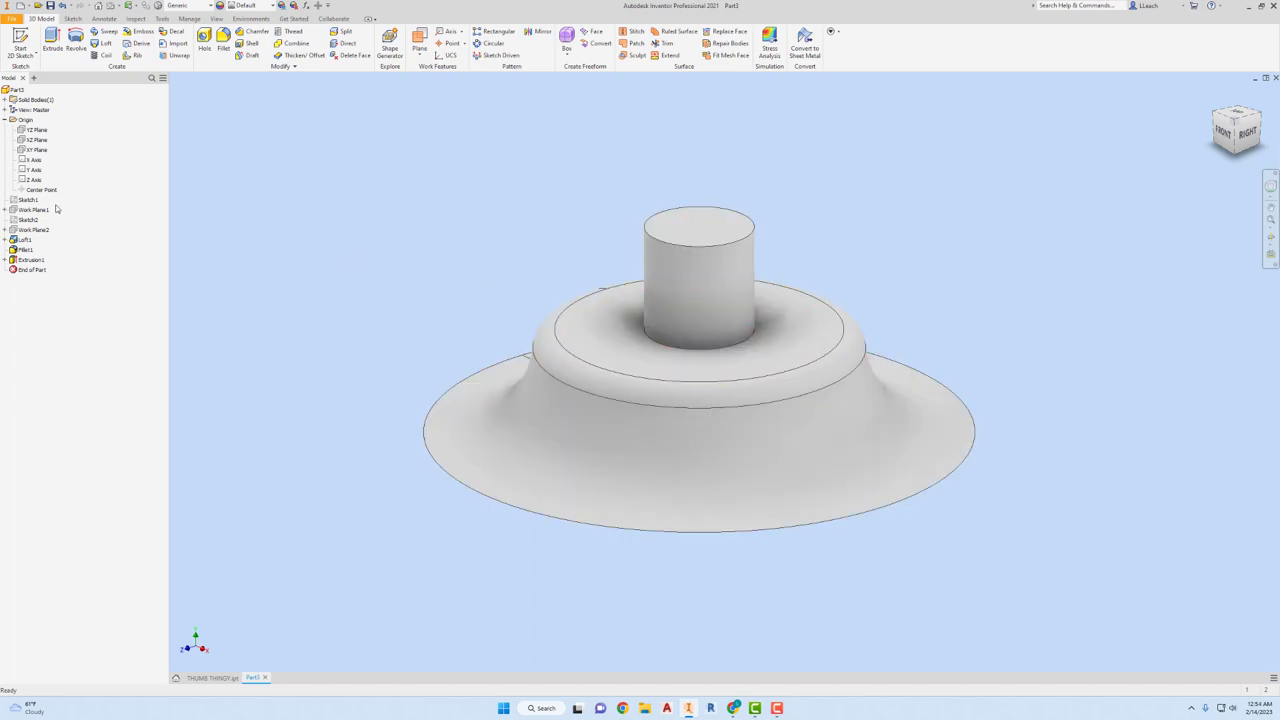
{"action": "right_click", "coordinate": [32, 170]}
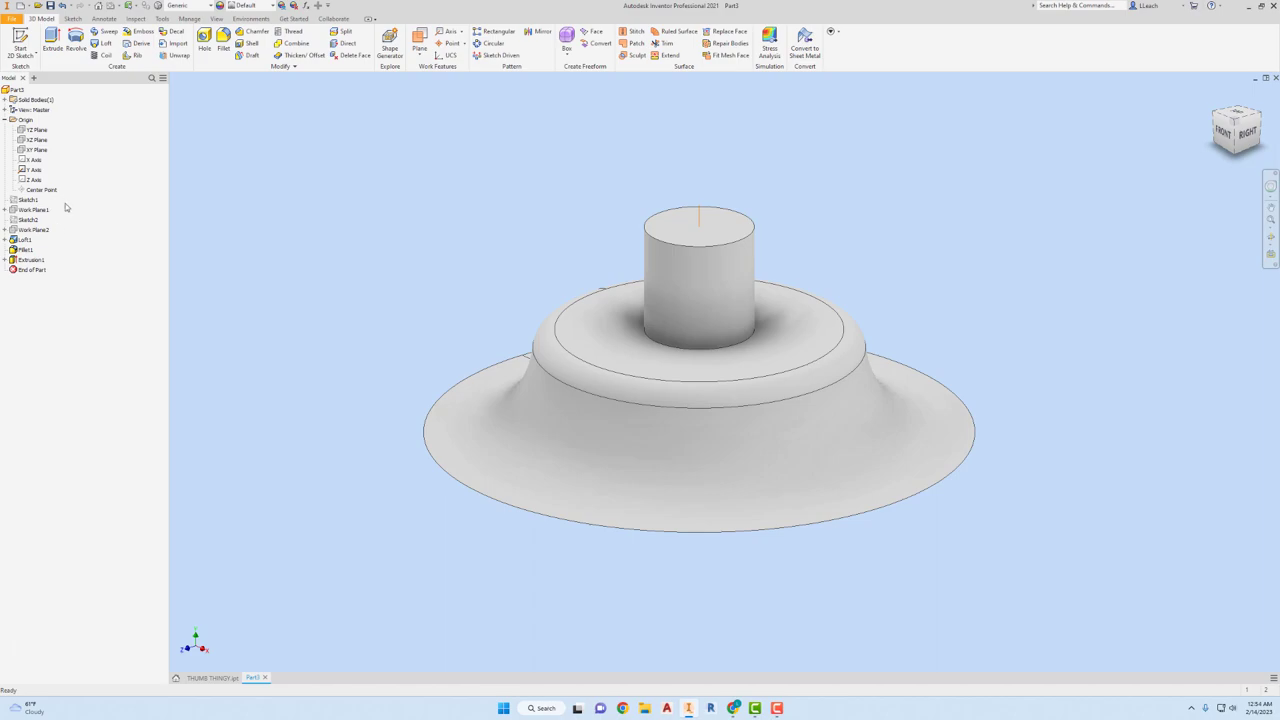
{"action": "left_click", "coordinate": [36, 150]}
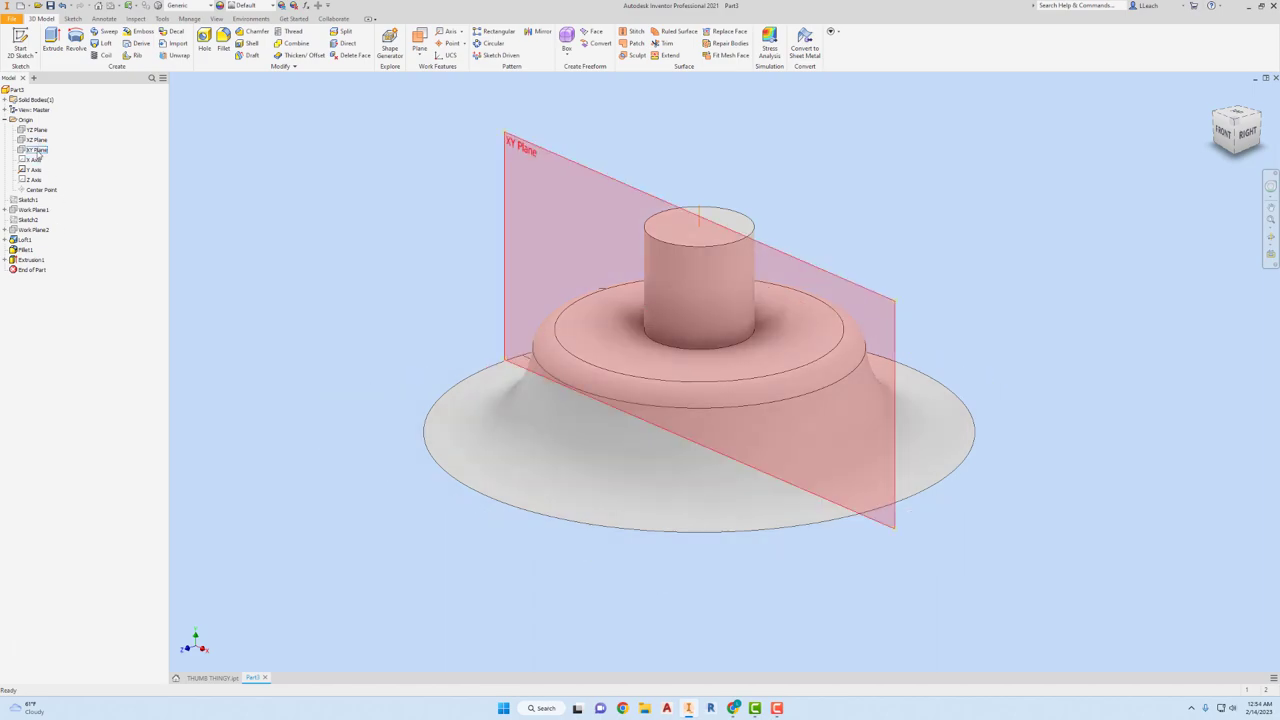
{"action": "right_click", "coordinate": [37, 149]}
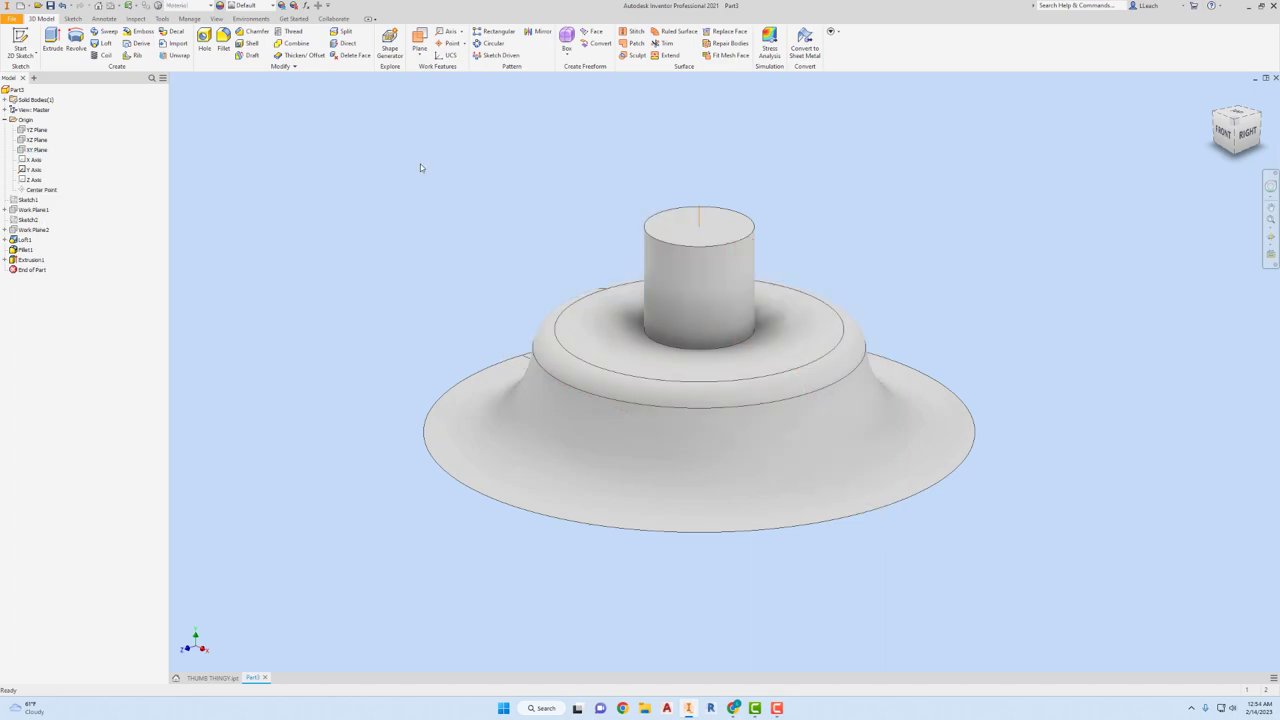
{"action": "left_click", "coordinate": [38, 150]}
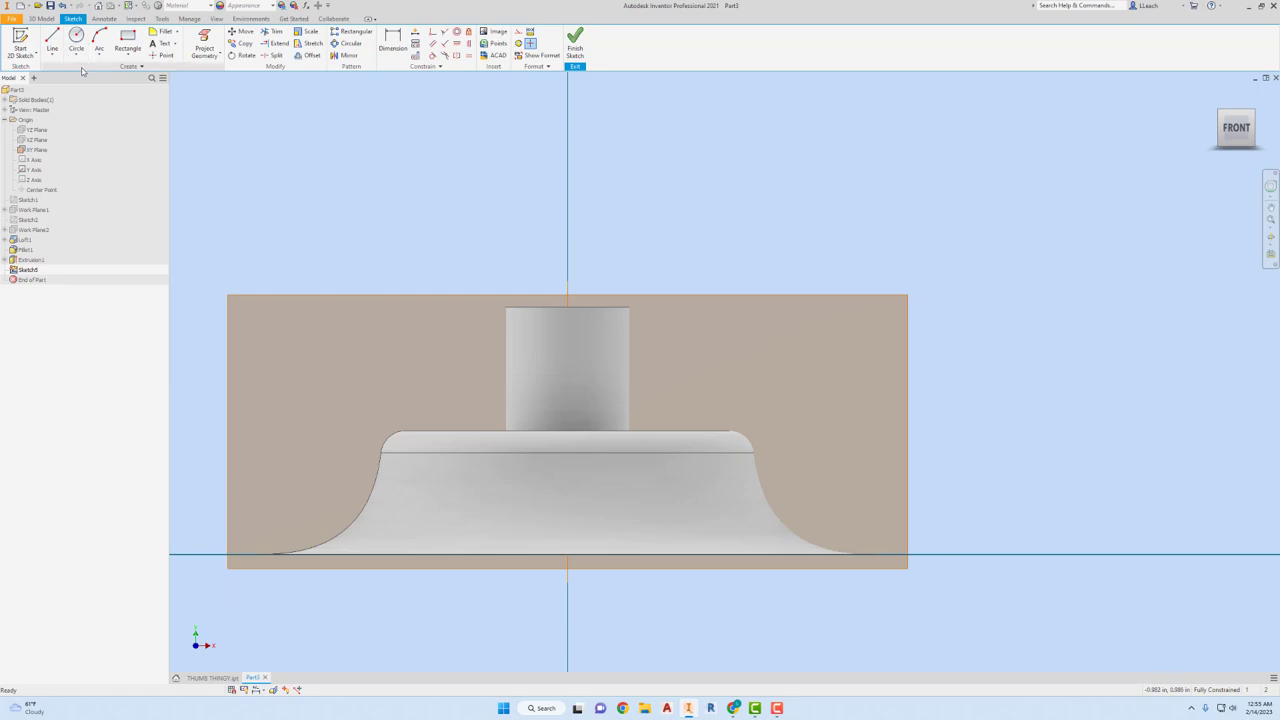
- Draw the cap outline: flat bottom line from the column top, rounded end, and closing lines
{"action": "left_click", "coordinate": [52, 47]}
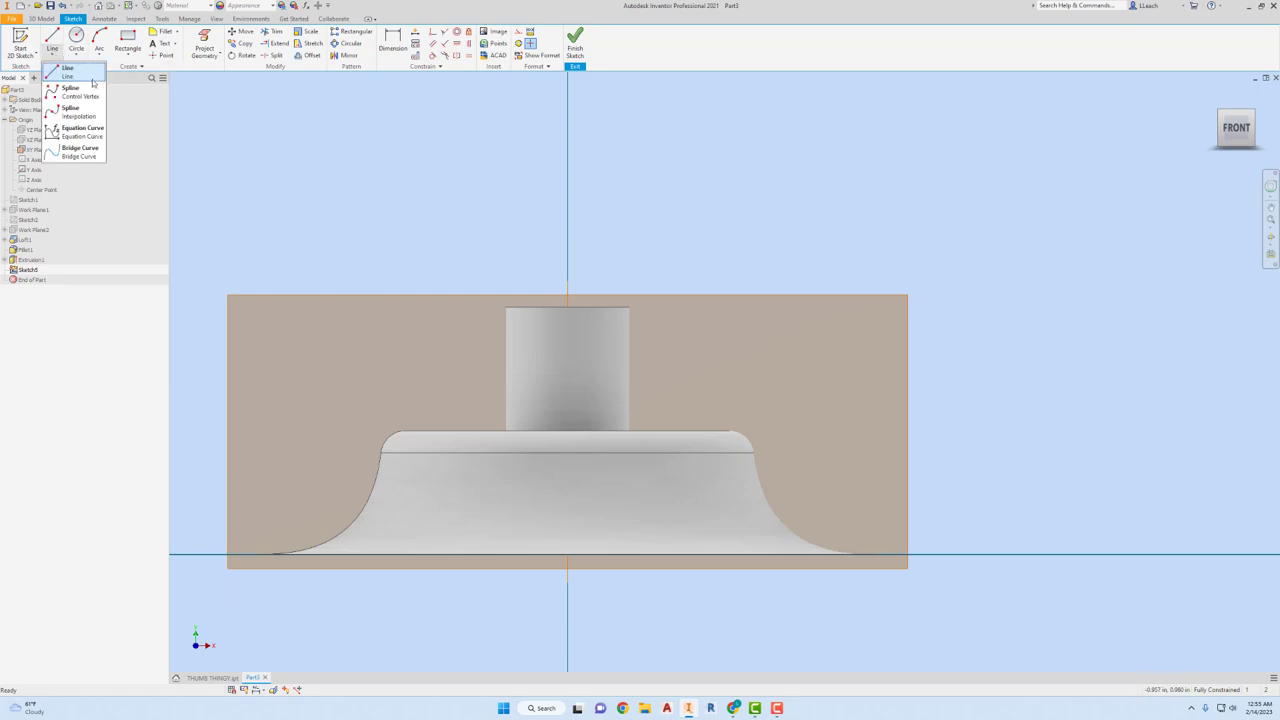
{"action": "left_click", "coordinate": [68, 68]}
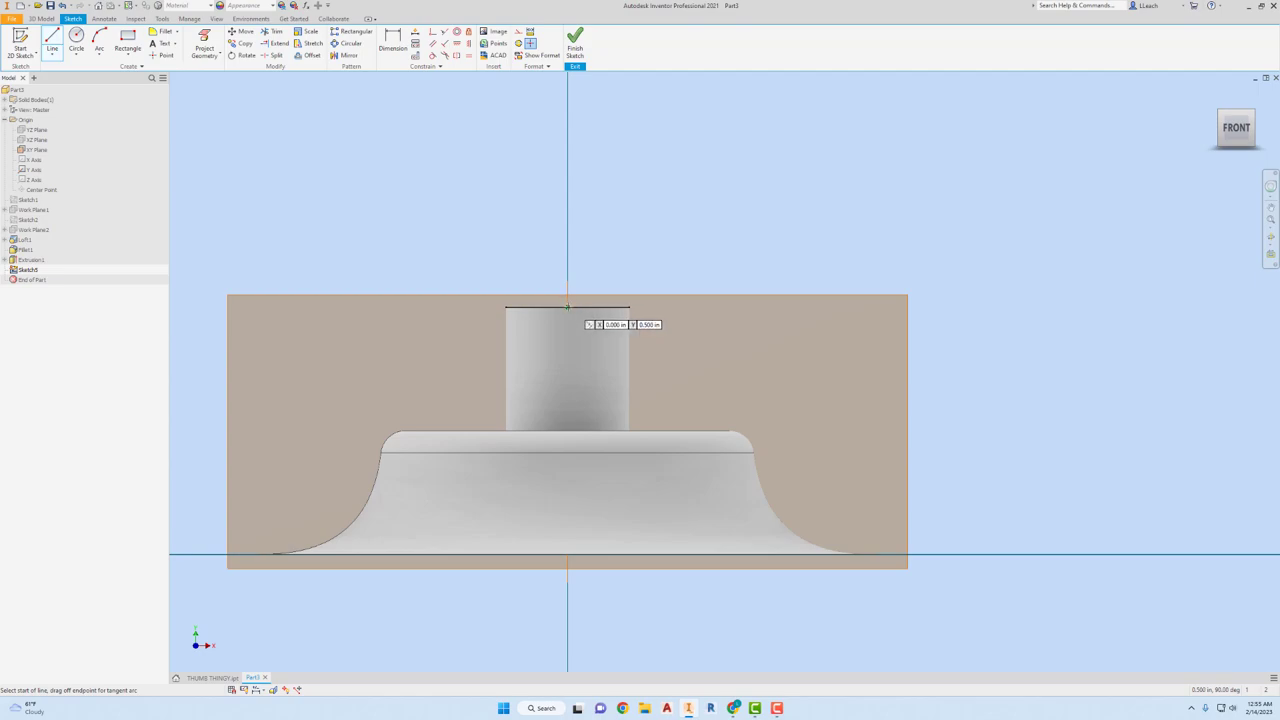
{"action": "left_click_drag", "start_coordinate": [568, 307], "coordinate": [748, 307]}
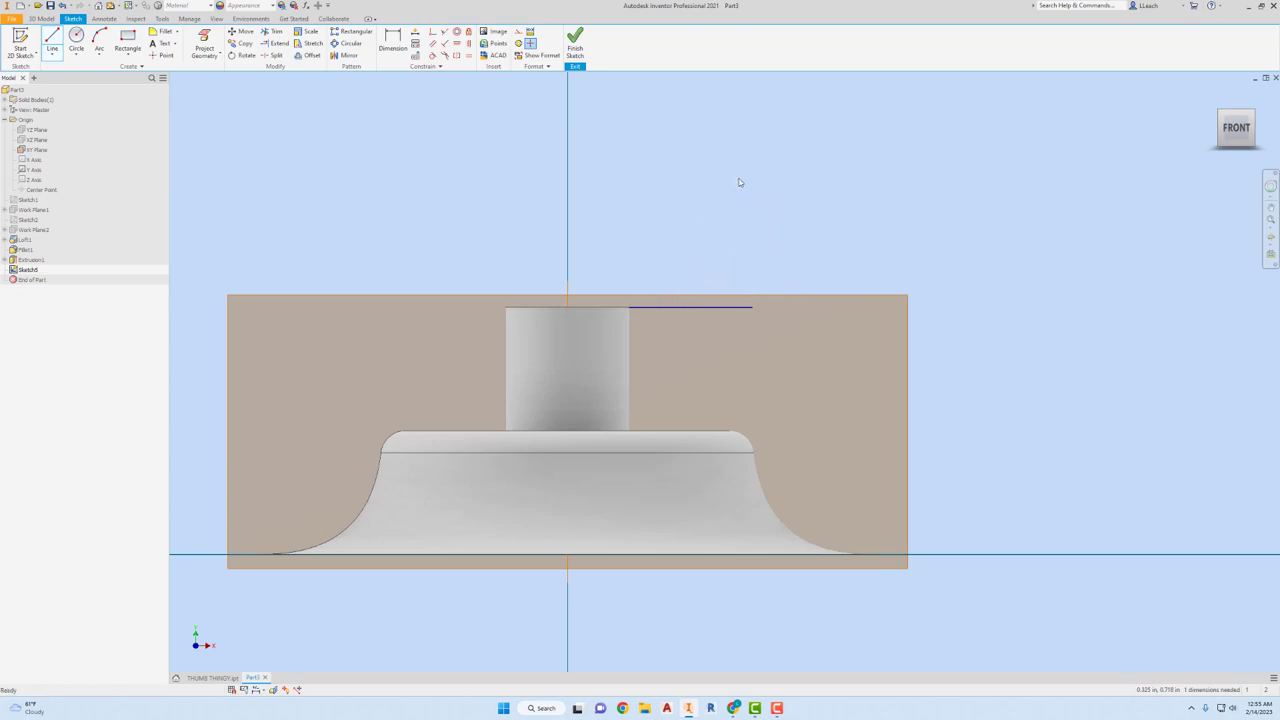
{"action": "left_click", "coordinate": [62, 53]}
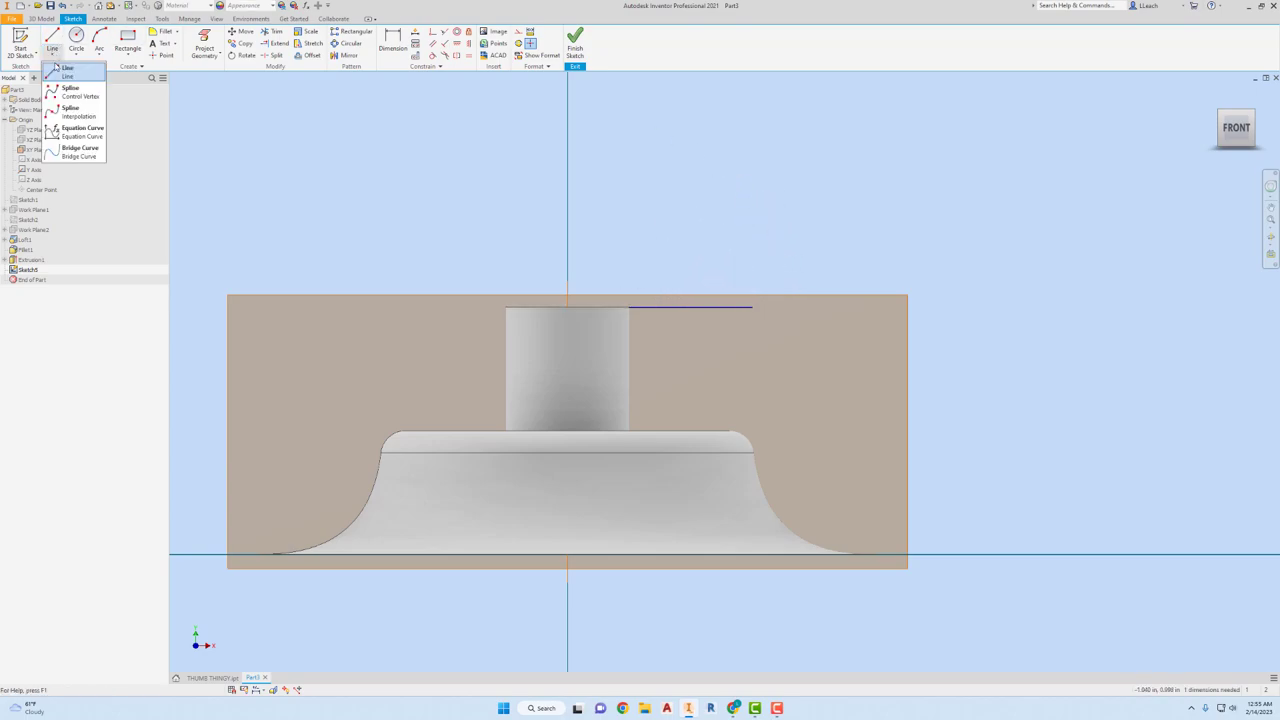
{"action": "left_click", "coordinate": [67, 68]}
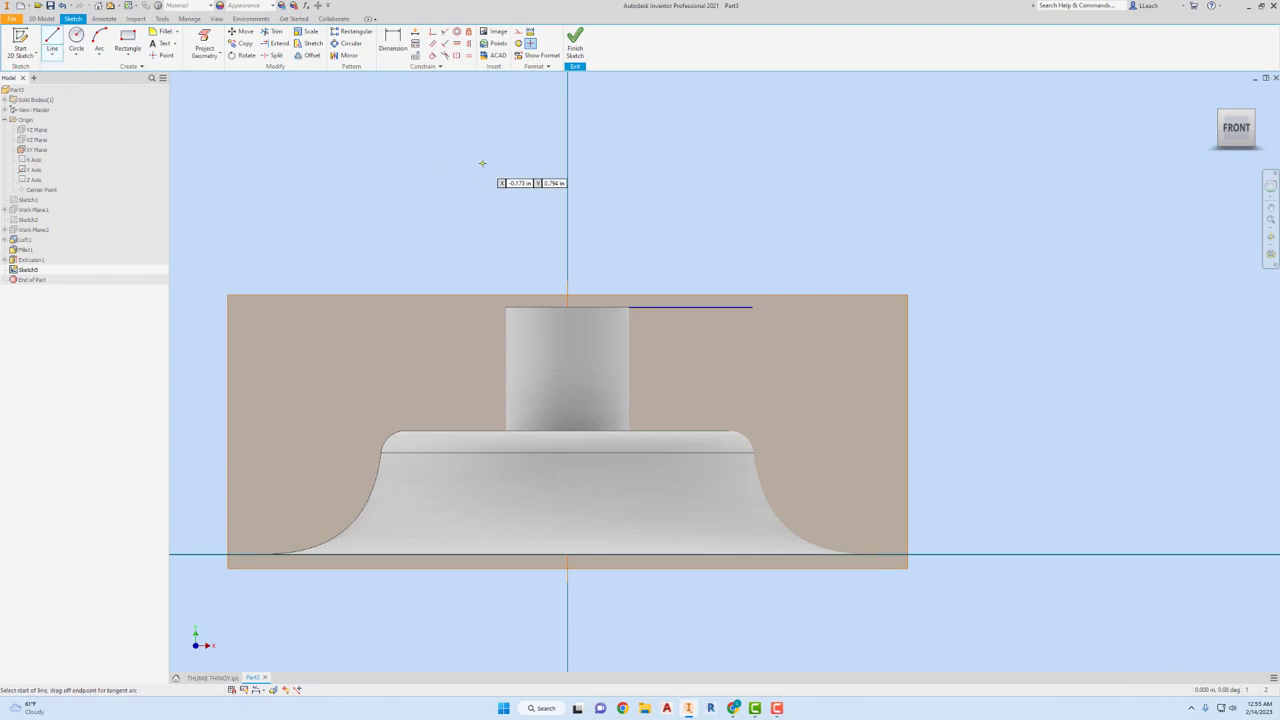
{"action": "mouse_move", "coordinate": [755, 305]}
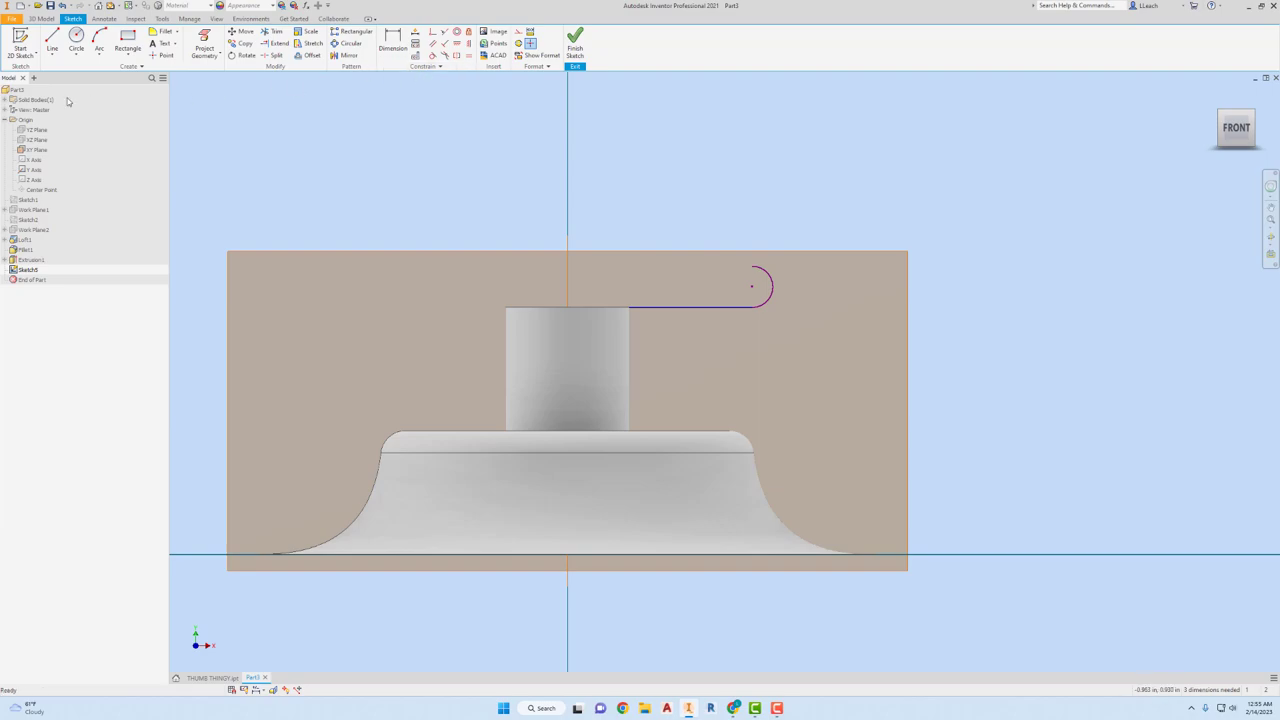
{"action": "mouse_move", "coordinate": [99, 48]}
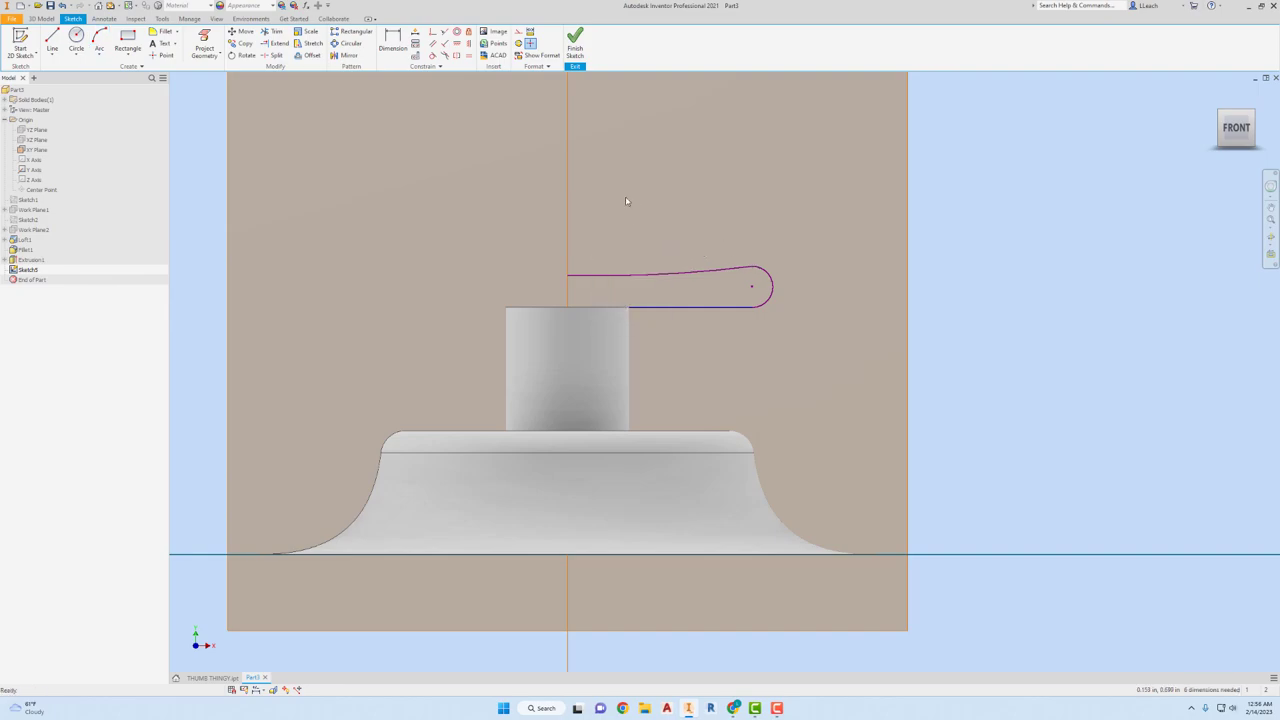
{"action": "left_click", "coordinate": [52, 48]}
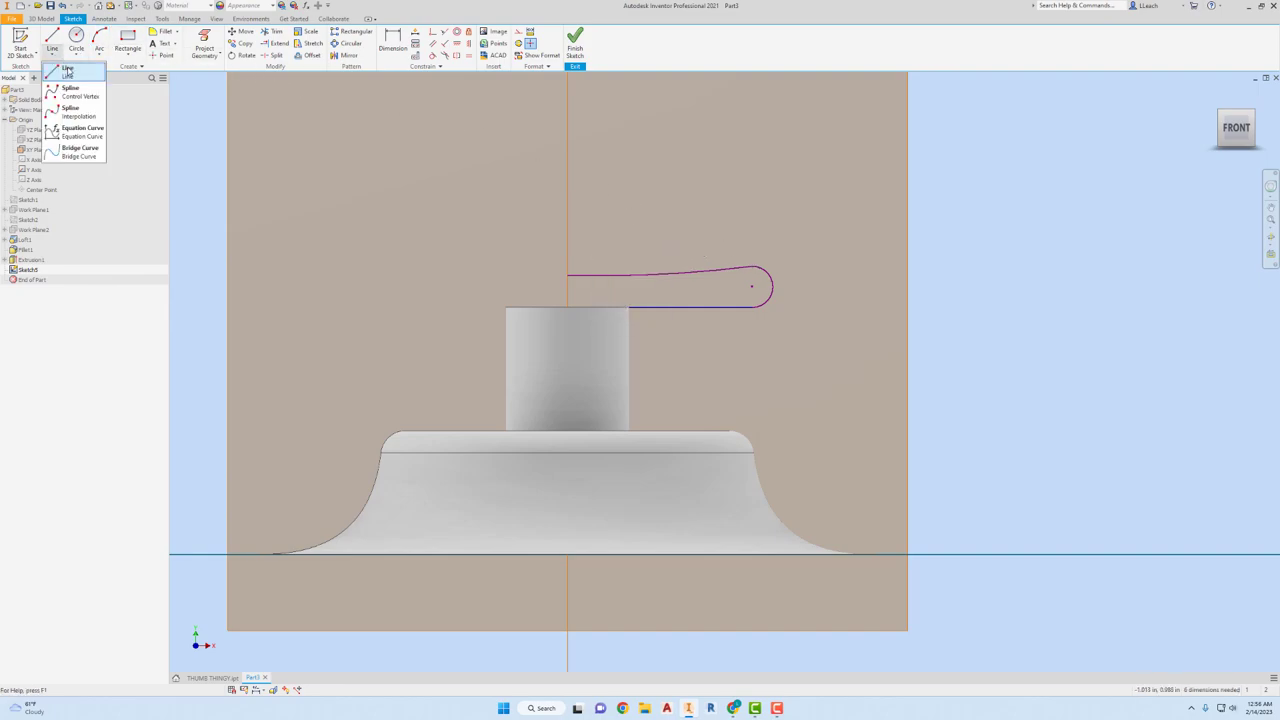
{"action": "left_click", "coordinate": [67, 69]}
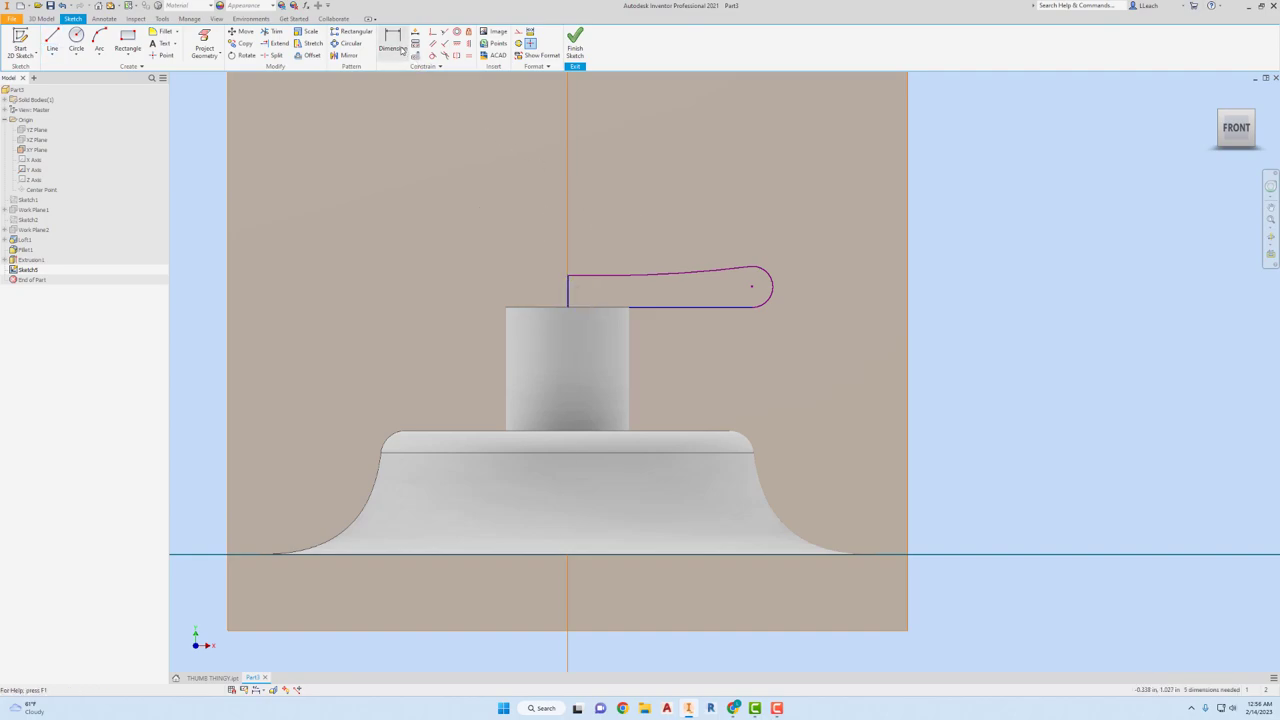
- Dimension the cap profile's .300 bottom line and its short vertical end
{"action": "left_click", "coordinate": [392, 44]}
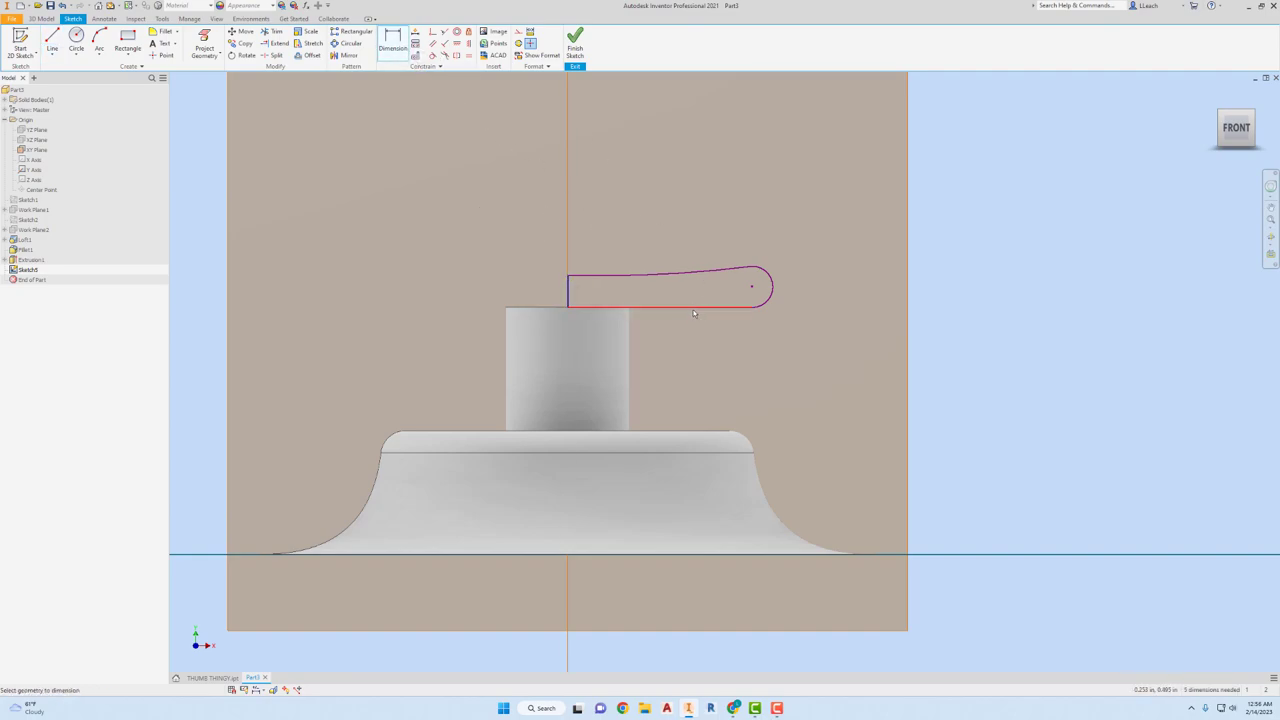
{"action": "left_click", "coordinate": [690, 340]}
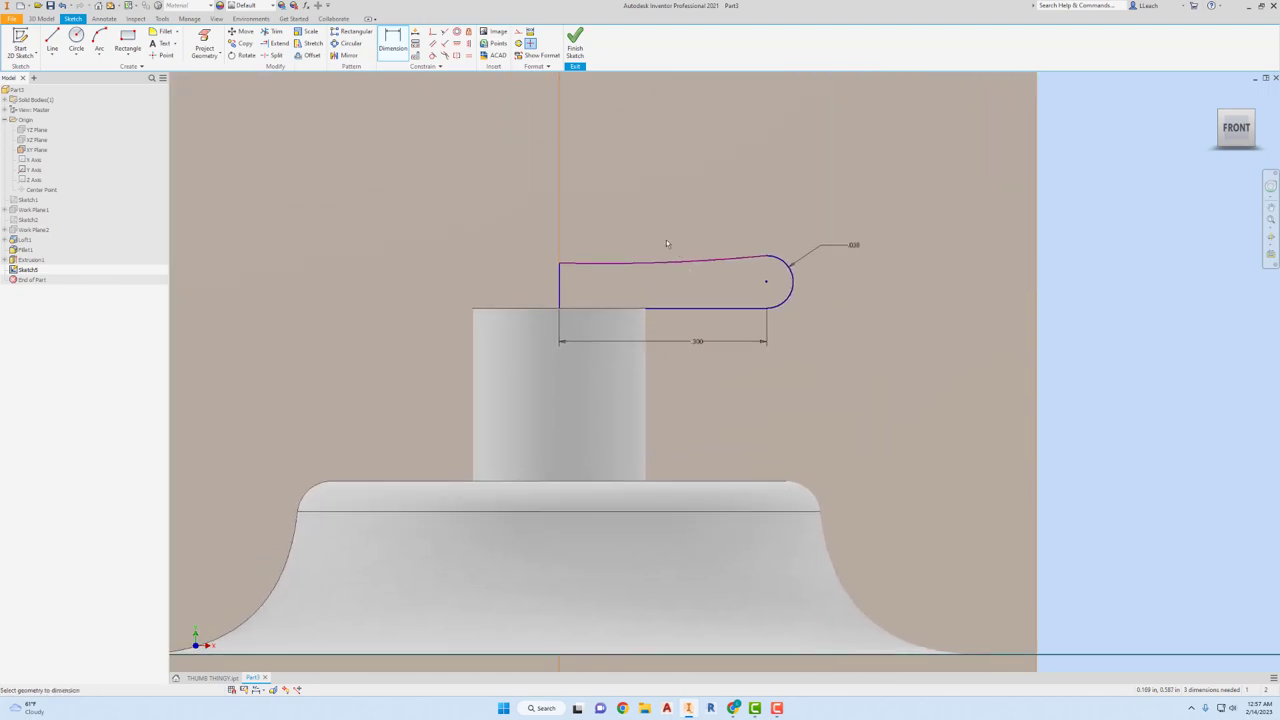
{"action": "left_click", "coordinate": [52, 48]}
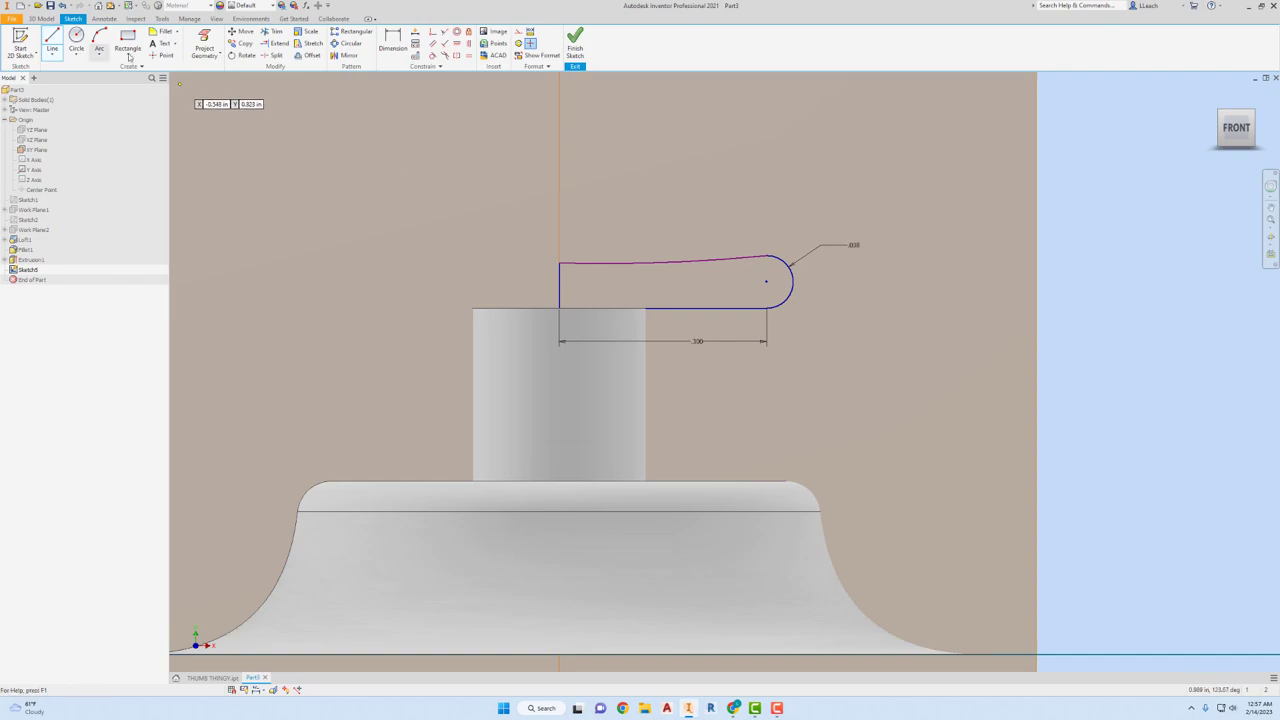
{"action": "left_click", "coordinate": [393, 47]}
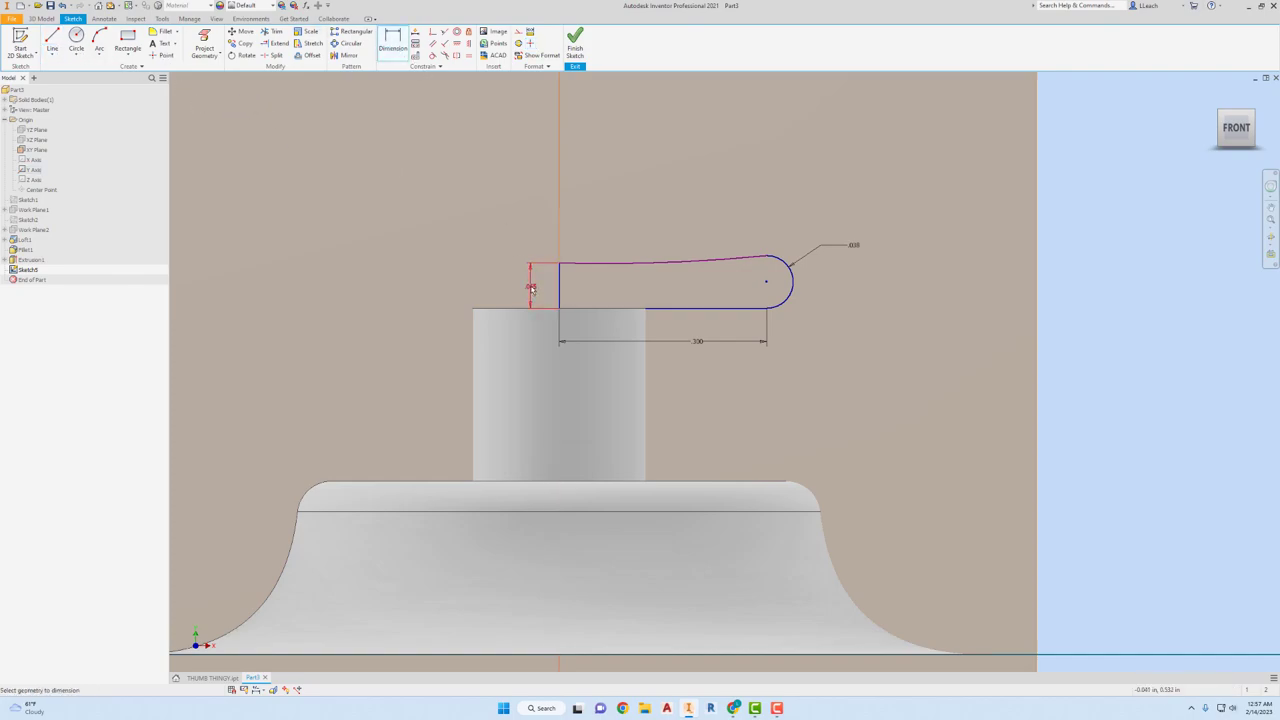
{"action": "left_click", "coordinate": [531, 287]}
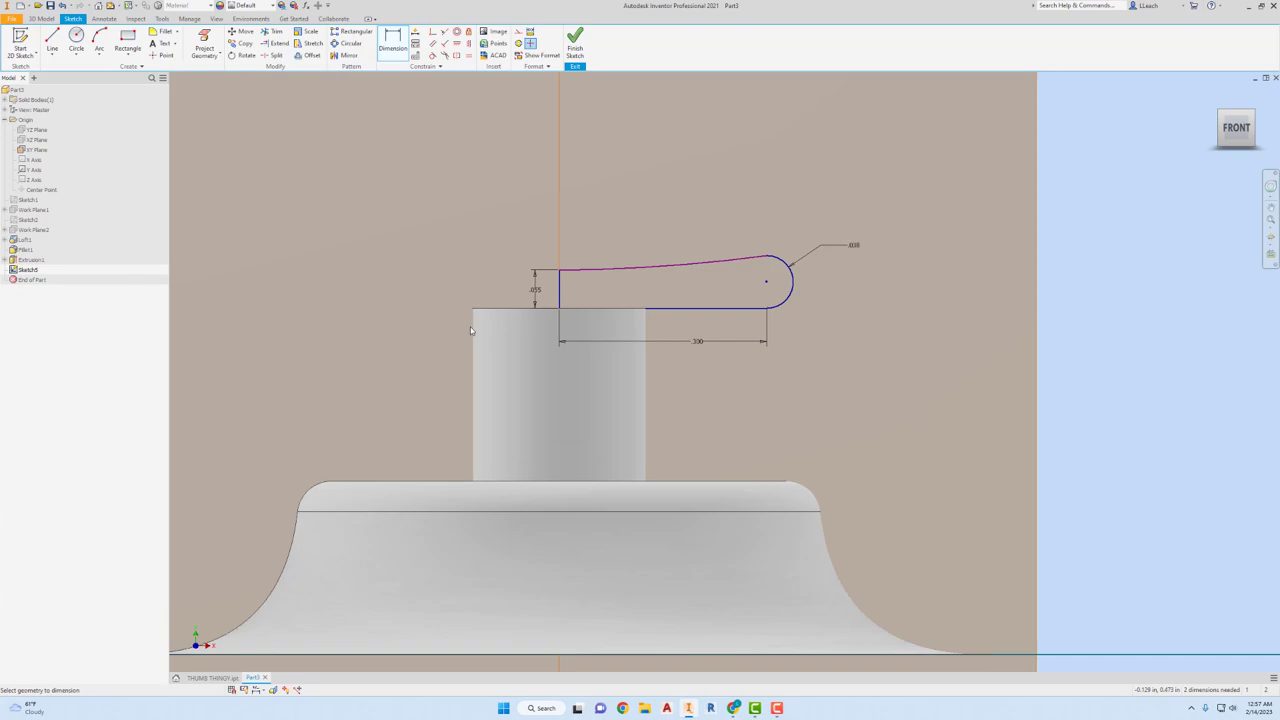
{"action": "mouse_move", "coordinate": [621, 163]}
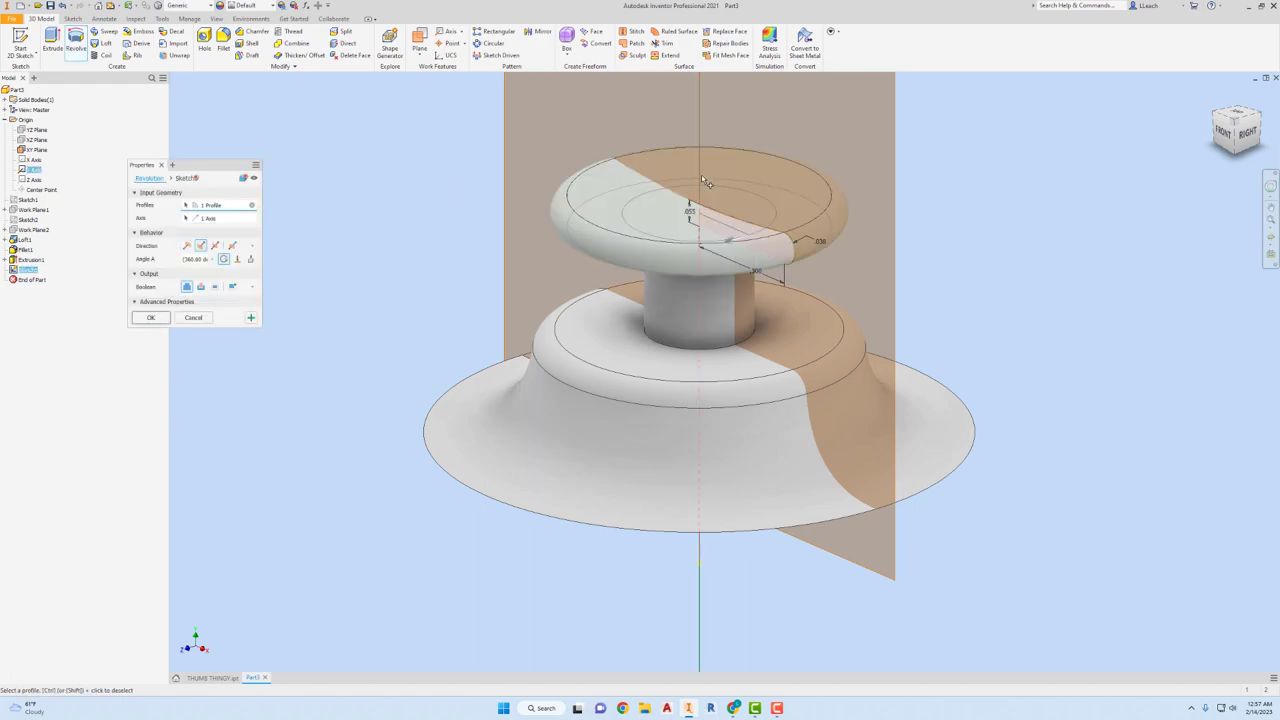
- Revolve the cap profile 360° into a rounded cap and view the model from the front
{"action": "left_click", "coordinate": [150, 317]}
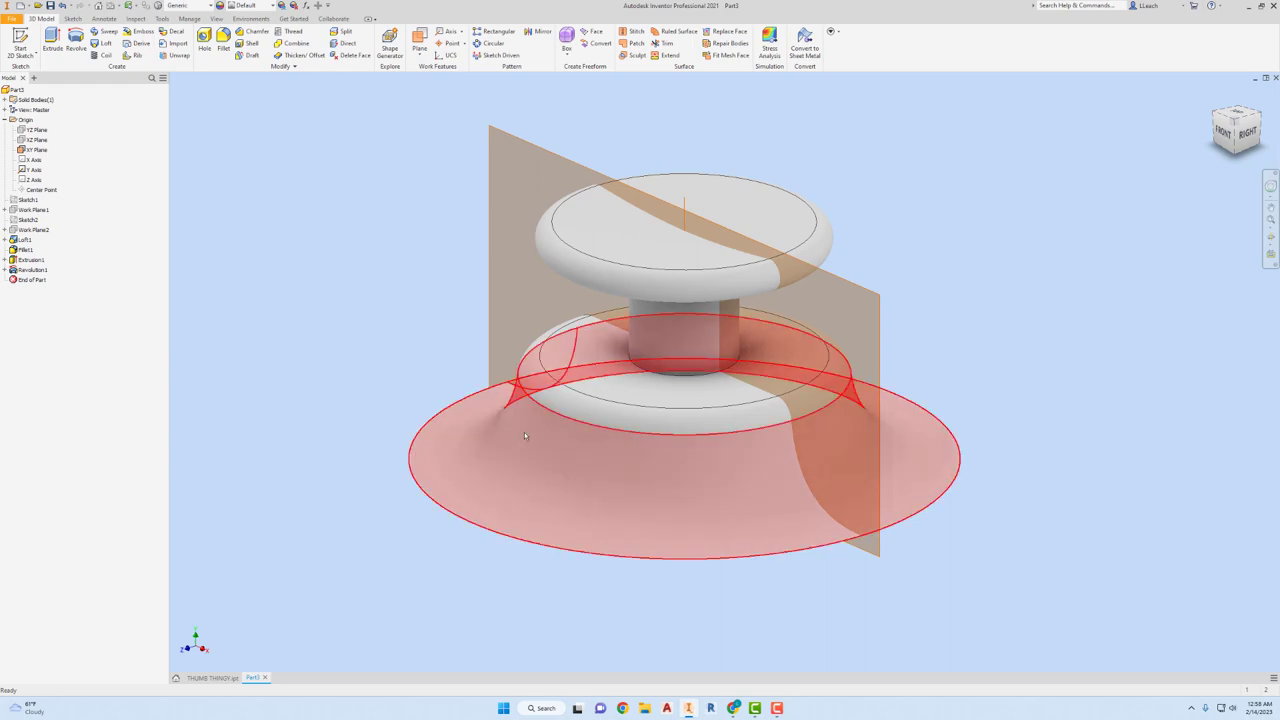
{"action": "mouse_move", "coordinate": [575, 474]}
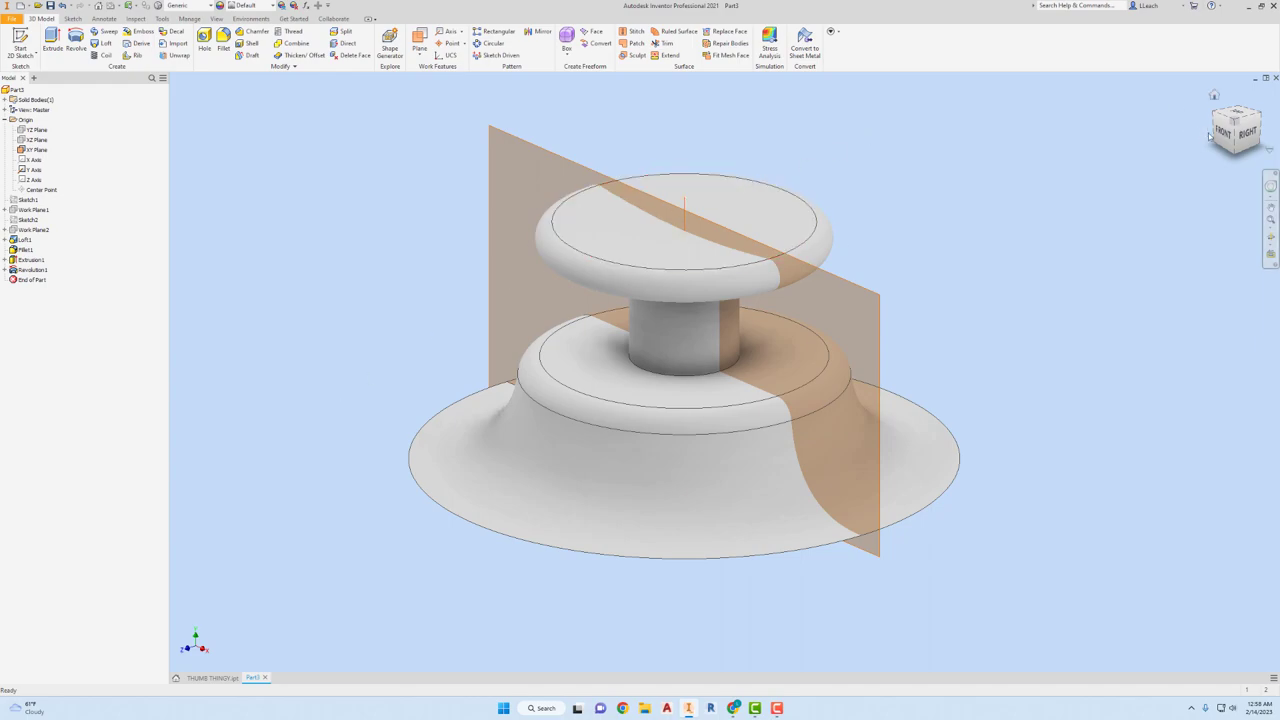
{"action": "left_click", "coordinate": [1237, 130]}
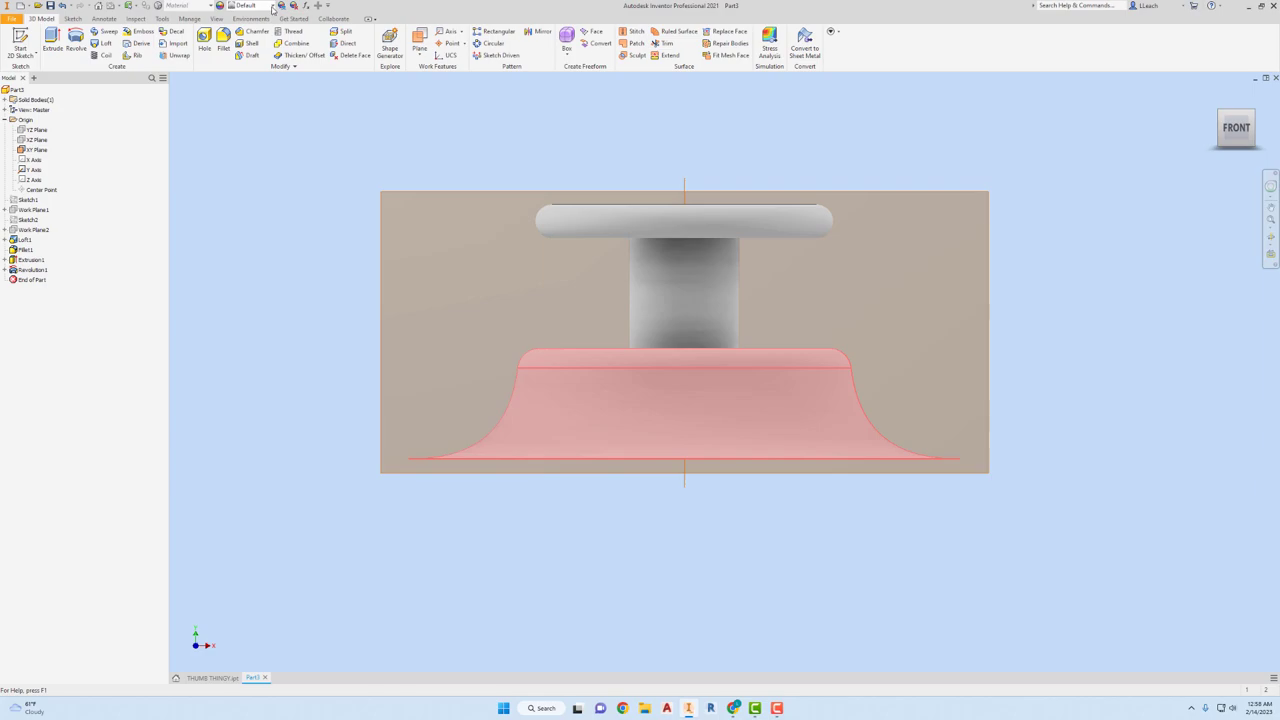
- Give the base an Ivory Flat appearance and the column a metallic appearance
{"action": "left_click", "coordinate": [254, 5]}
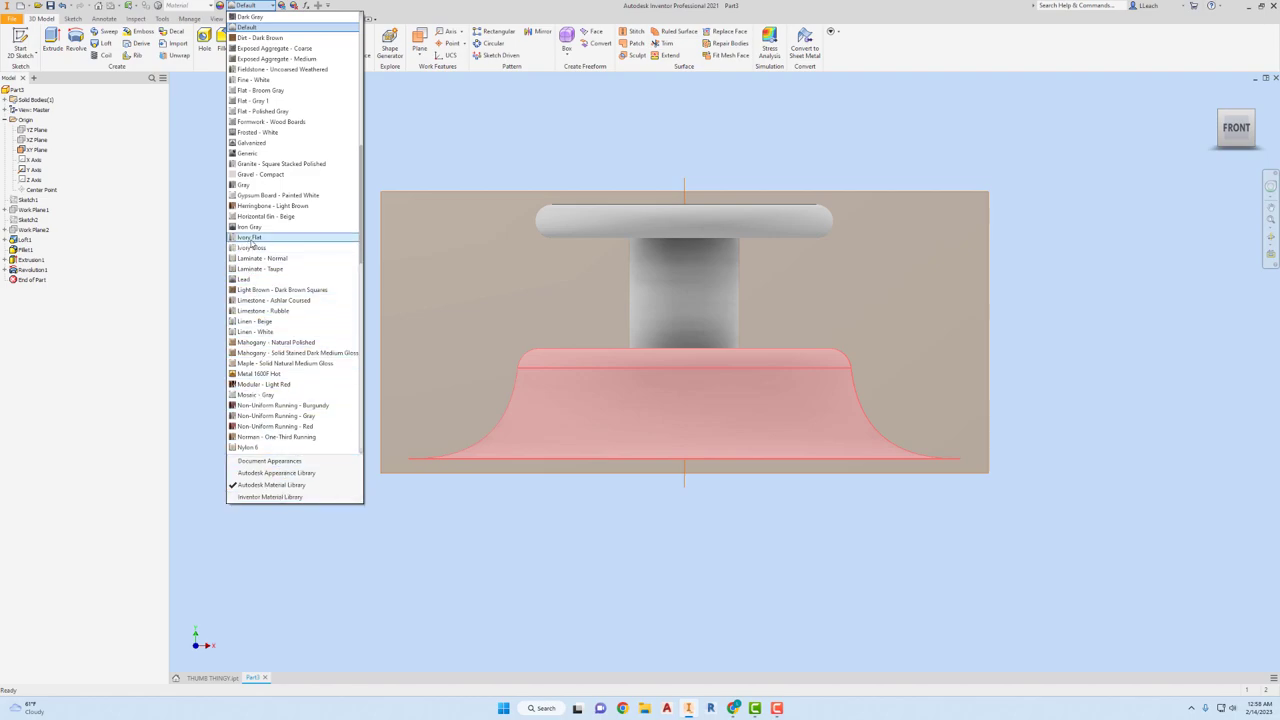
{"action": "left_click", "coordinate": [248, 237]}
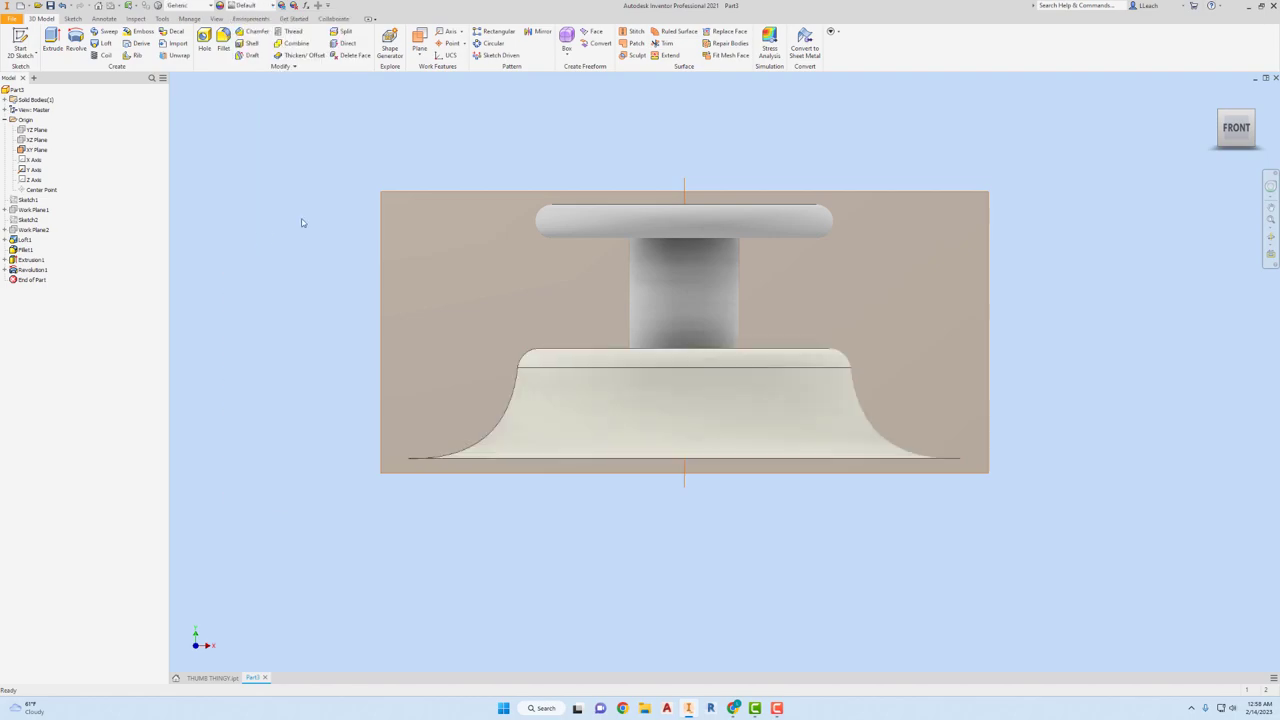
{"action": "left_click", "coordinate": [684, 292]}
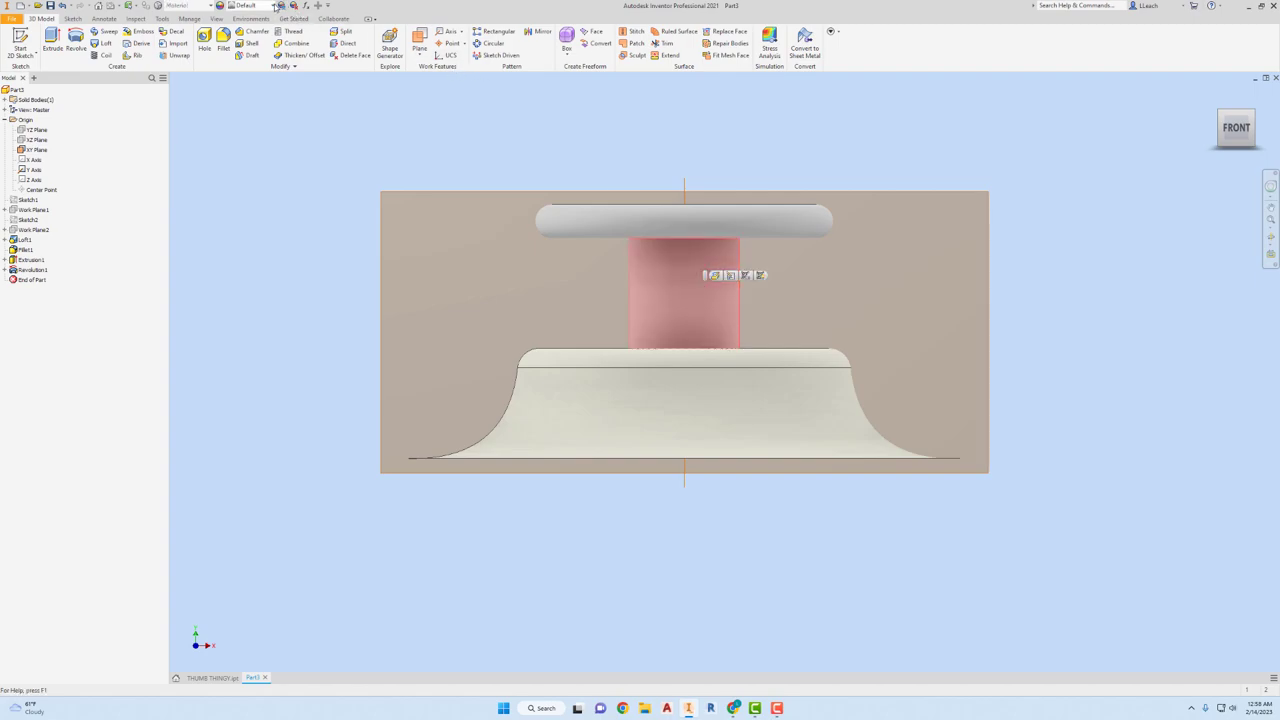
{"action": "left_click", "coordinate": [247, 6]}
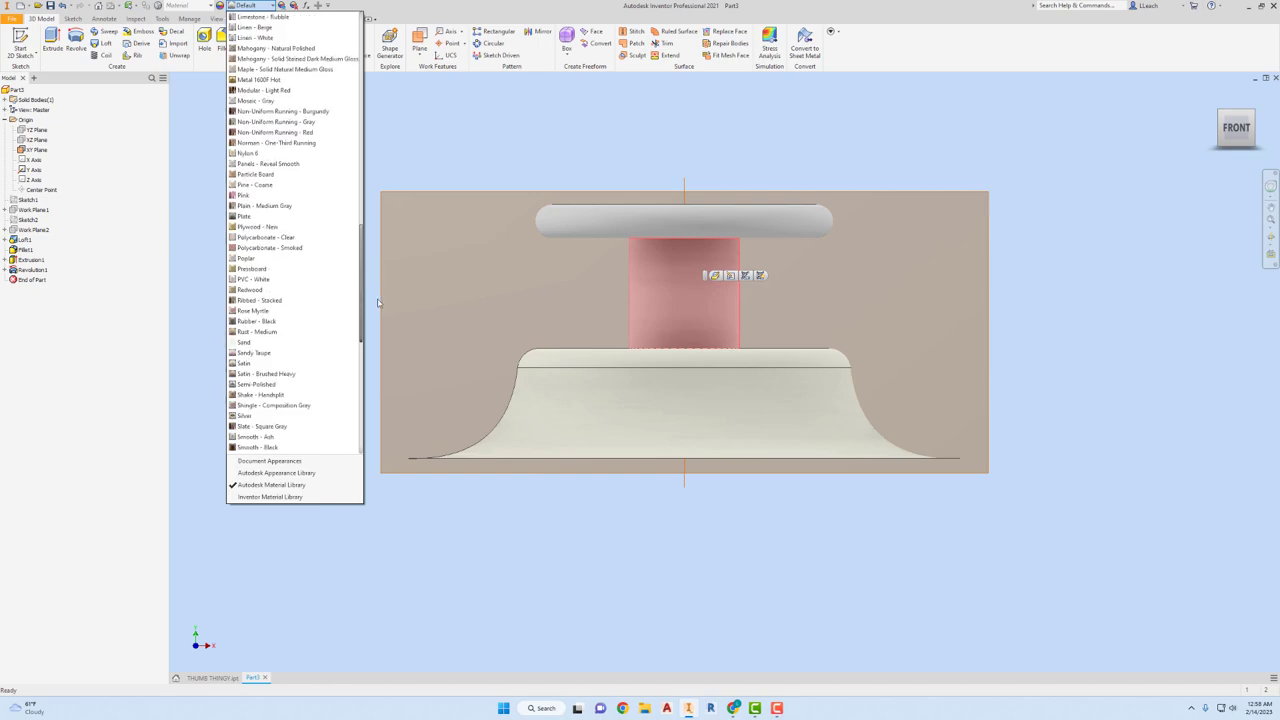
{"action": "scroll", "scroll_direction": "down", "scroll_amount": 3}
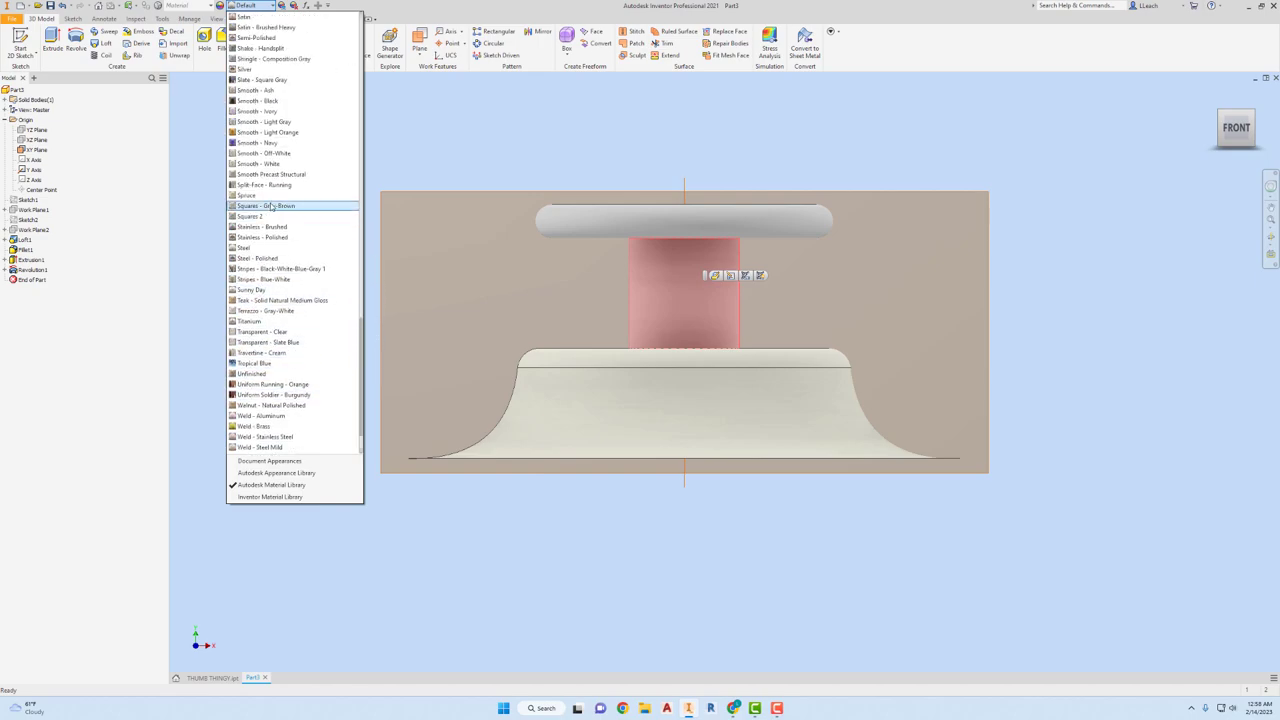
{"action": "left_click", "coordinate": [266, 206]}
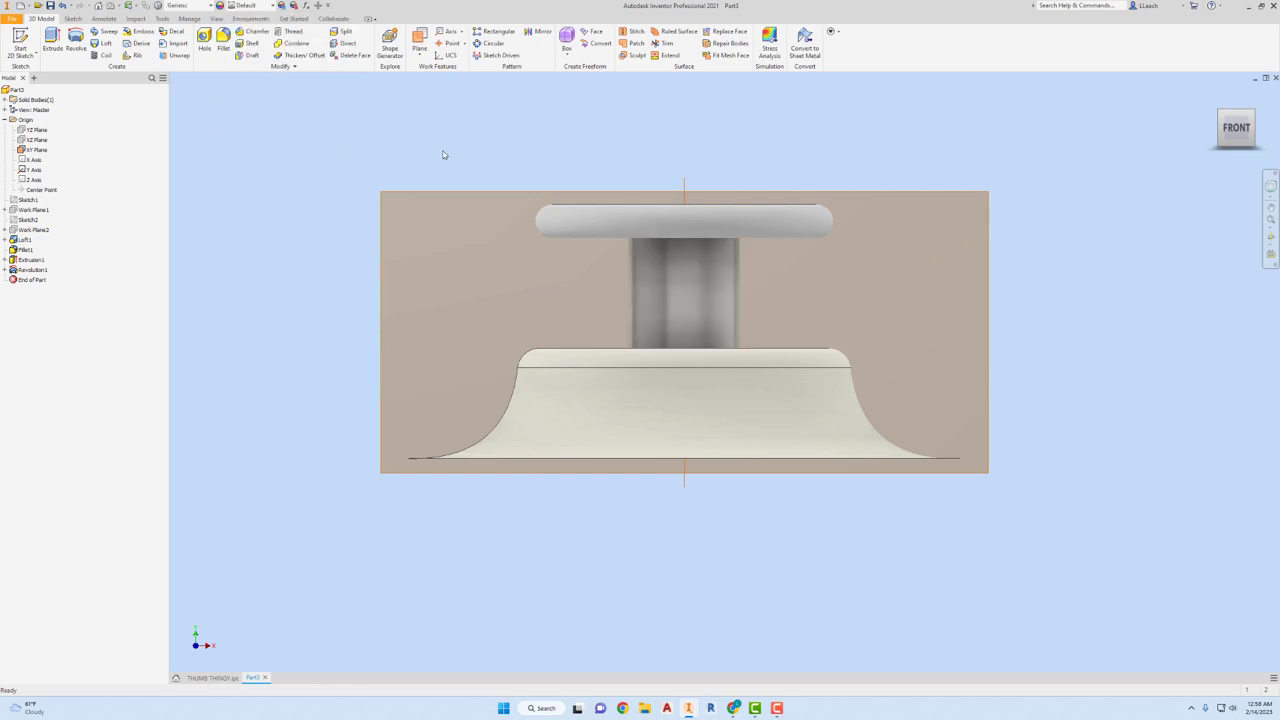
- Give the cap a dark grey appearance
{"action": "left_click", "coordinate": [684, 220]}
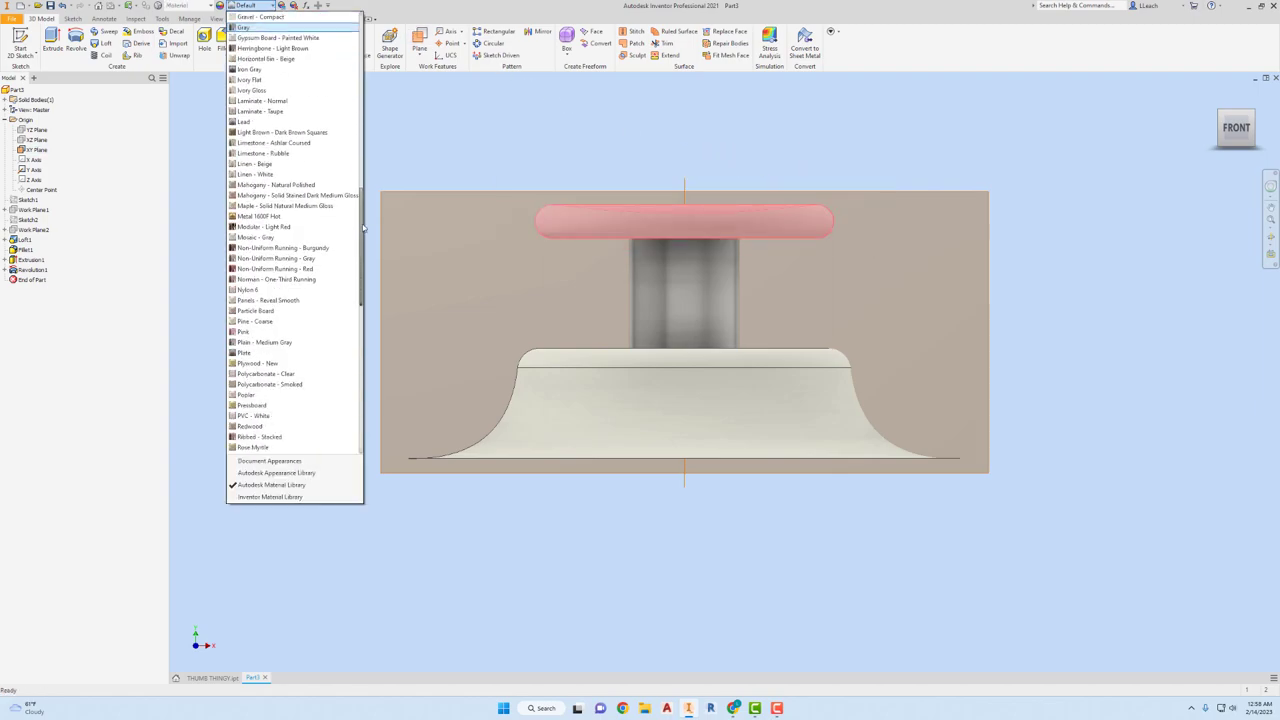
{"action": "scroll", "scroll_direction": "down", "scroll_amount": 3}
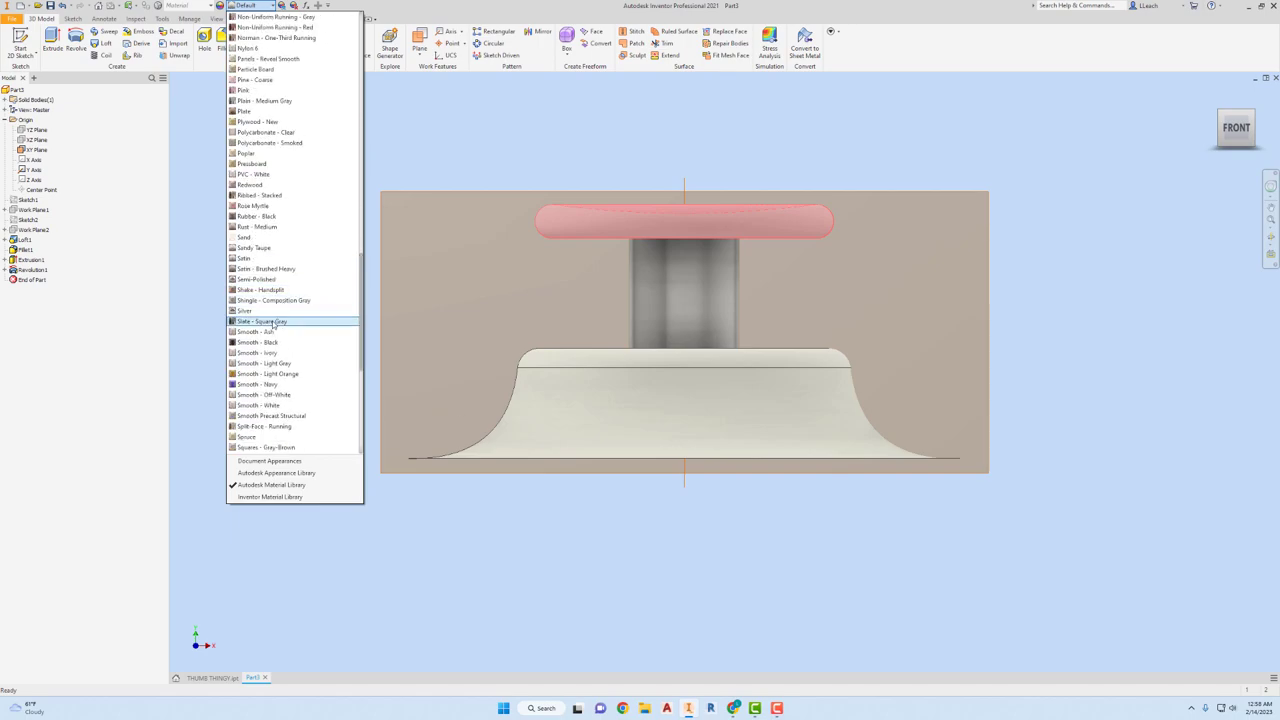
{"action": "left_click", "coordinate": [261, 321]}
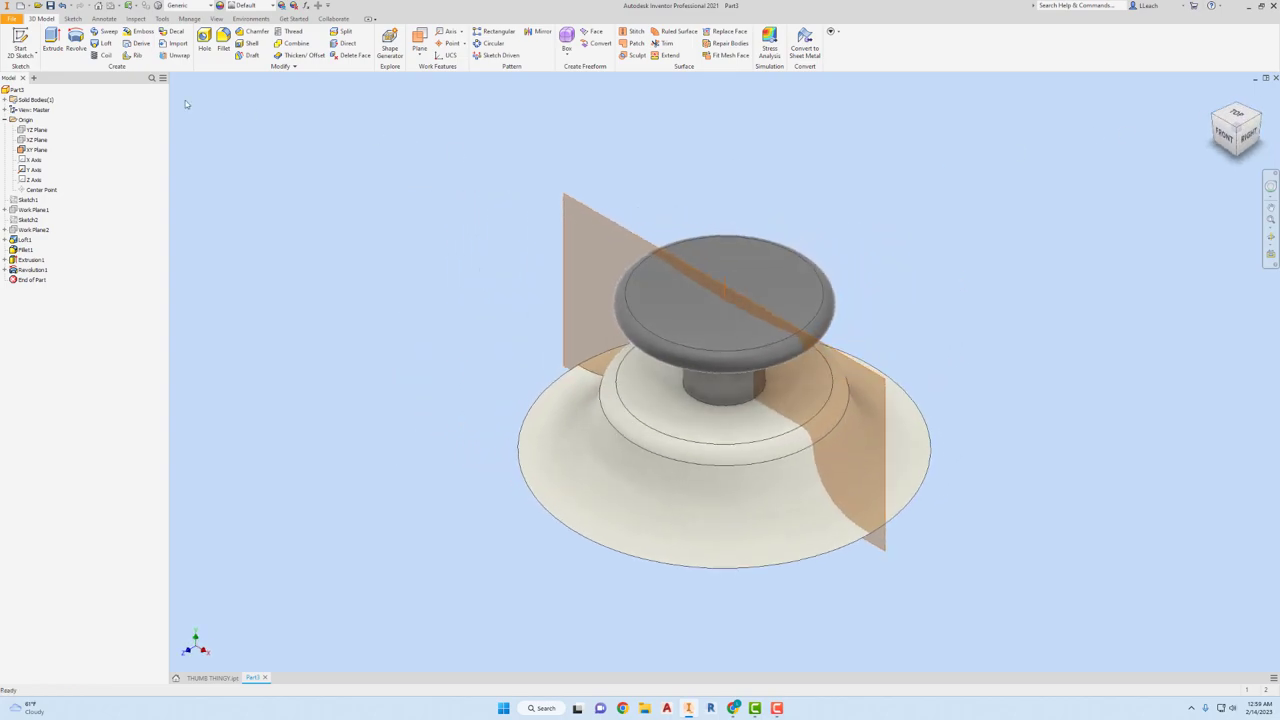
- Hide the work plane and render the thumbstick with shadows under Photo Booth lighting
{"action": "right_click", "coordinate": [35, 150]}
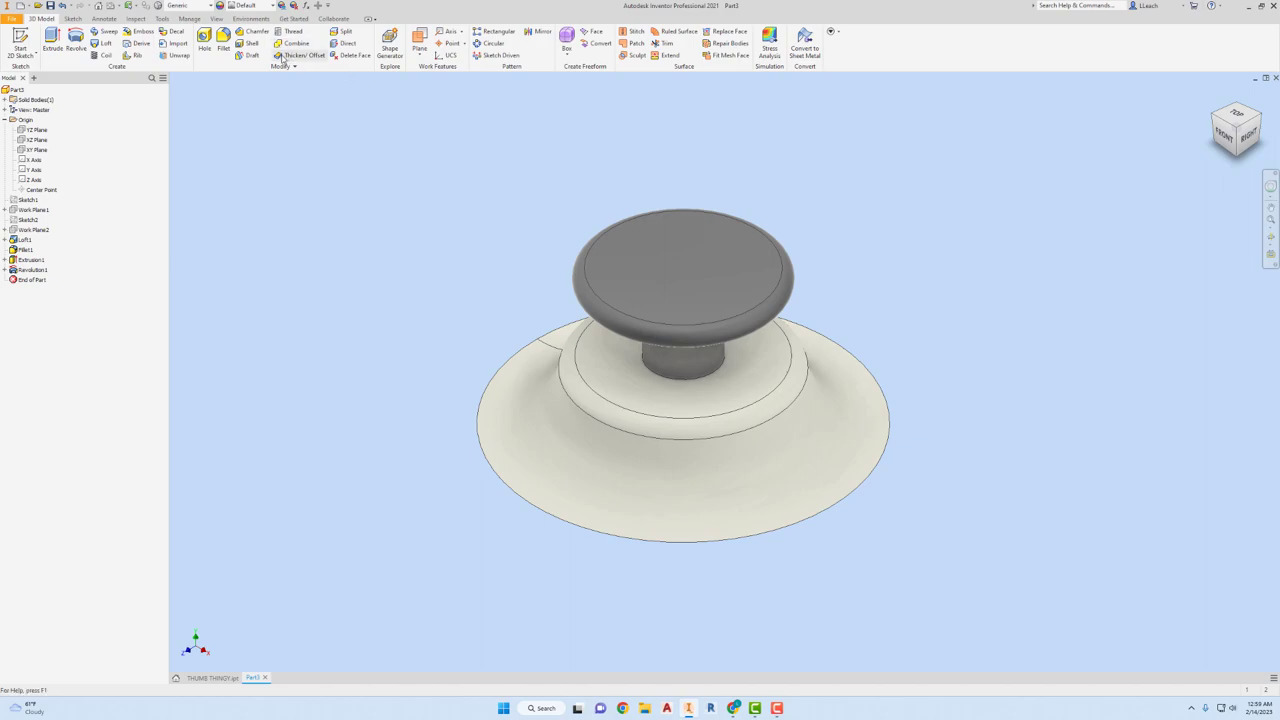
{"action": "left_click", "coordinate": [216, 19]}
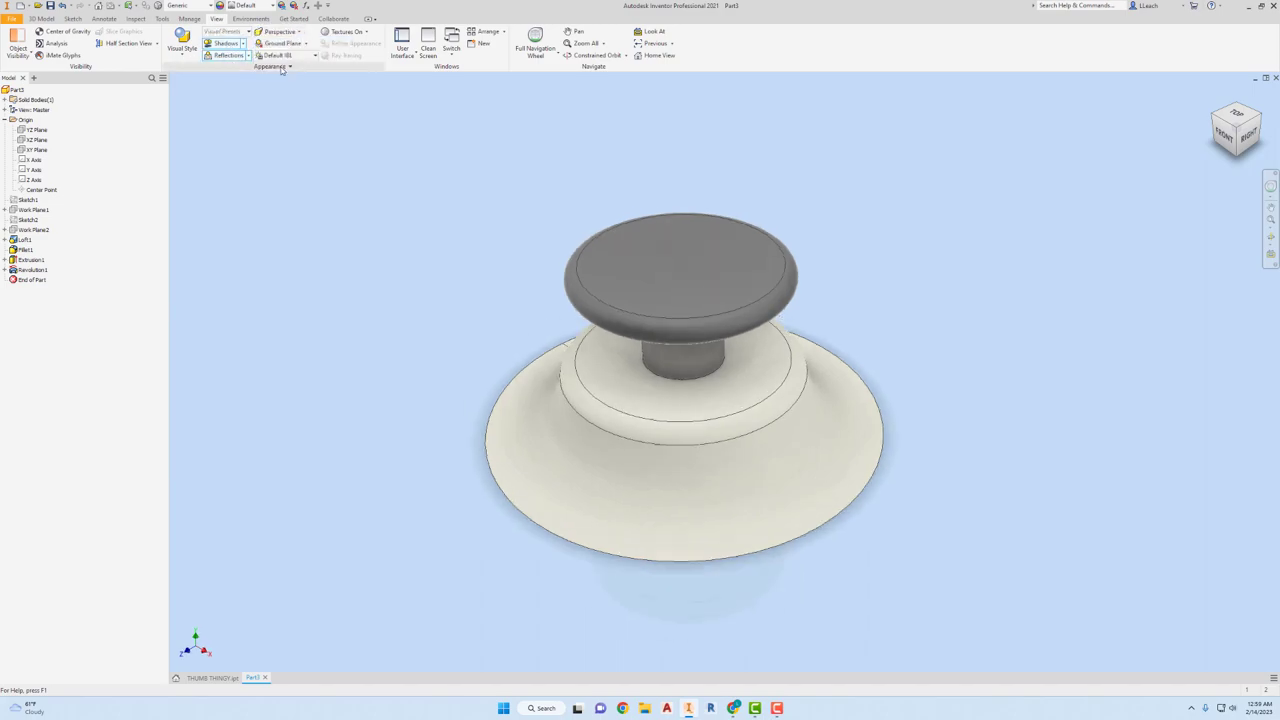
{"action": "left_click", "coordinate": [303, 55]}
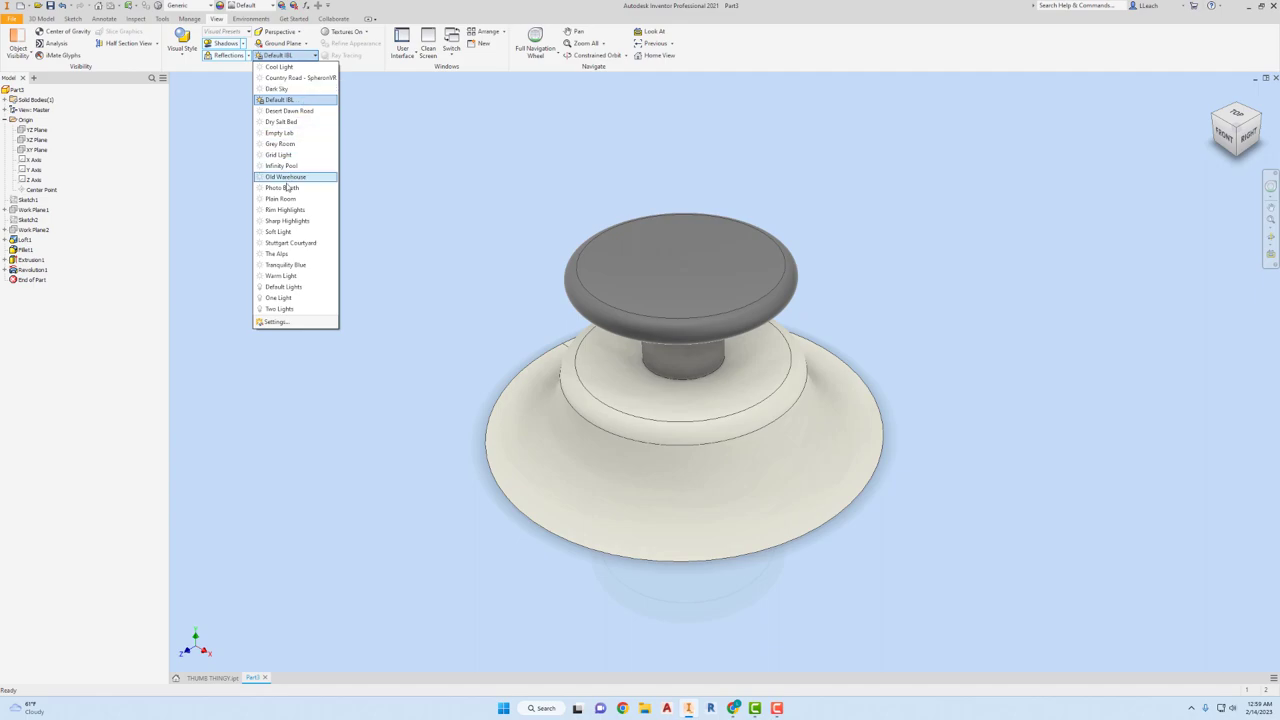
{"action": "left_click", "coordinate": [282, 188]}
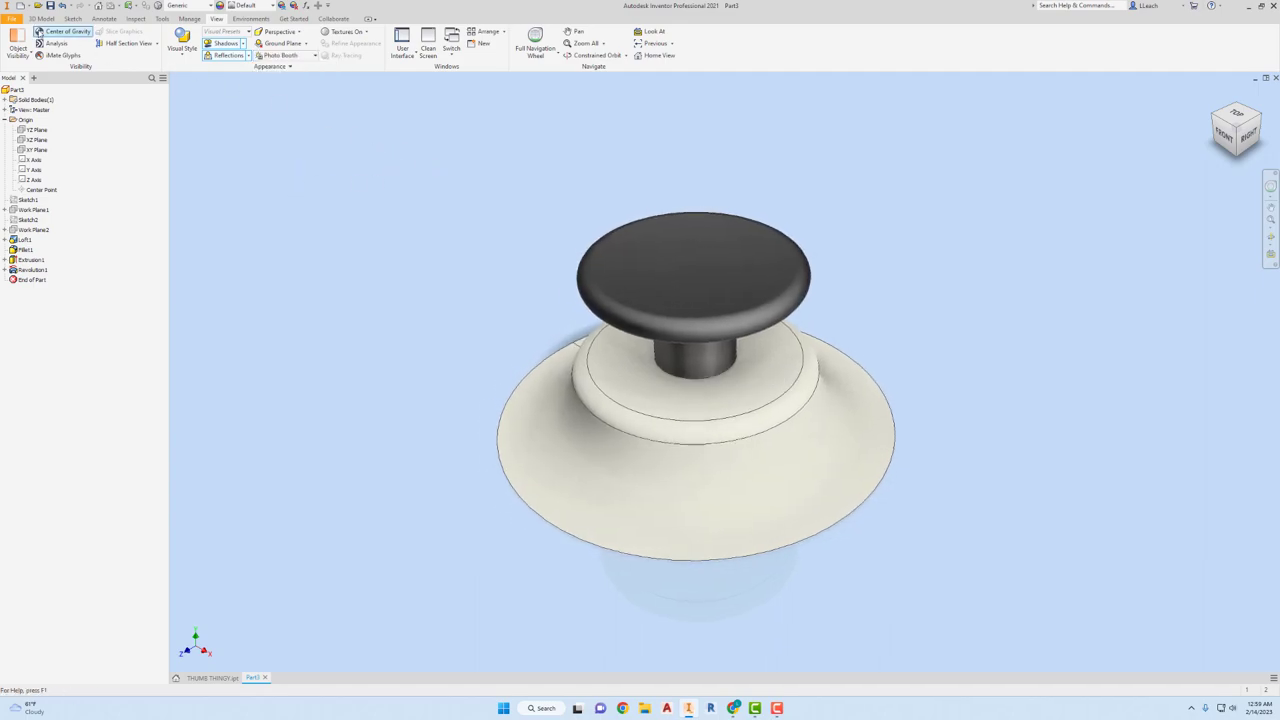
{"action": "left_click", "coordinate": [12, 18]}
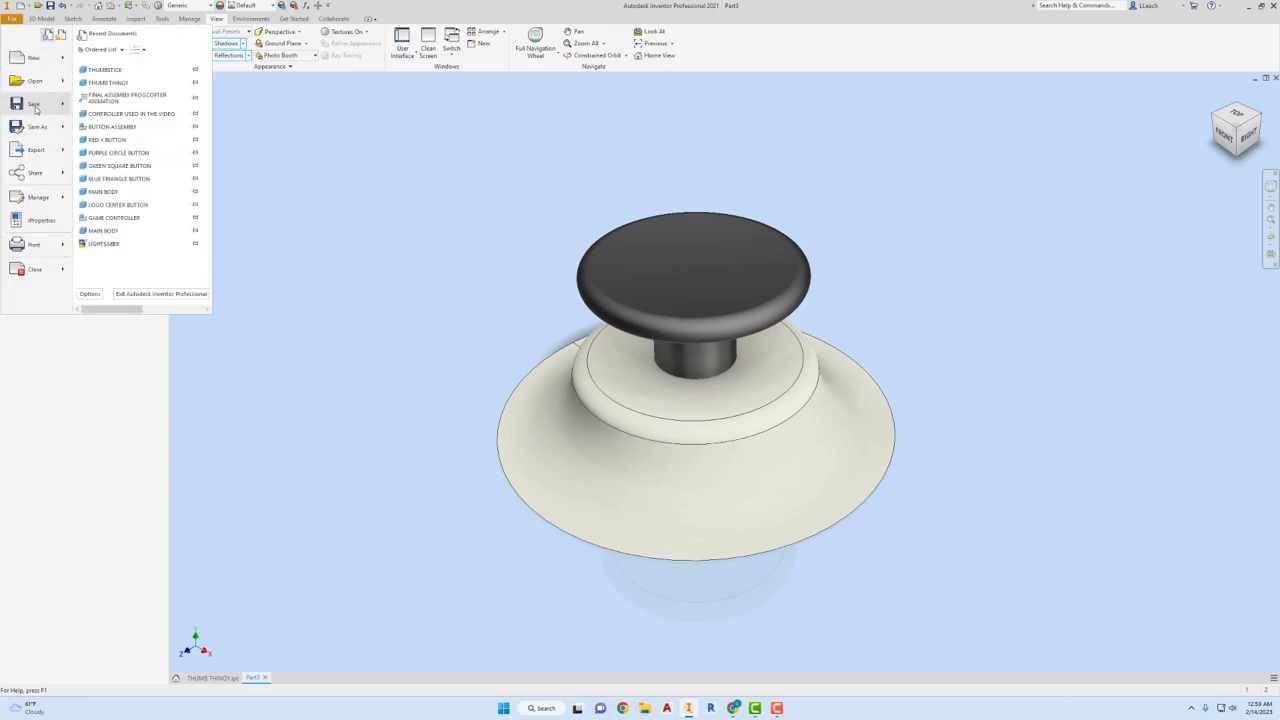
- Save the part as THUMBSTICK.ipt, replacing the existing file
{"action": "left_click", "coordinate": [37, 126]}
{"action": "type", "text": "THUMBSTICK"}
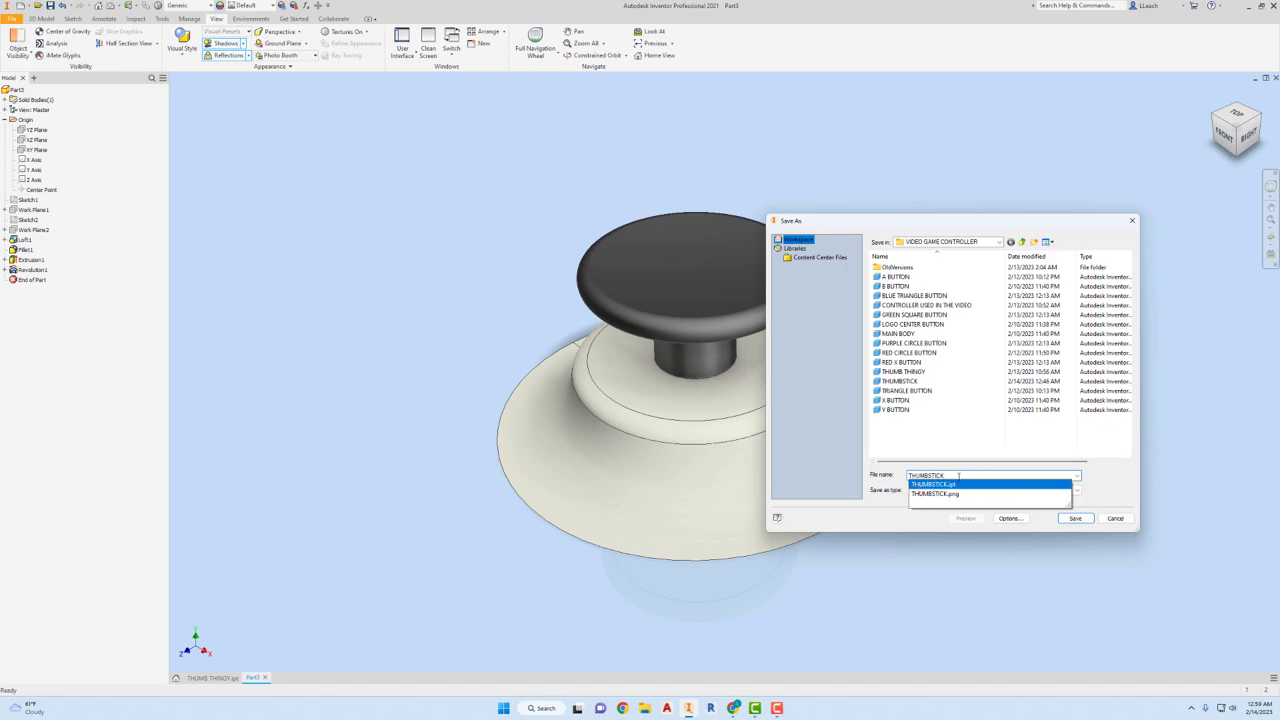
{"action": "left_click", "coordinate": [934, 493]}
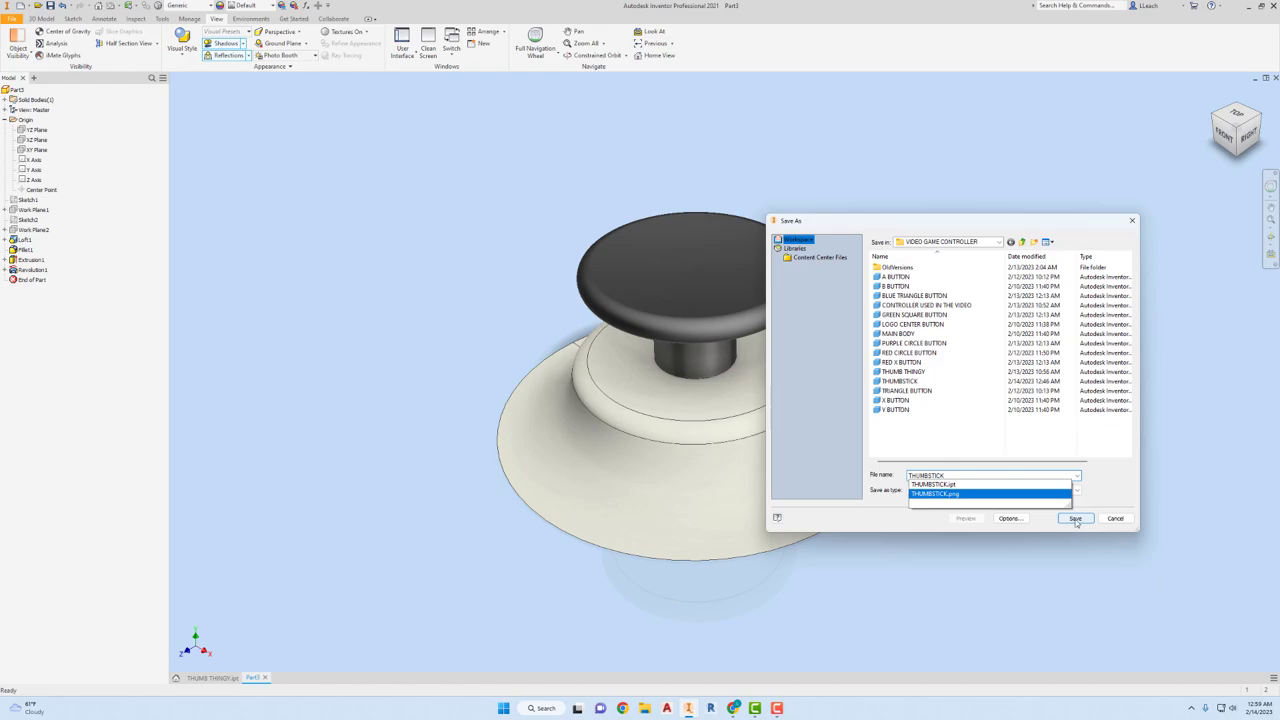
{"action": "left_click", "coordinate": [1075, 518]}
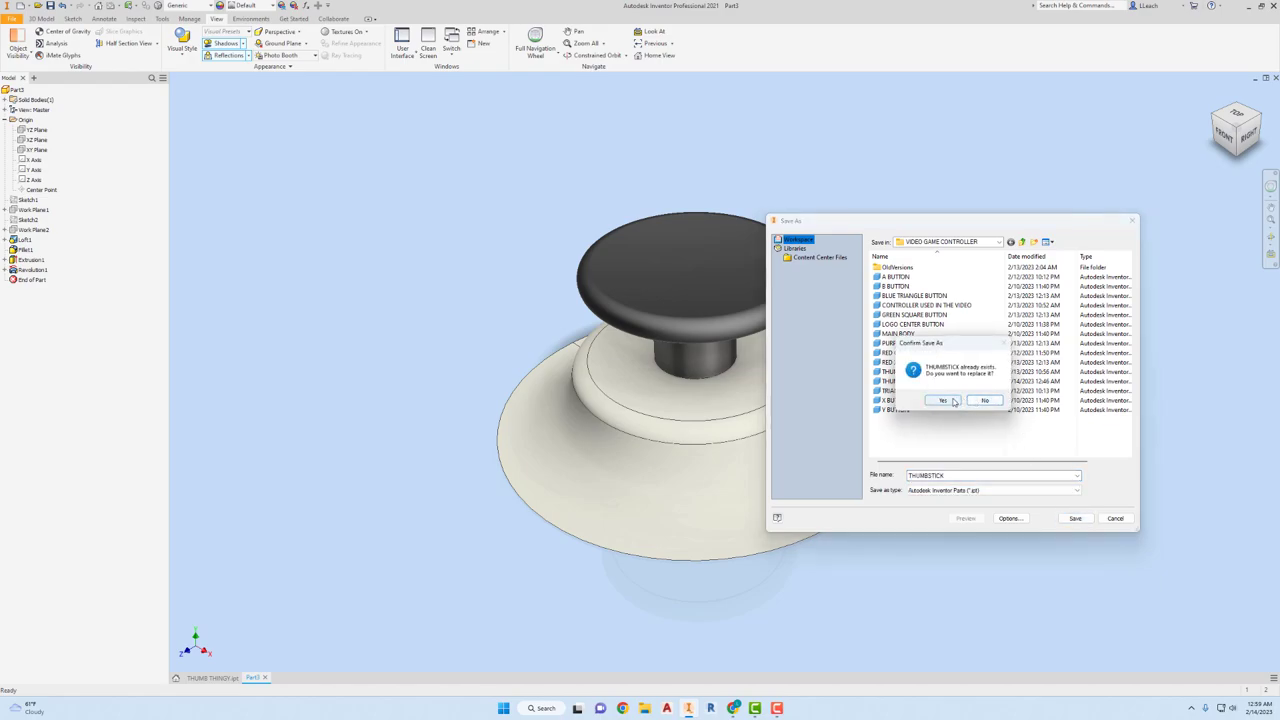
{"action": "left_click", "coordinate": [941, 400]}
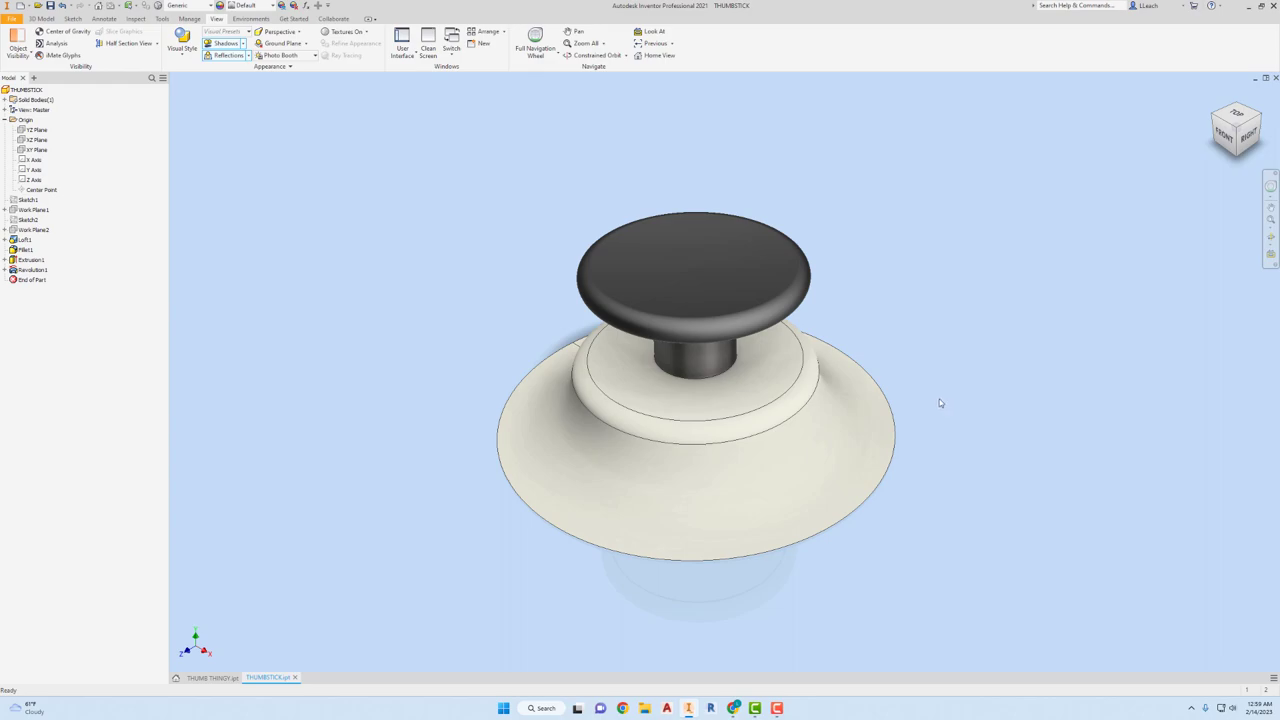
{"action": "mouse_move", "coordinate": [901, 312]}
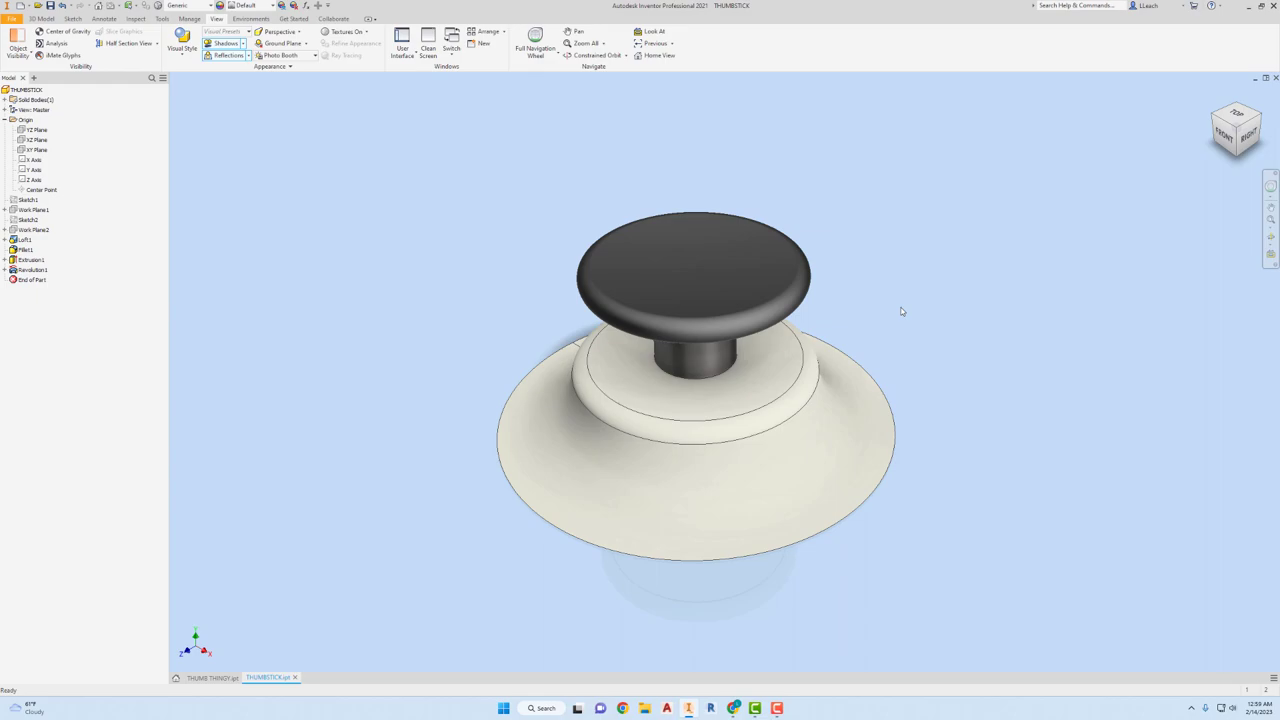
{"action": "left_click", "coordinate": [748, 481]}
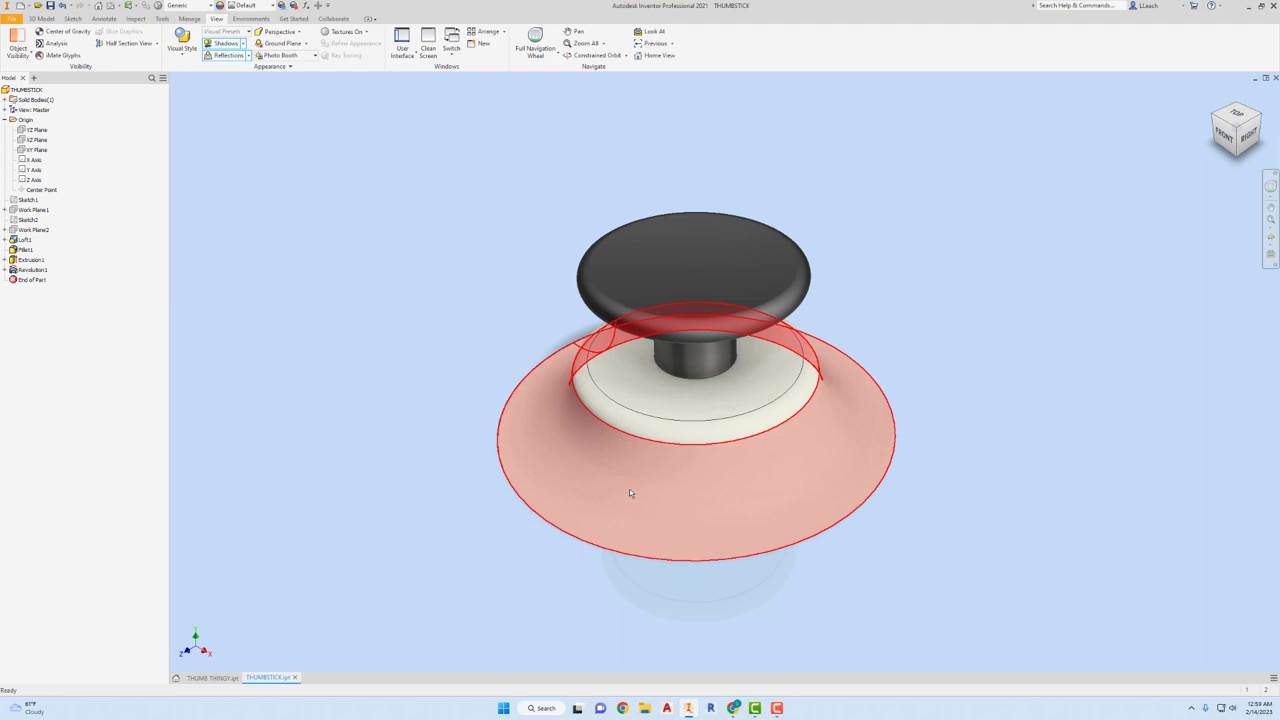
{"action": "left_click", "coordinate": [643, 505]}
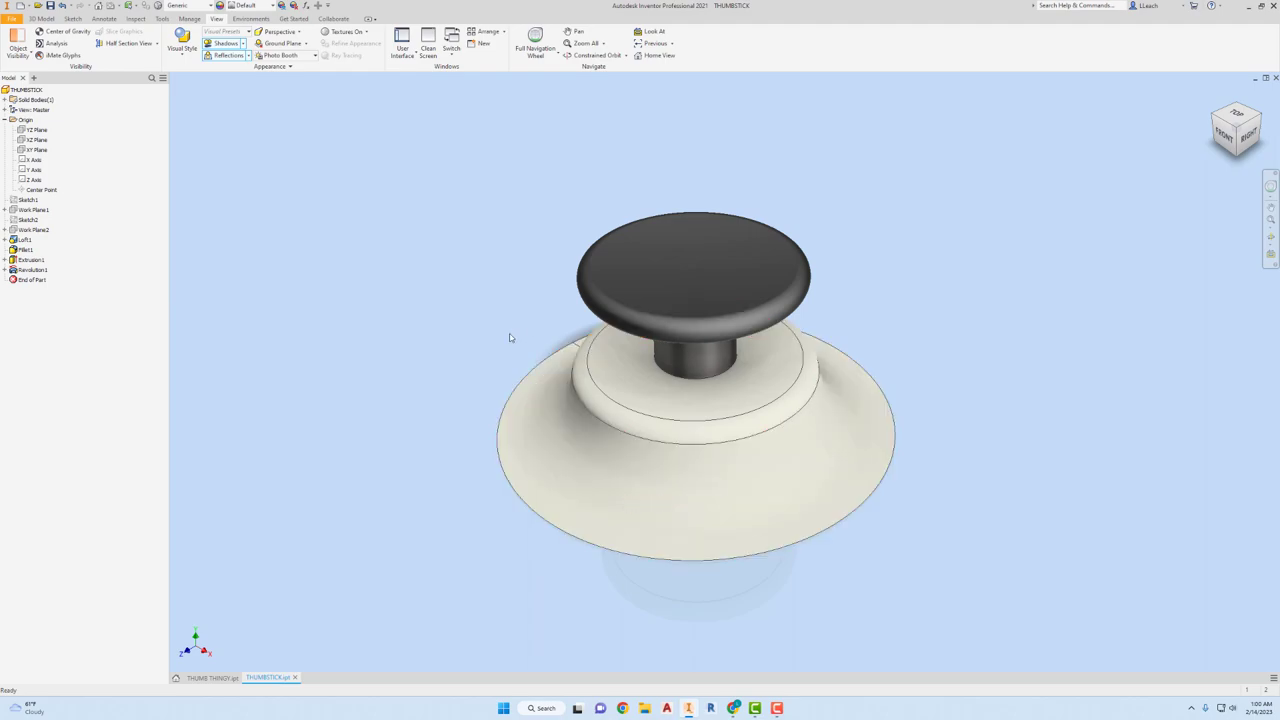
{"action": "mouse_move", "coordinate": [503, 333]}
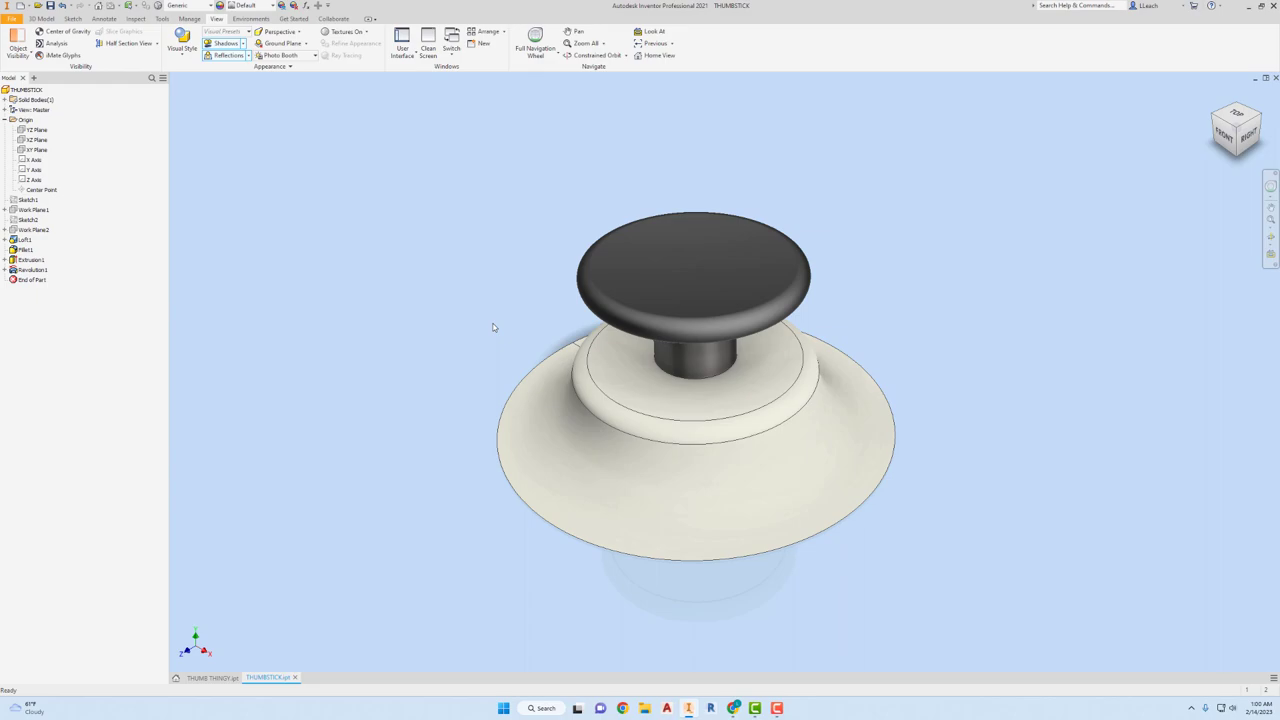
{"action": "mouse_move", "coordinate": [930, 238]}
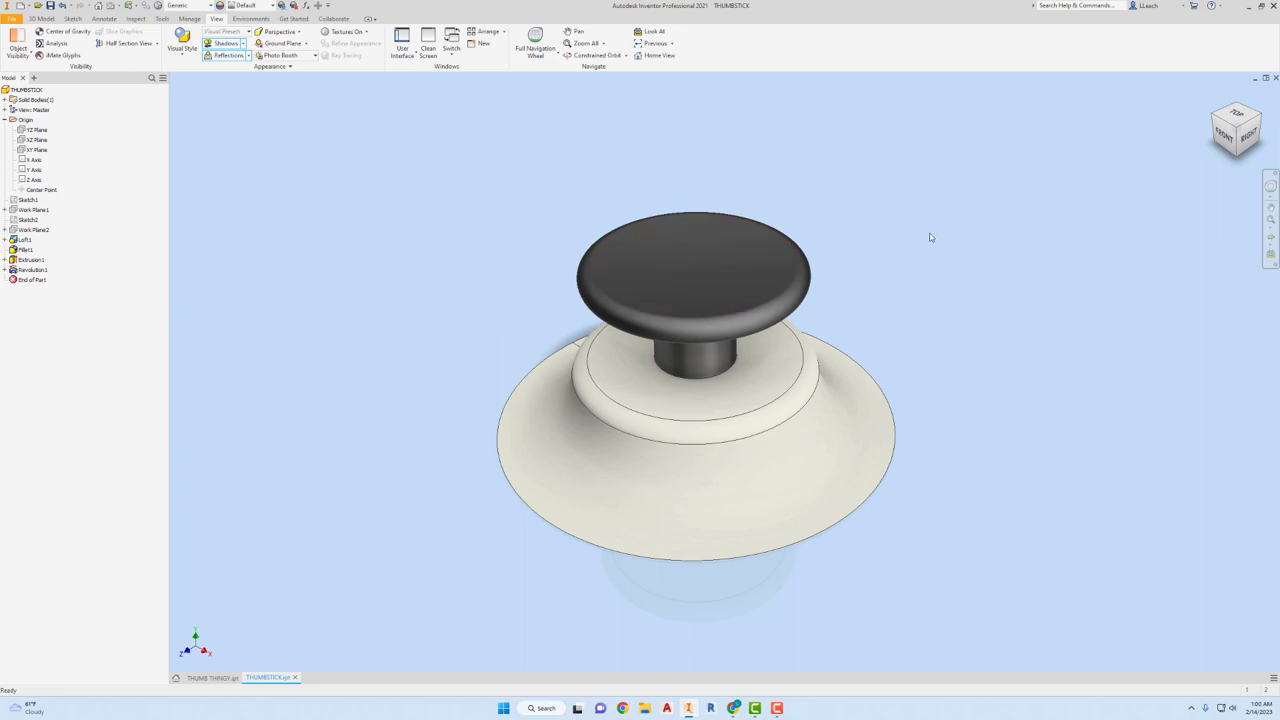